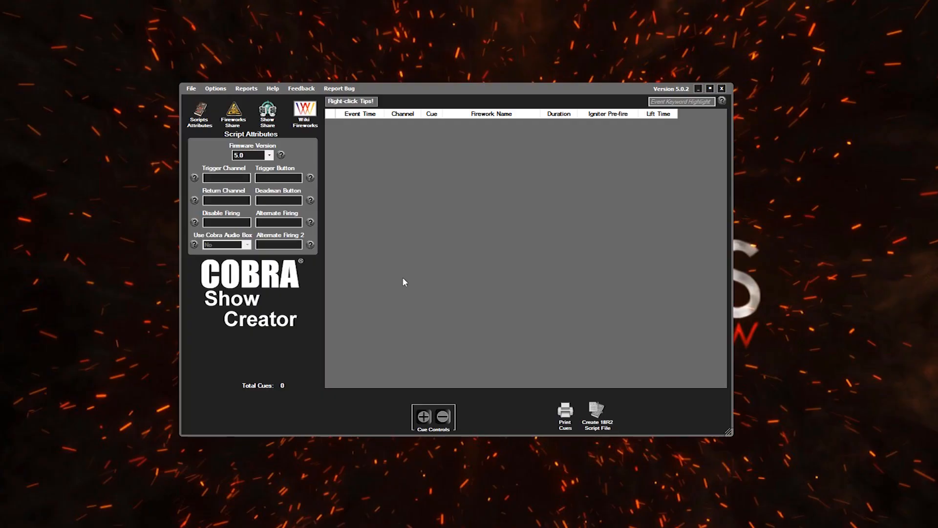
mouse_move(382, 271)
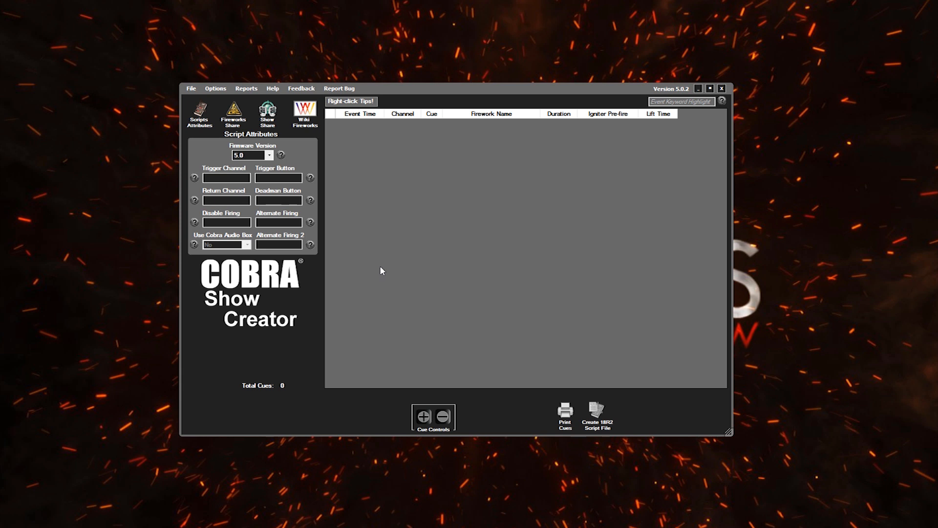
mouse_move(375, 255)
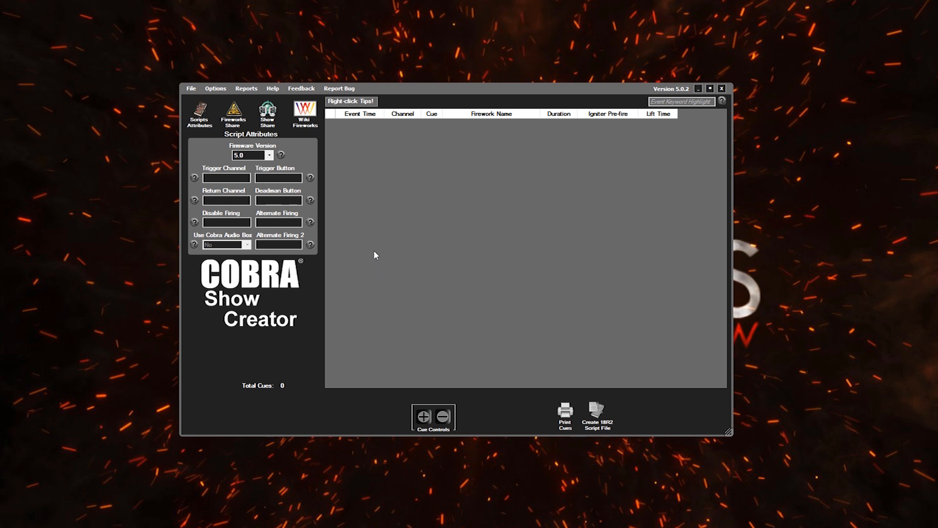
mouse_move(349, 175)
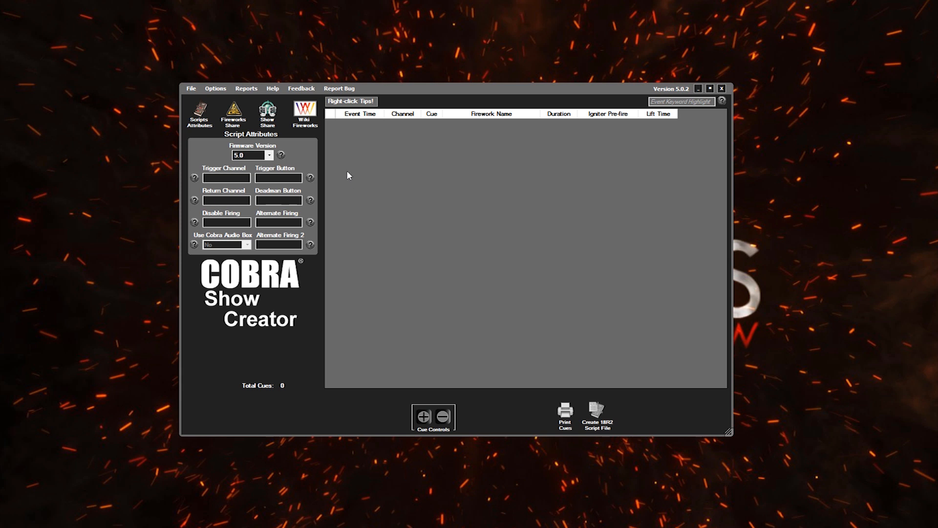
mouse_move(298, 145)
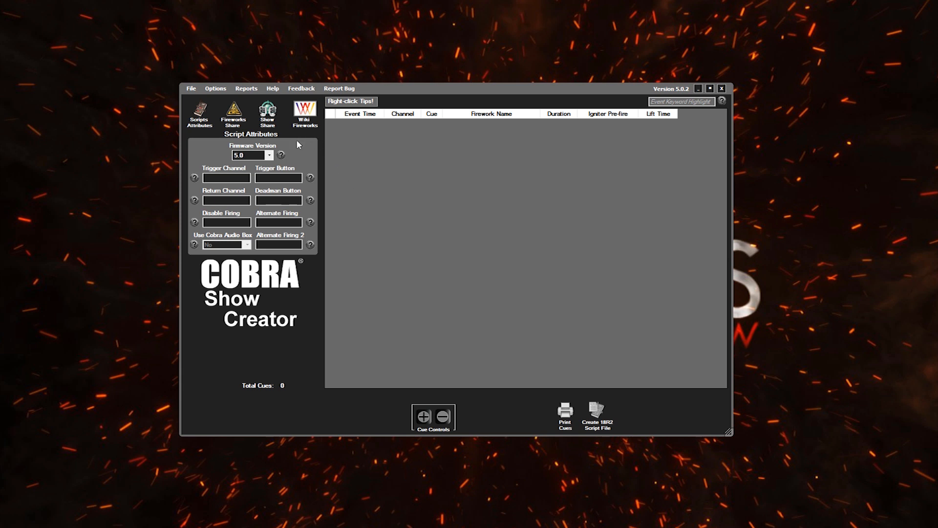
mouse_move(198, 103)
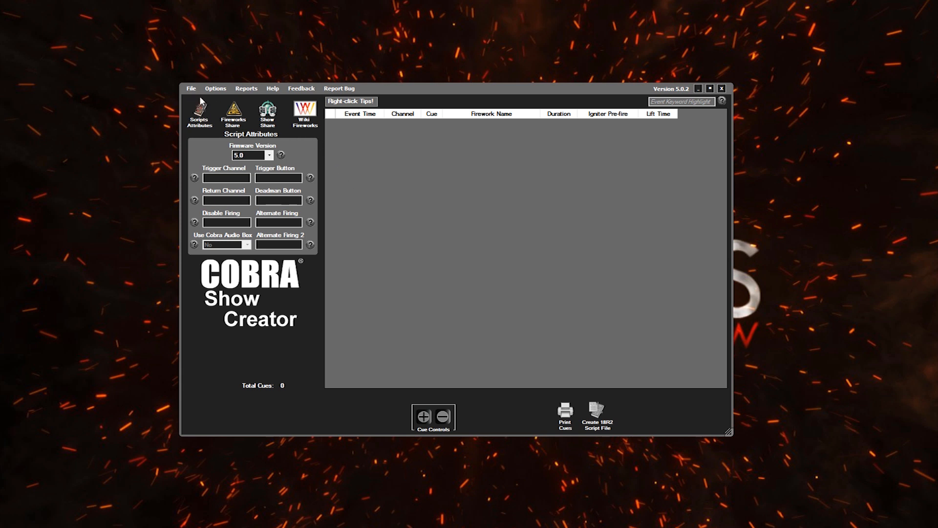
mouse_move(198, 98)
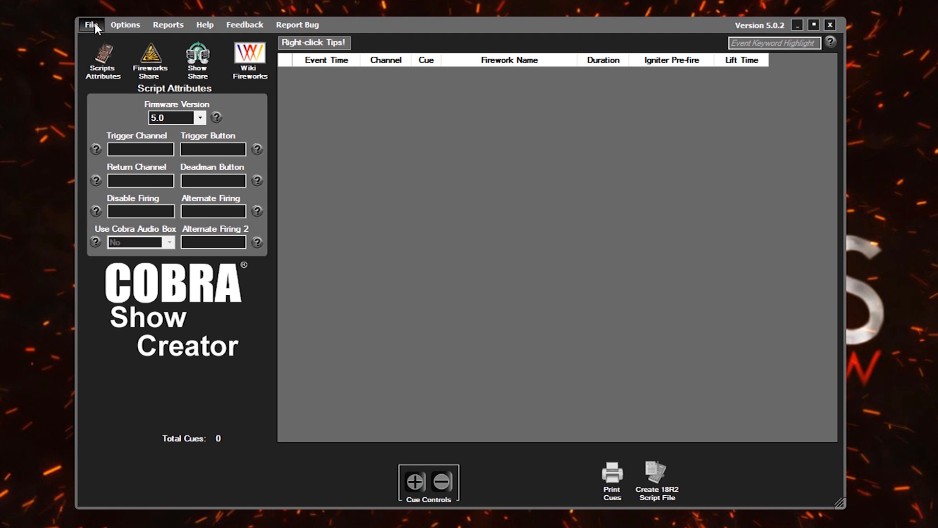
Start a new show with no music and time-only events, typing the name 'Backyard'
left_click(91, 24)
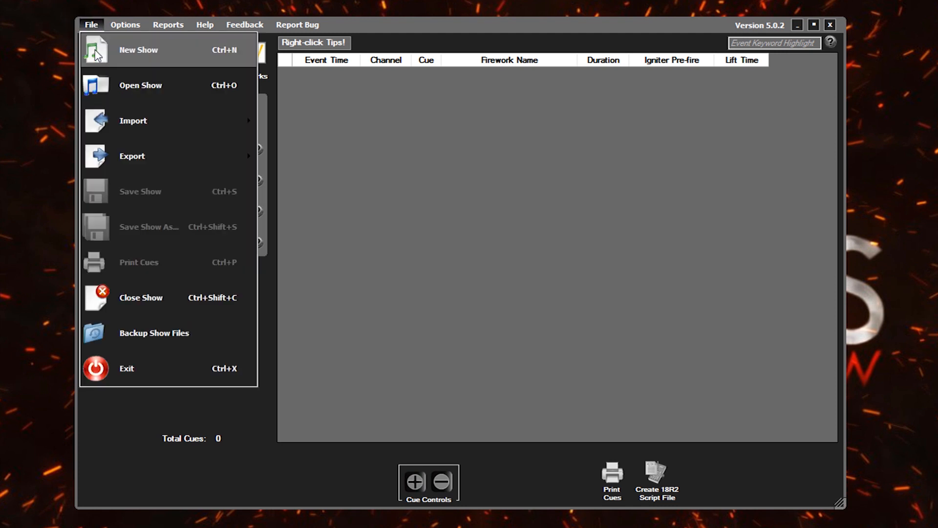
mouse_move(216, 59)
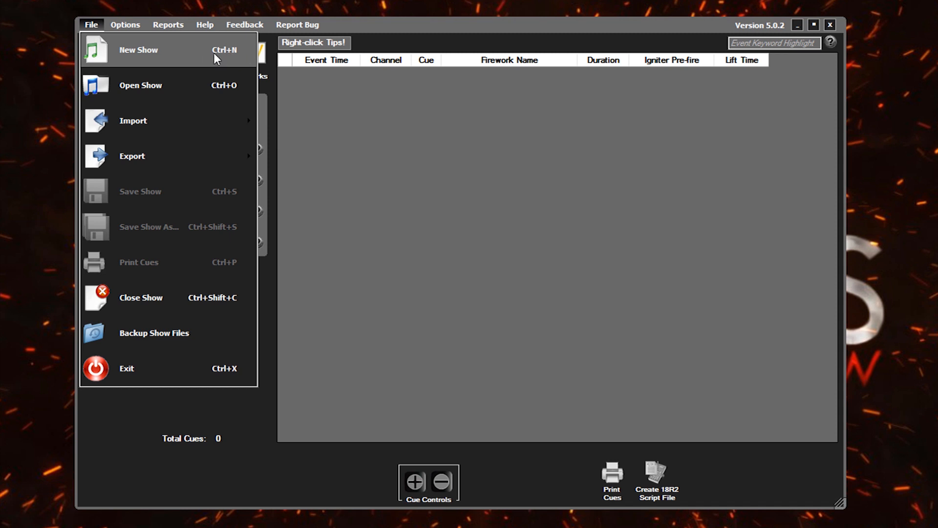
left_click(138, 50)
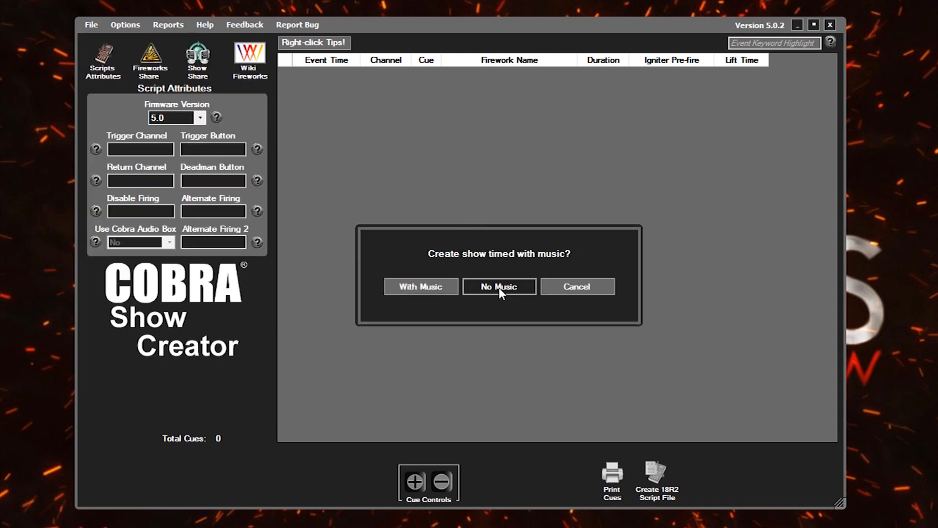
left_click(499, 287)
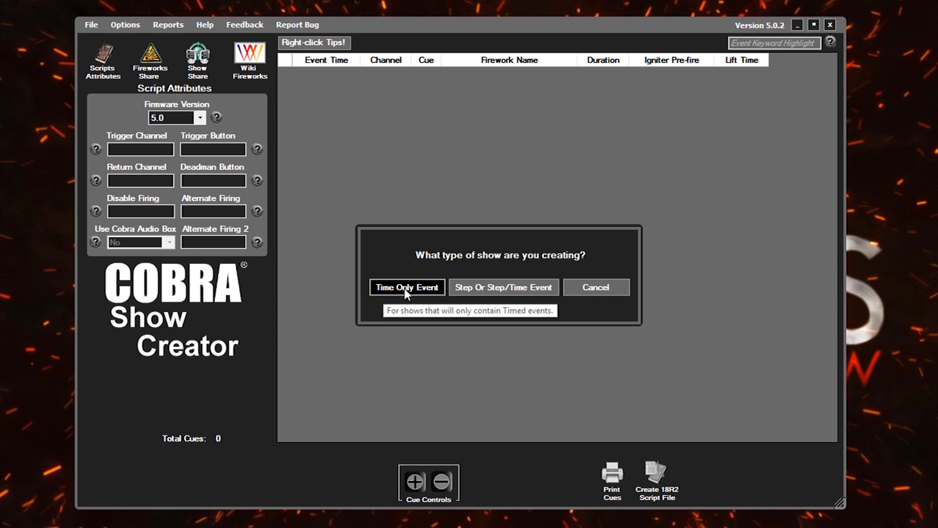
left_click(407, 287)
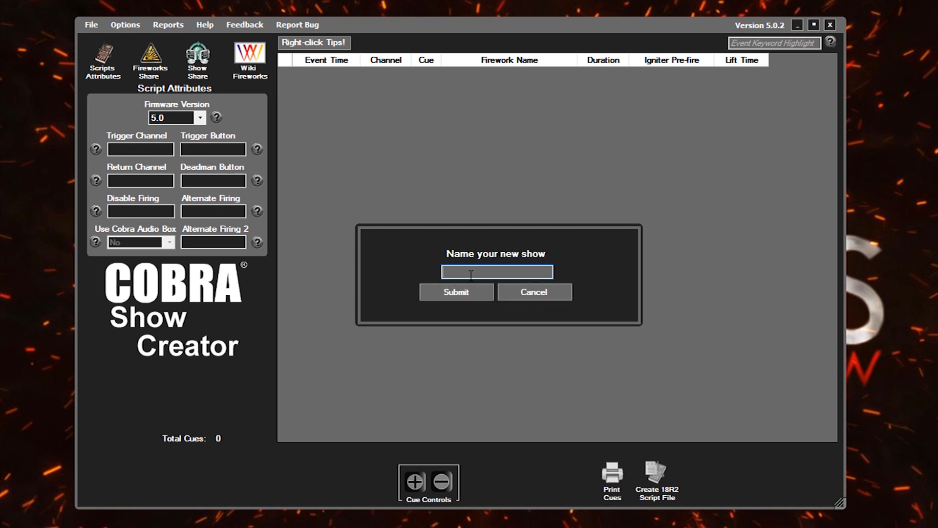
type("Backyard")
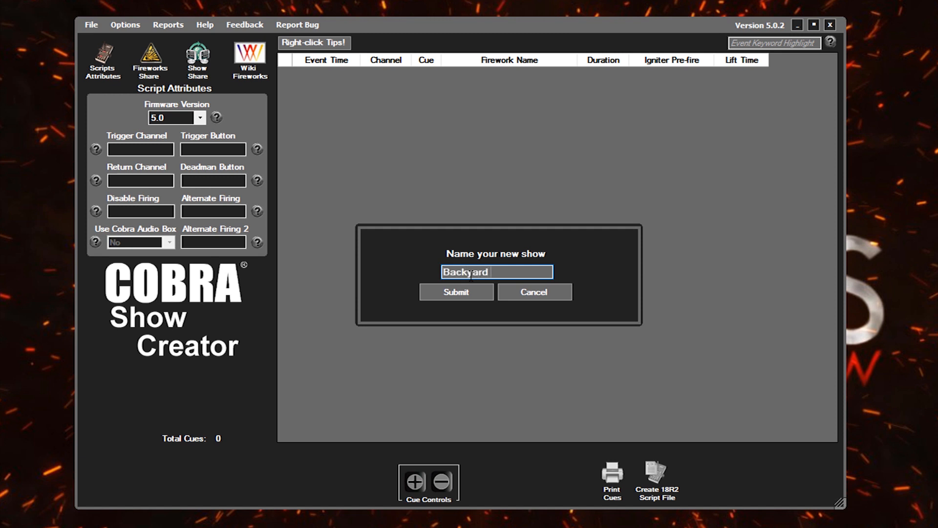
Submit the name to create the empty 'Backyard Hero Cues' show
left_click(456, 291)
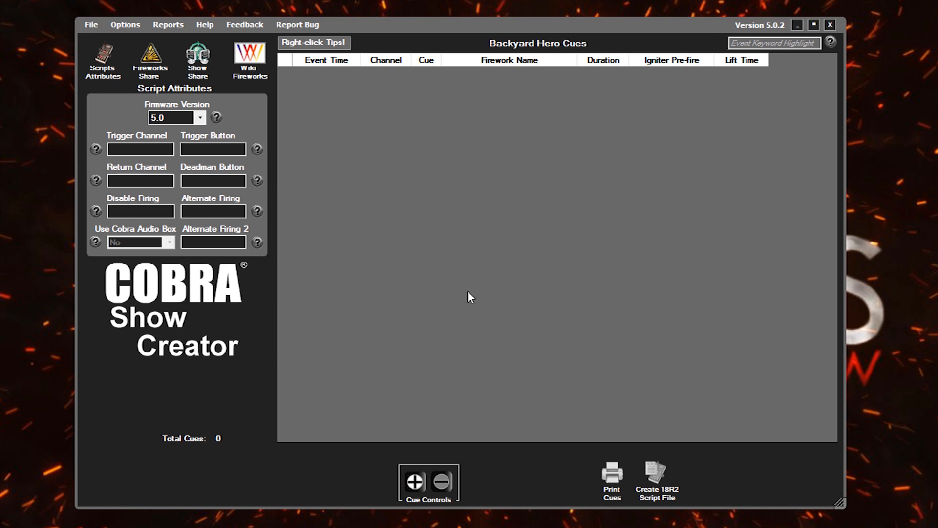
mouse_move(475, 262)
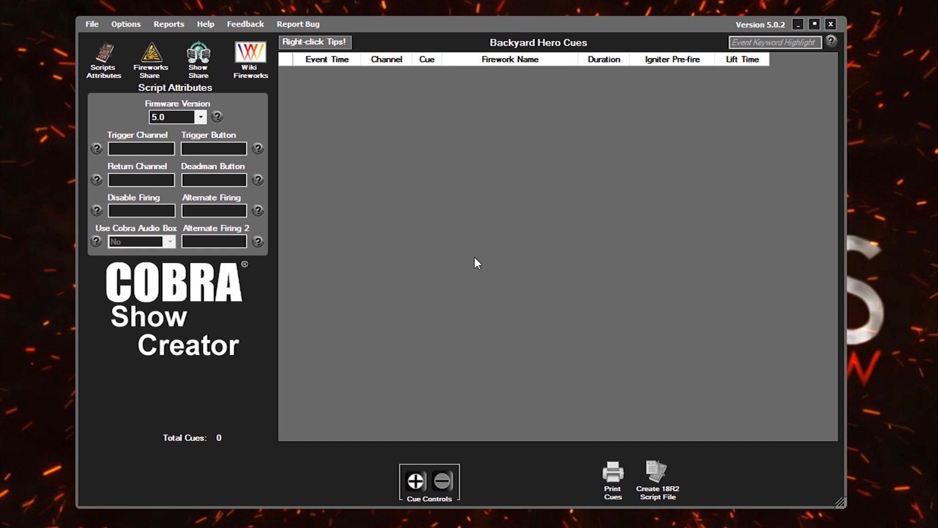
mouse_move(458, 222)
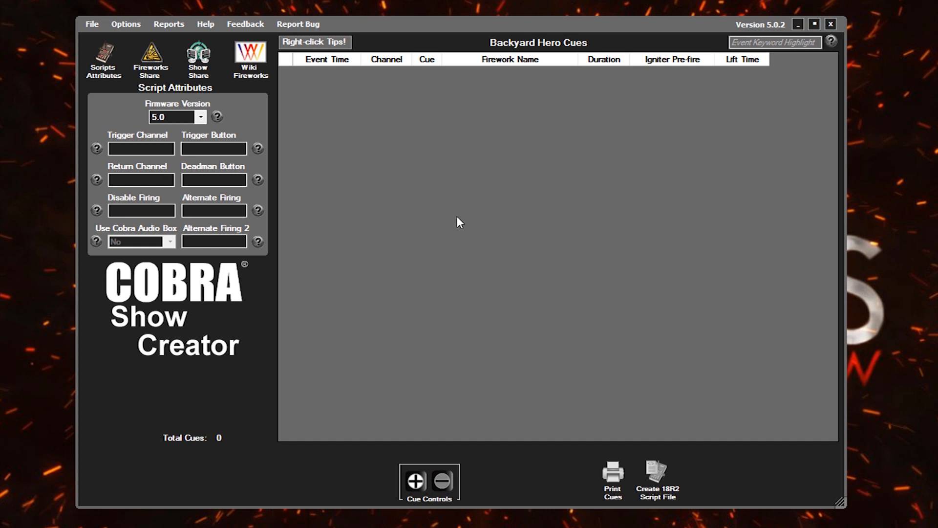
mouse_move(442, 194)
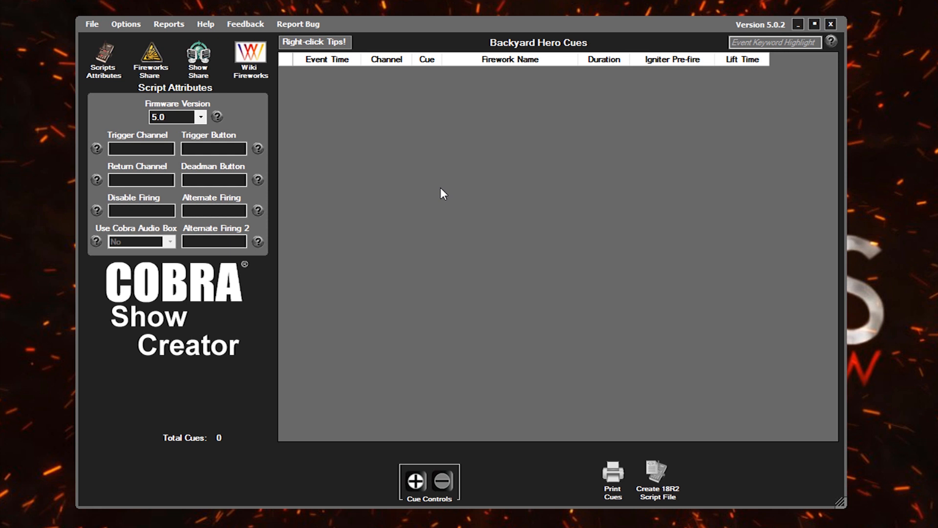
mouse_move(430, 190)
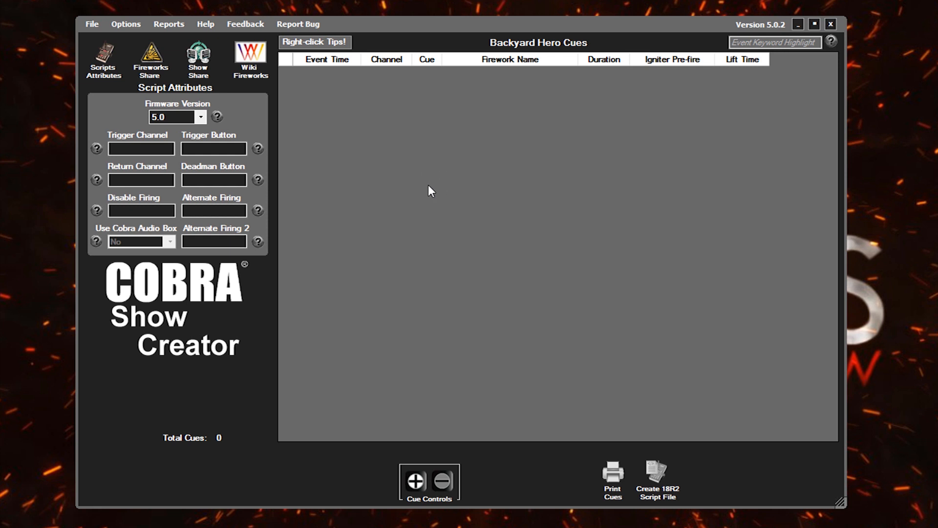
mouse_move(411, 491)
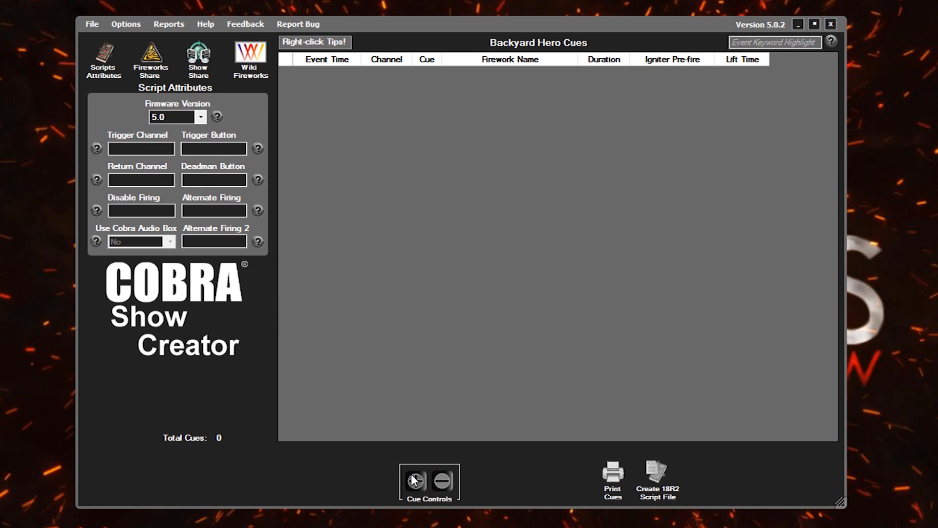
mouse_move(419, 476)
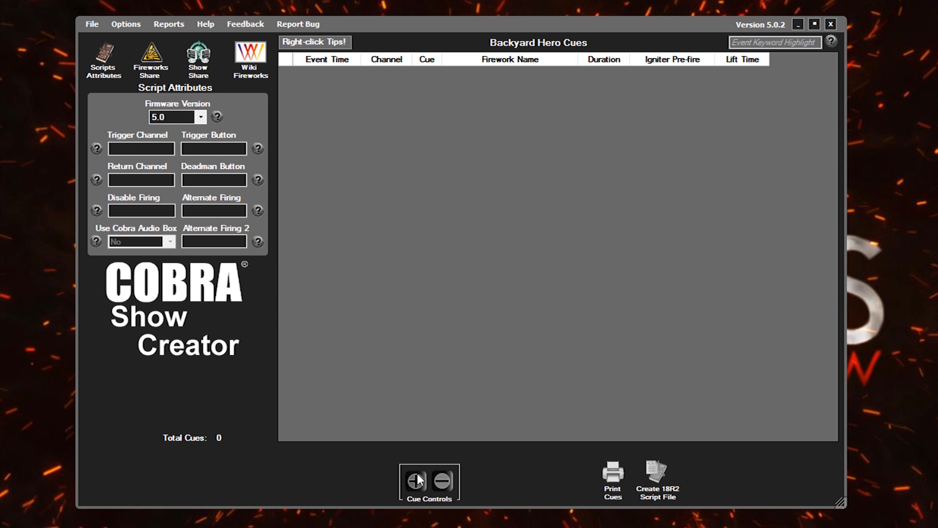
Add the first cue row at event time 00:00.00s on channel 0
left_click(415, 492)
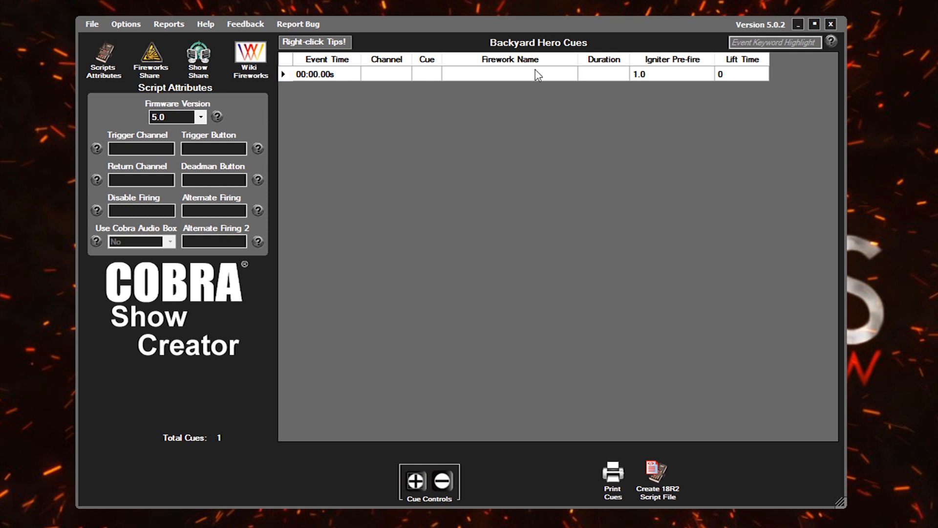
mouse_move(341, 66)
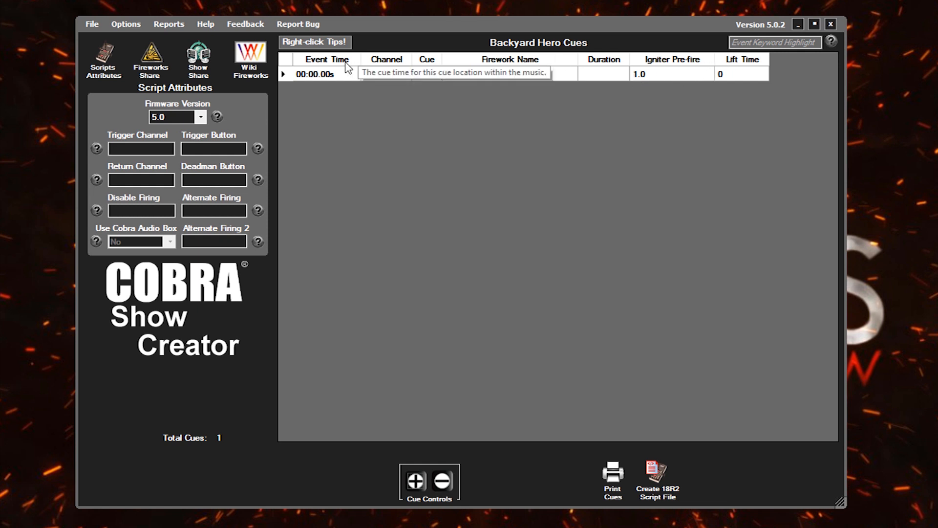
left_click(326, 74)
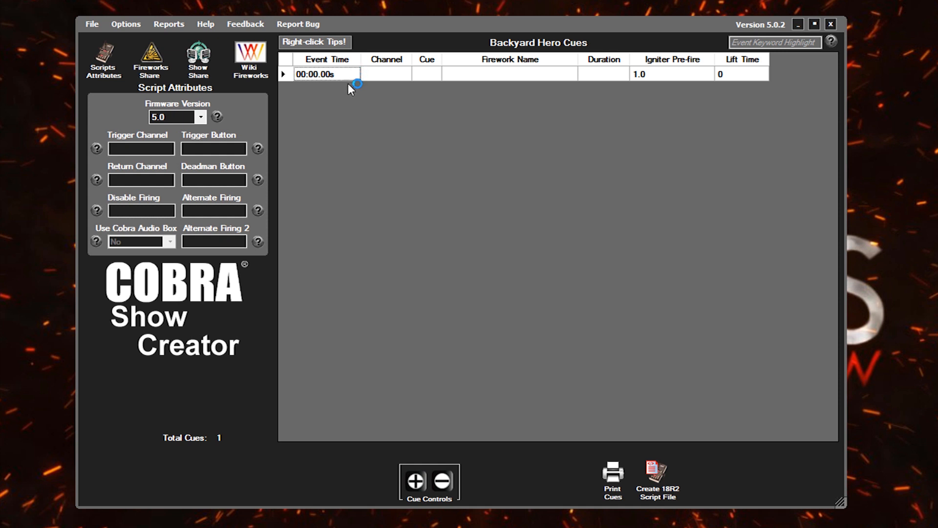
mouse_move(336, 73)
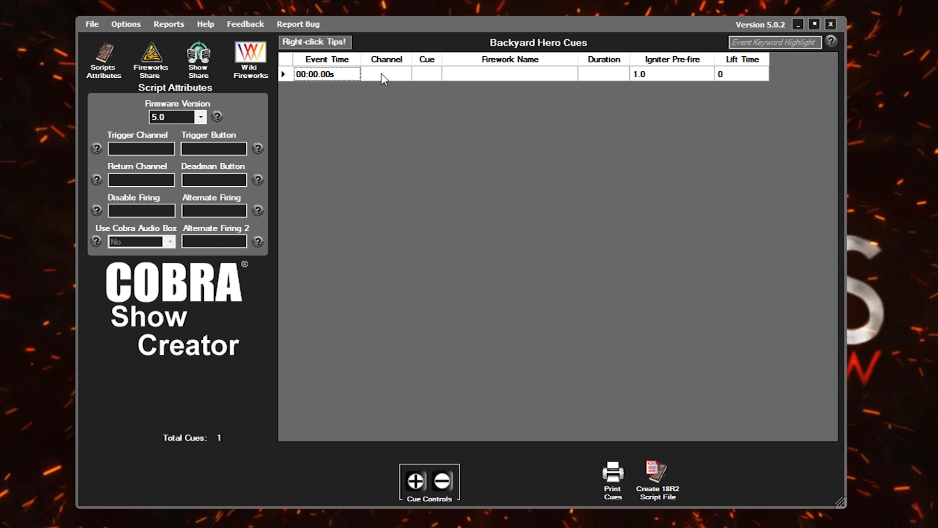
mouse_move(372, 102)
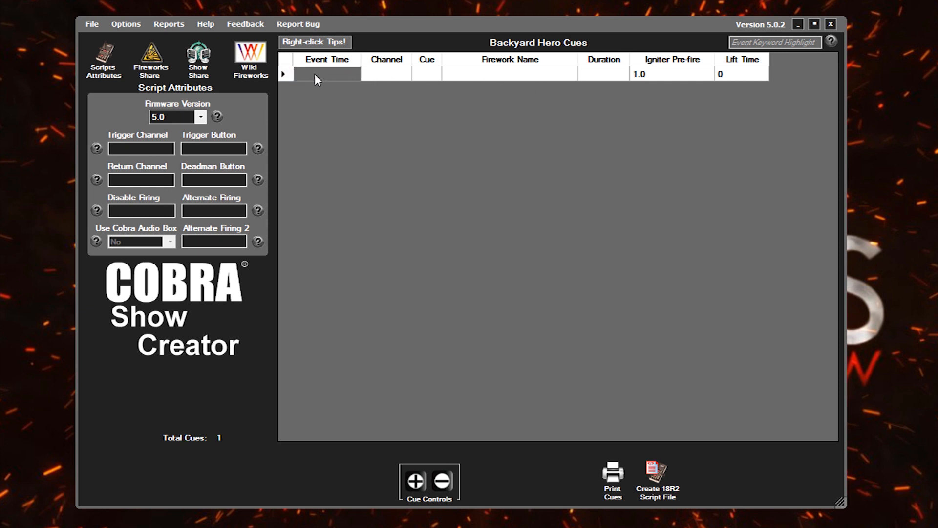
left_click(327, 74)
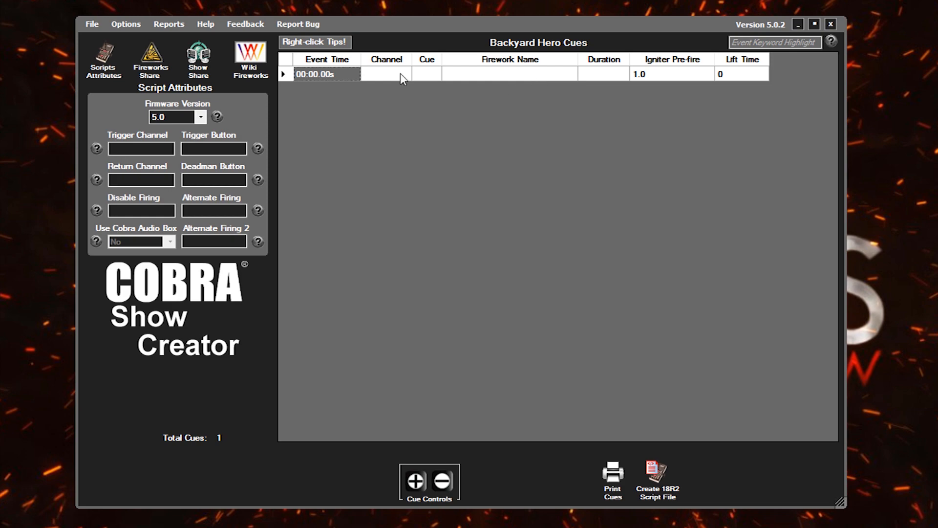
left_click(386, 75)
type("0")
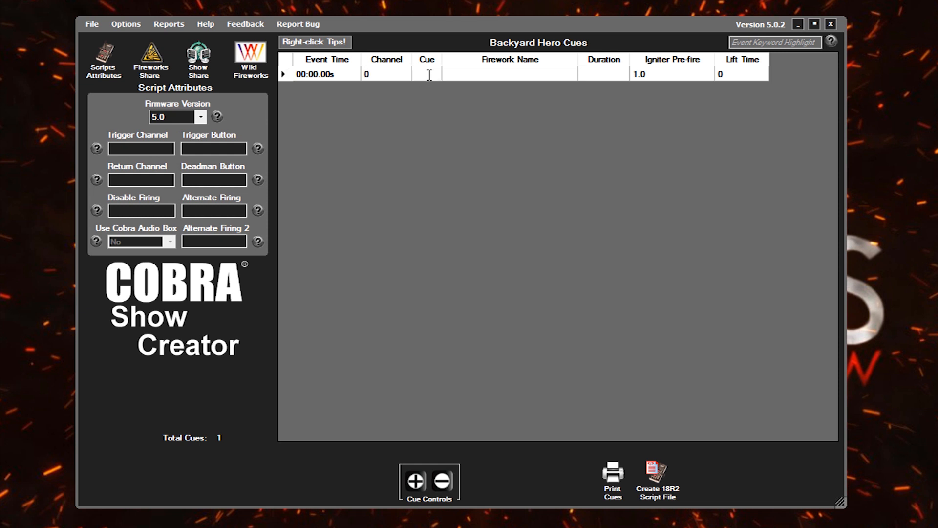
Name cue 1 '500g Red White Blue' with 30 s duration, igniter pre-fire 1, lift time 0
type("1")
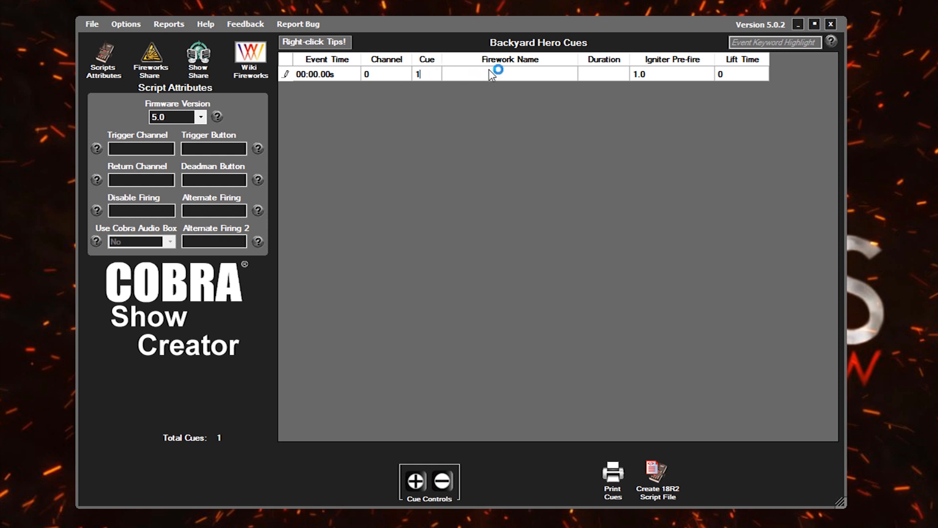
left_click(489, 74)
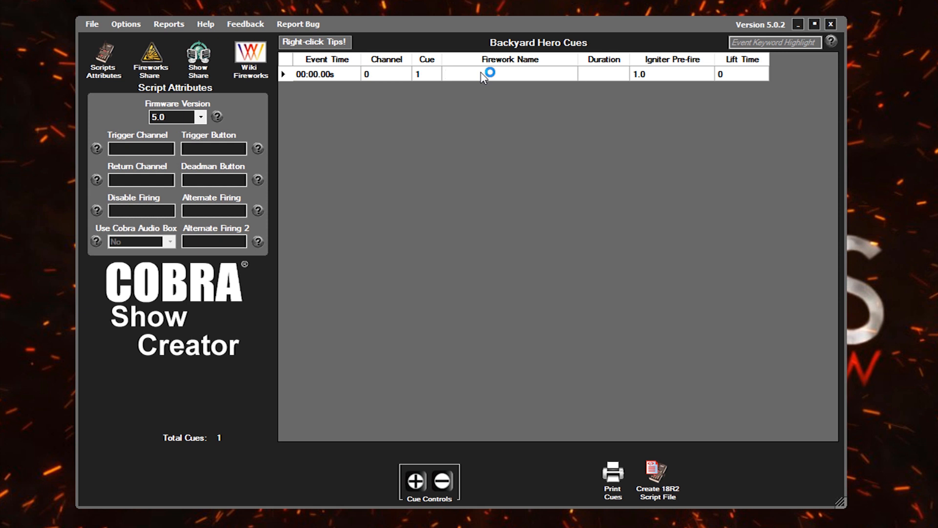
type("500g Rel")
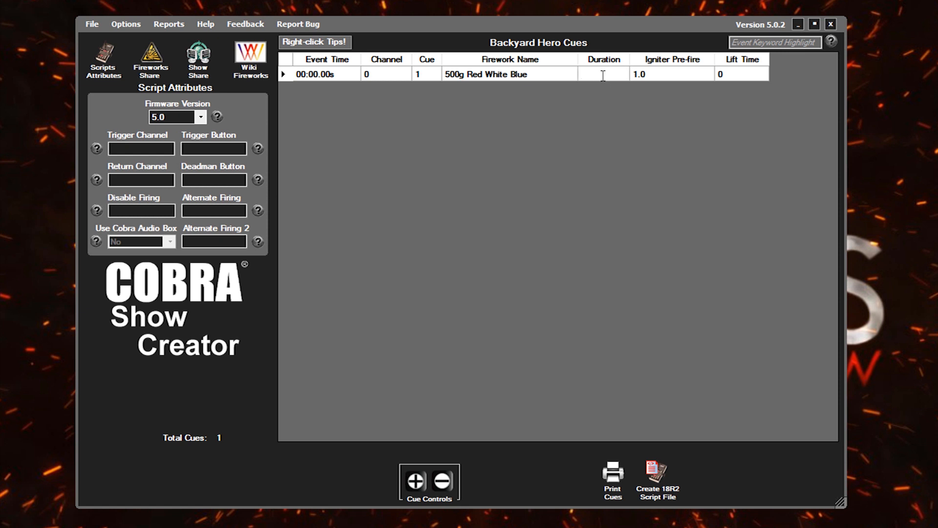
type("30")
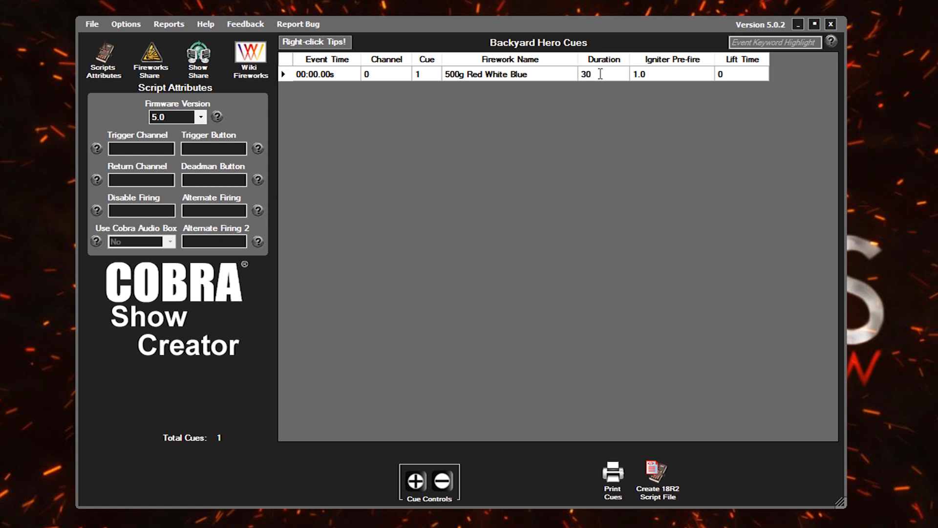
left_click(667, 75)
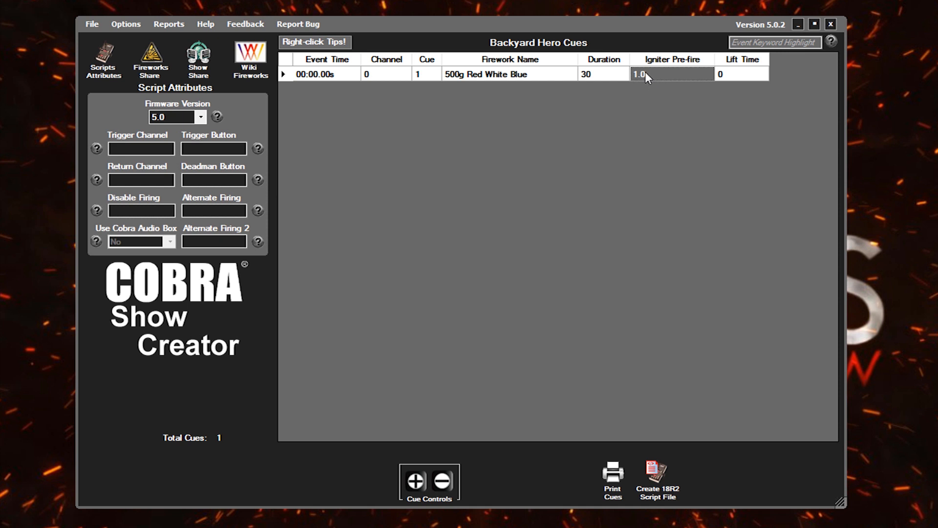
mouse_move(652, 66)
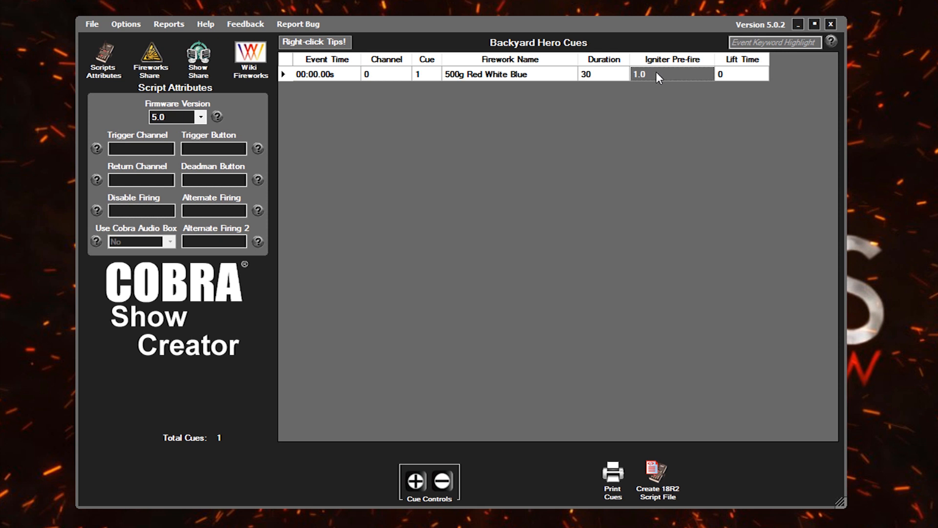
mouse_move(750, 73)
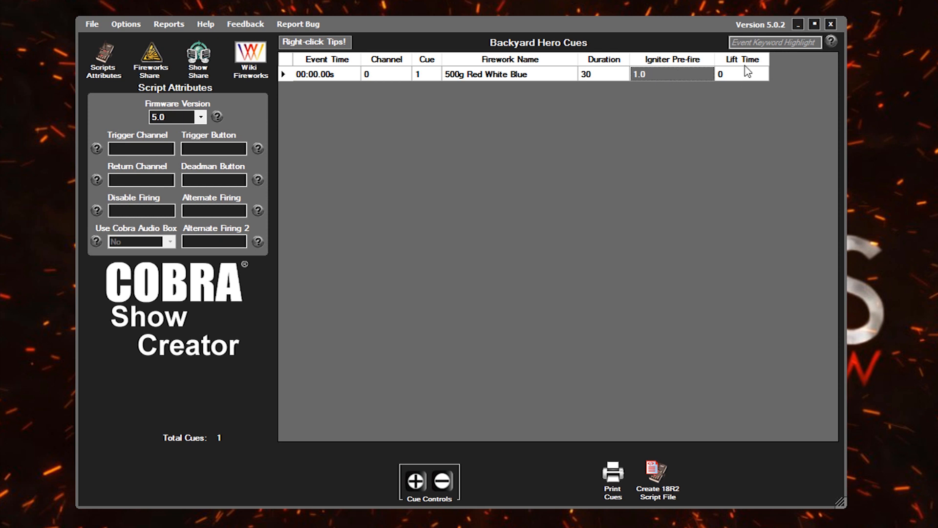
left_click(741, 74)
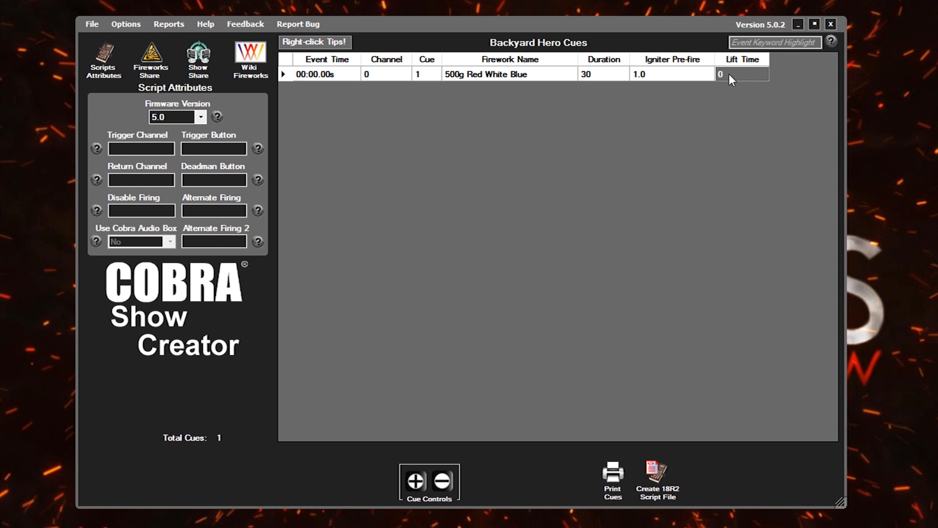
mouse_move(730, 84)
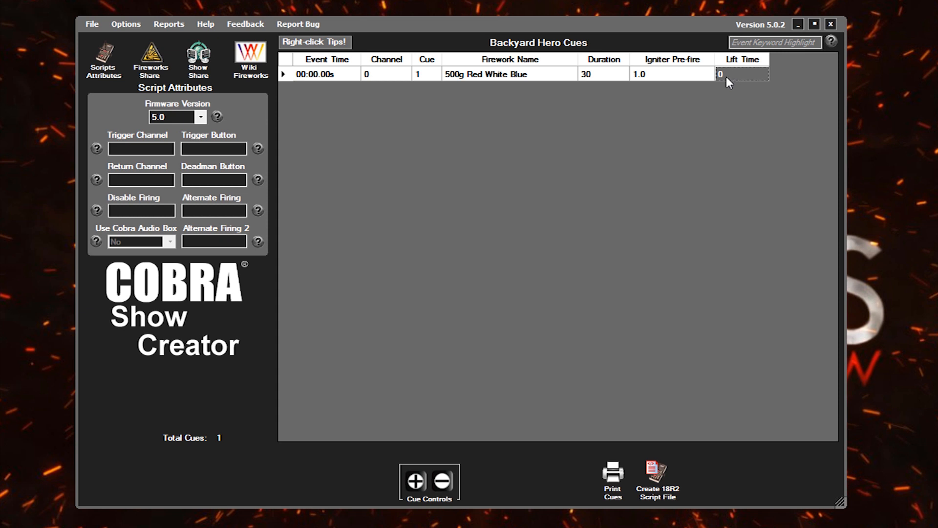
mouse_move(722, 82)
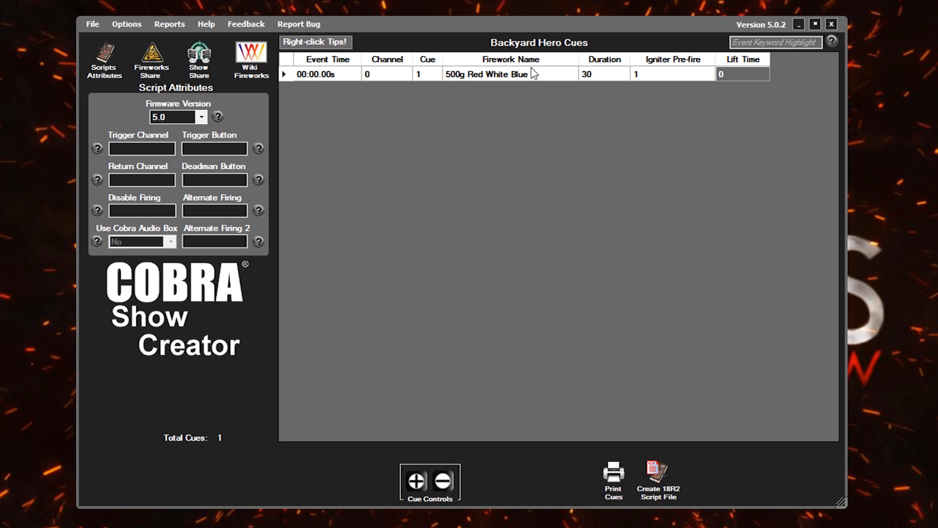
mouse_move(526, 78)
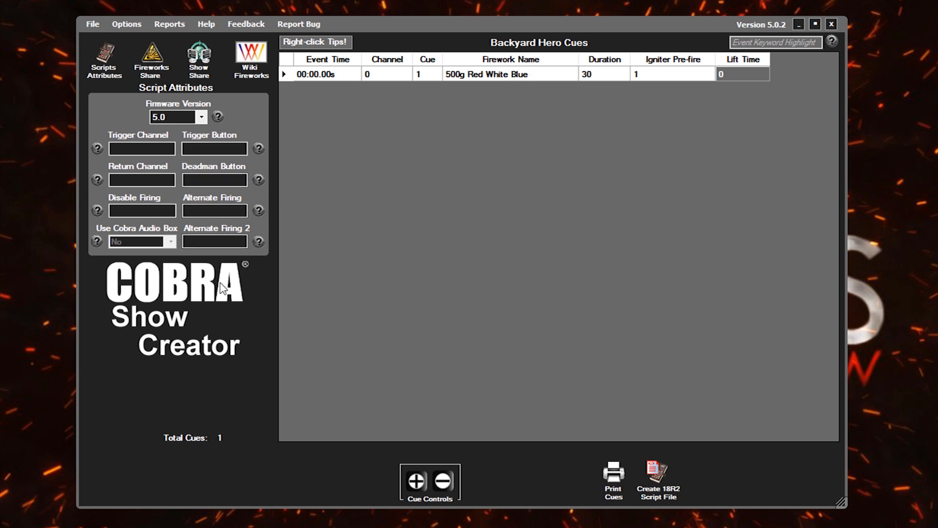
mouse_move(590, 80)
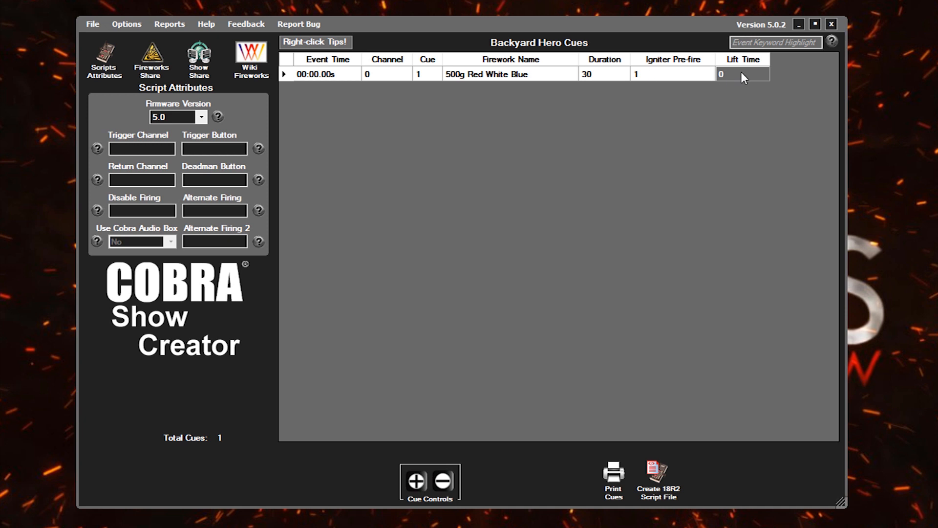
mouse_move(515, 79)
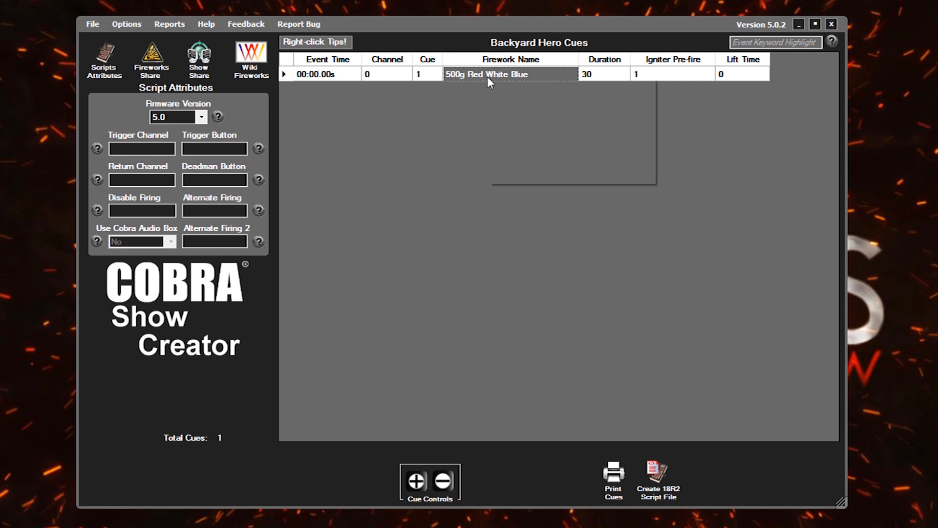
Open the firework in My Fireworks and sign in to COBRA Online Share as an existing user
right_click(489, 81)
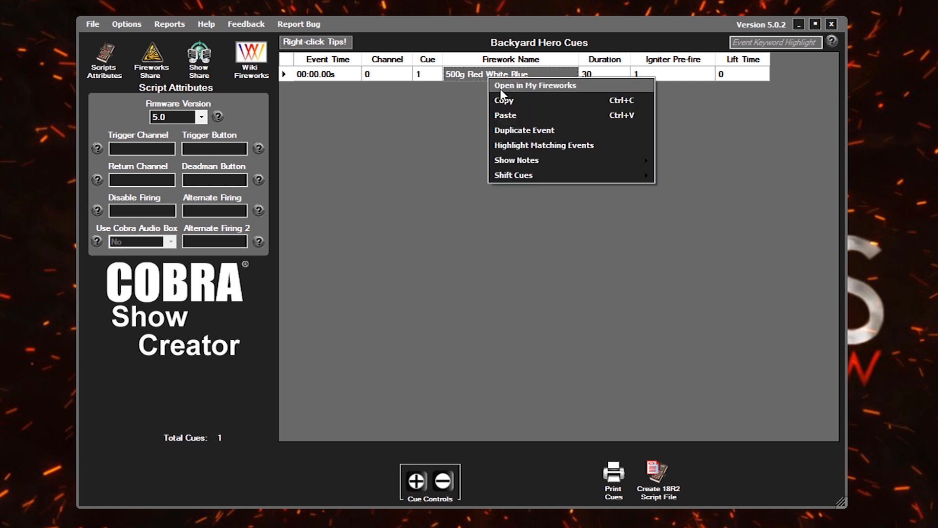
mouse_move(540, 89)
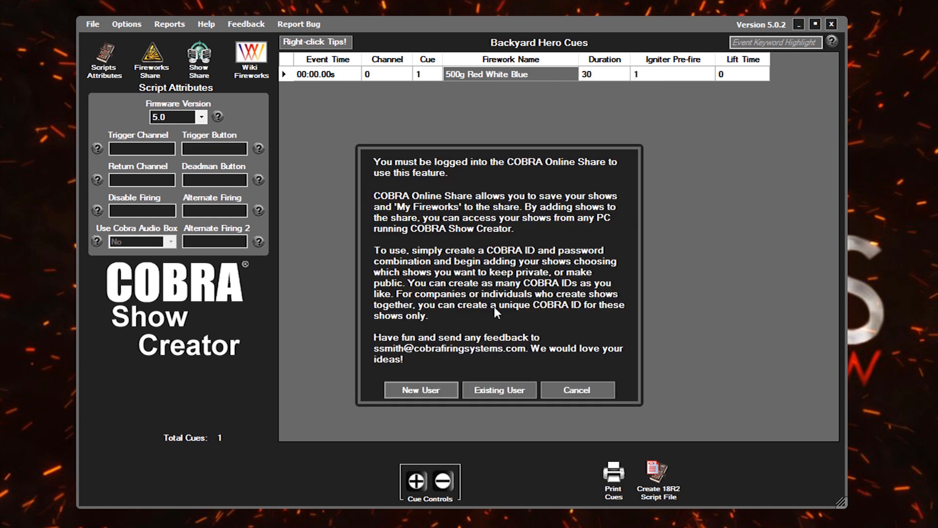
mouse_move(470, 242)
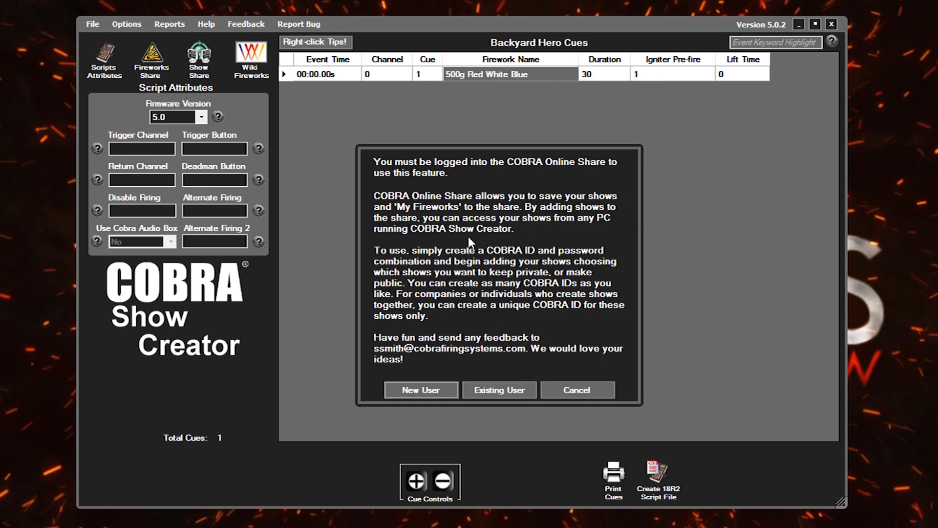
mouse_move(418, 357)
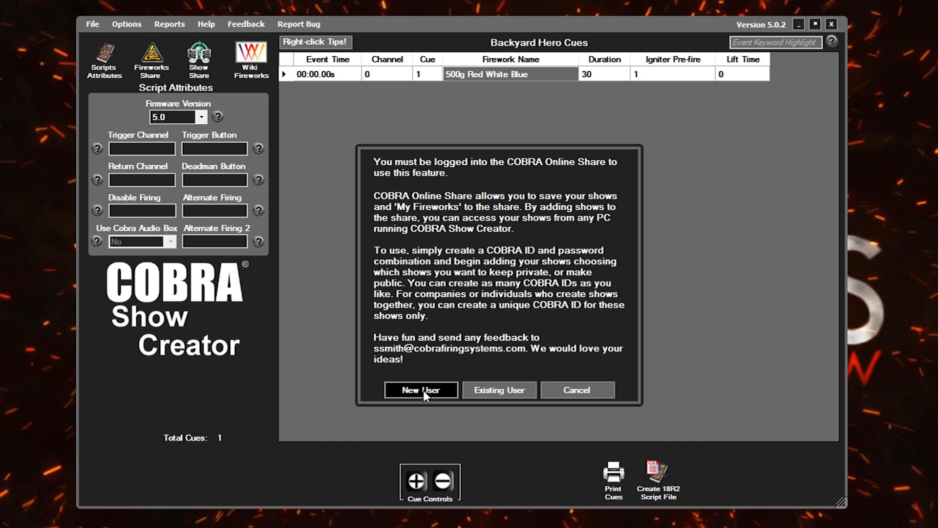
left_click(500, 390)
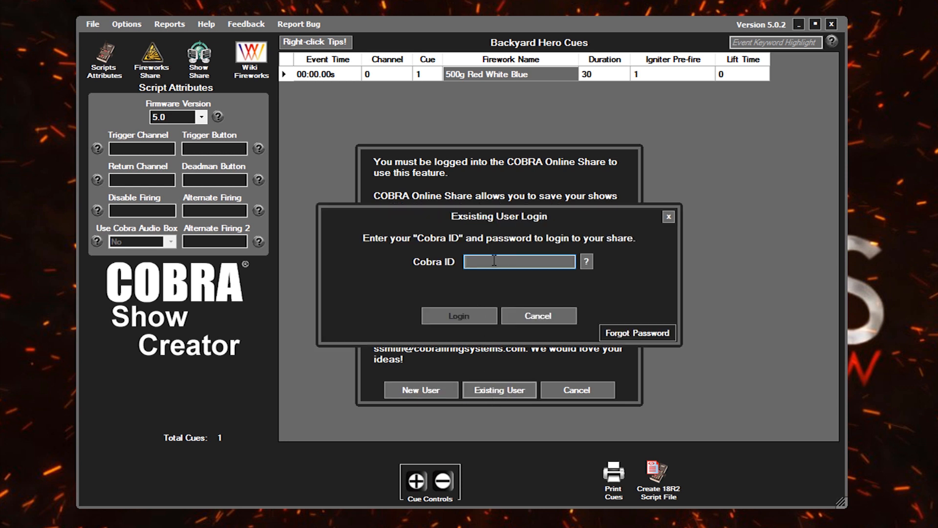
type("fireworks.")
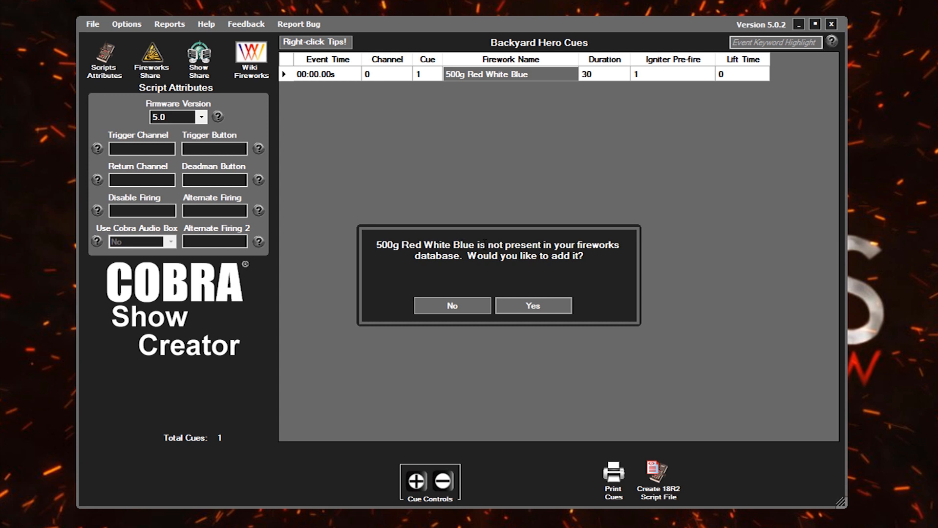
mouse_move(540, 264)
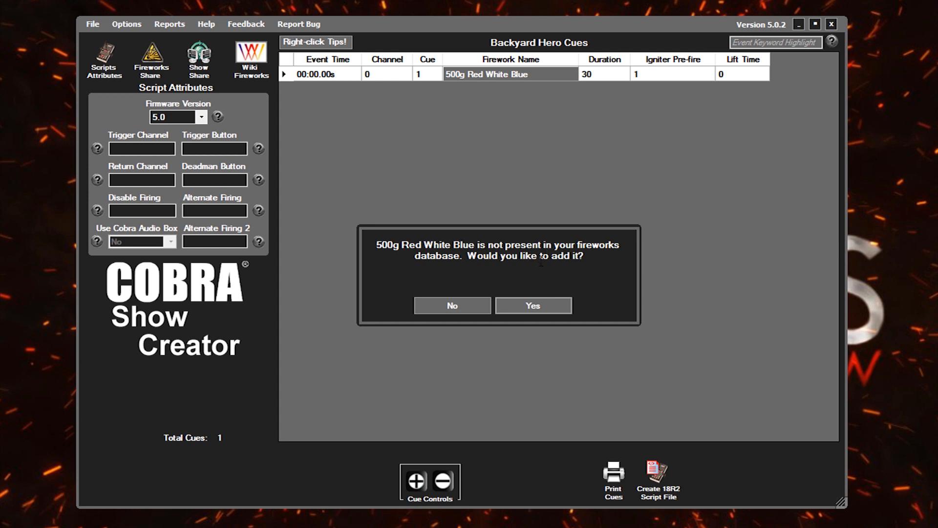
Save 500g Red White Blue to My Fireworks under the Multi Shots 500g Cake category
left_click(533, 305)
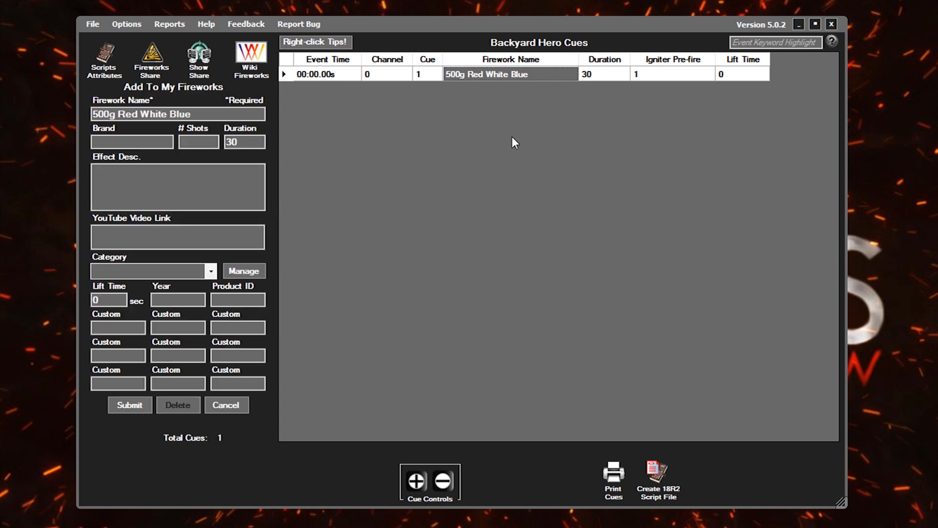
left_click(245, 142)
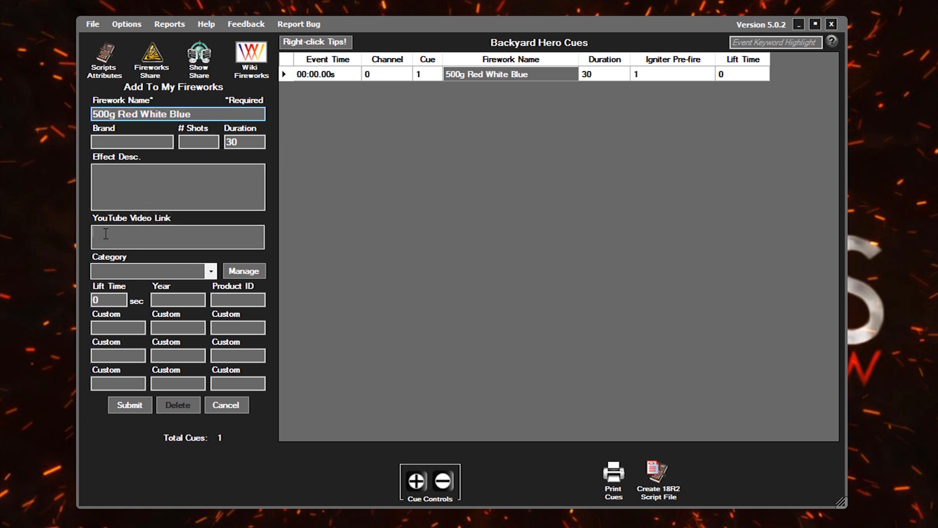
left_click(210, 271)
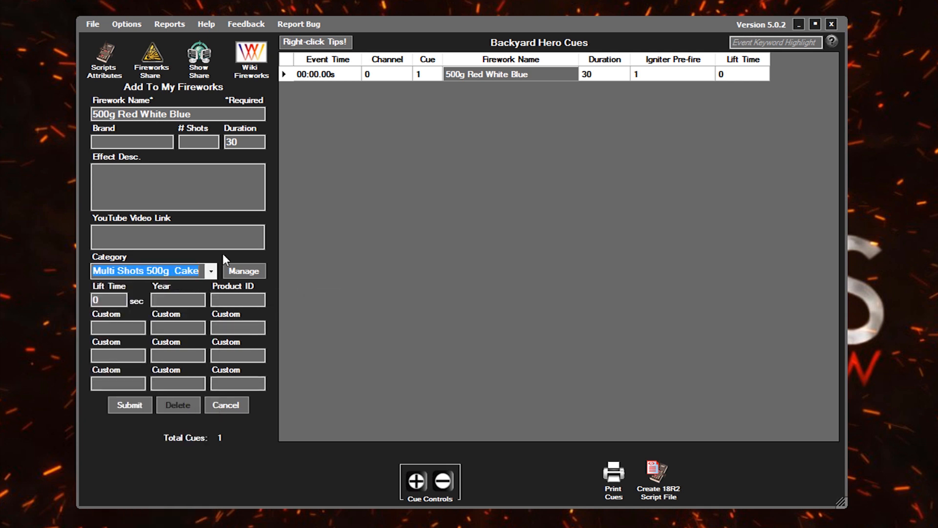
mouse_move(196, 184)
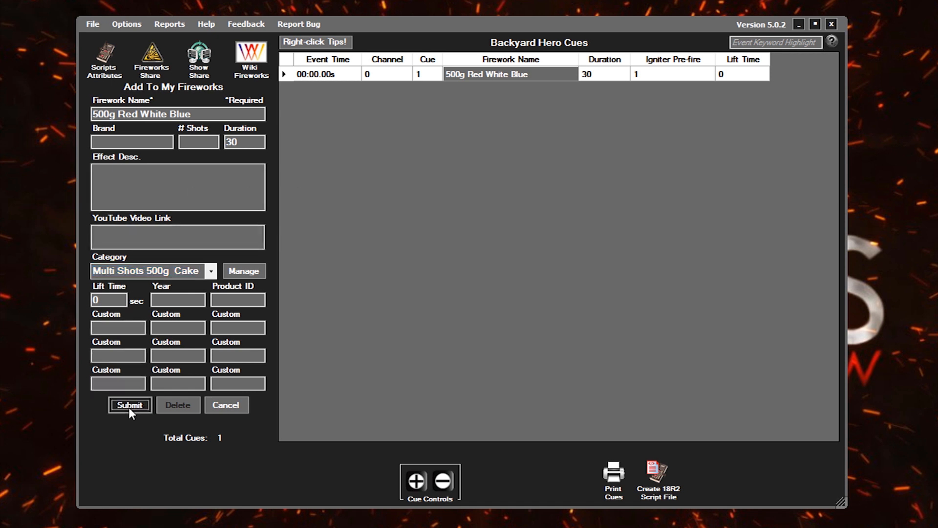
left_click(130, 404)
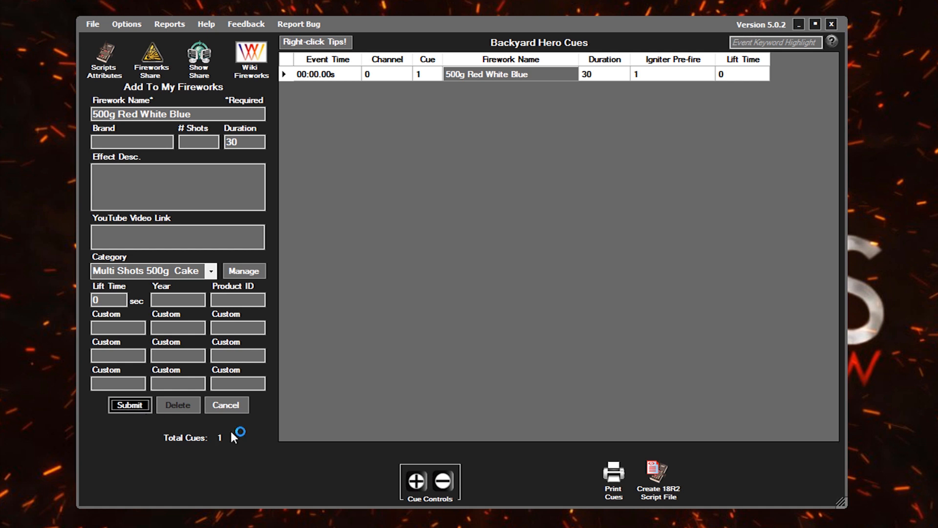
left_click(130, 405)
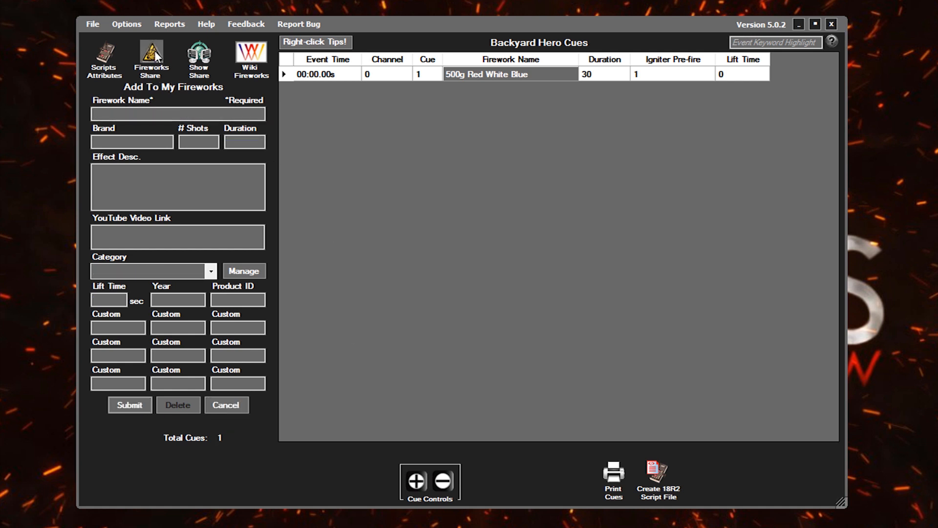
Search My Fireworks for '500g Red' to find 500g Red White Blue (30 s)
left_click(152, 54)
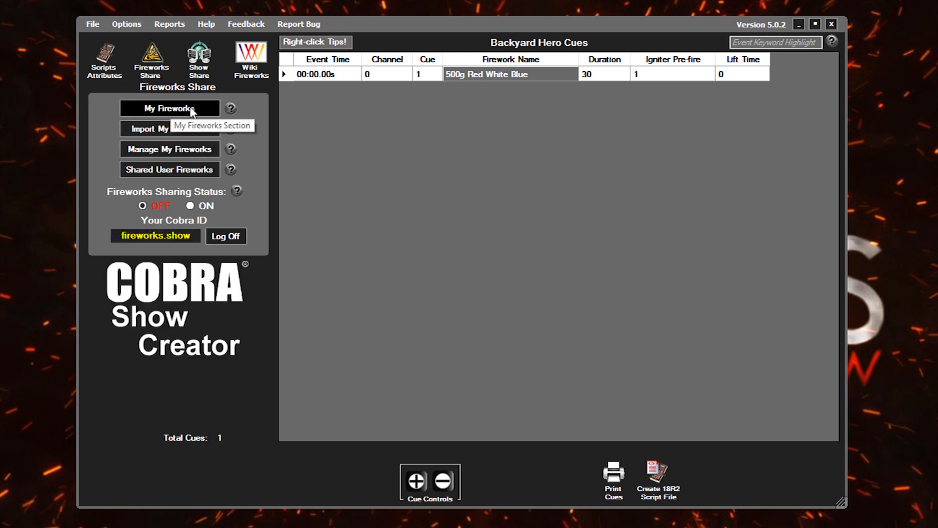
left_click(170, 108)
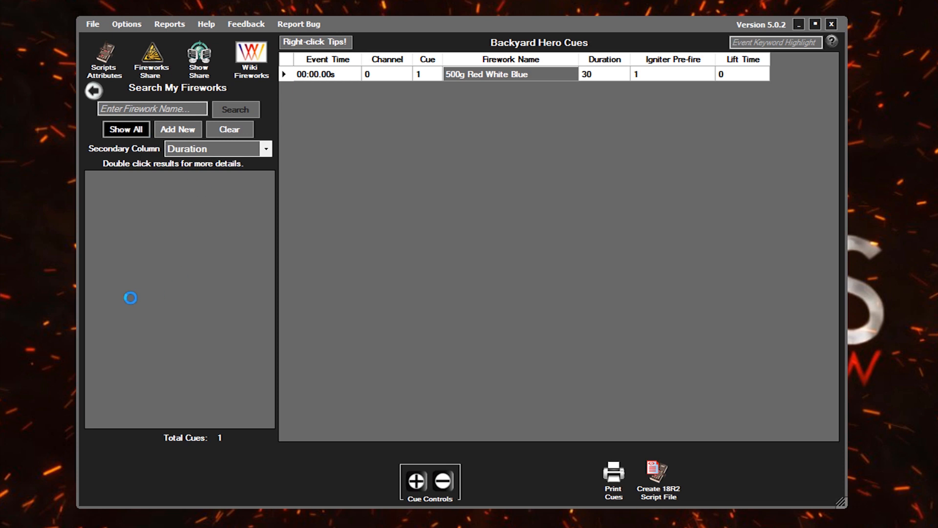
left_click(126, 129)
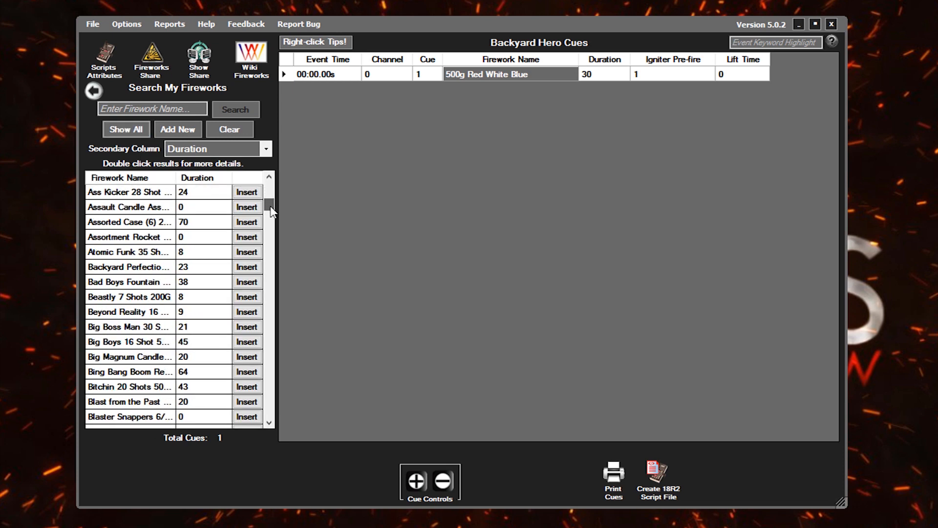
left_click_drag(269, 210, 270, 277)
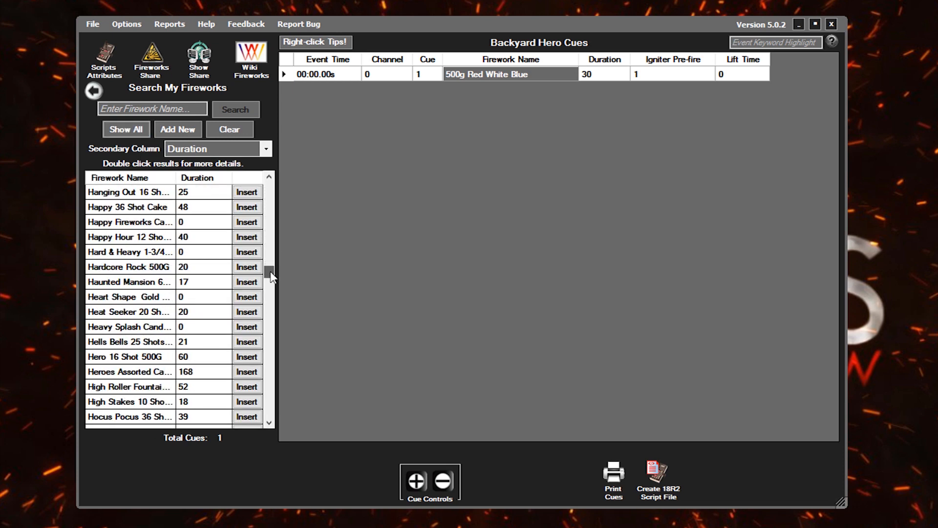
scroll("down", 3)
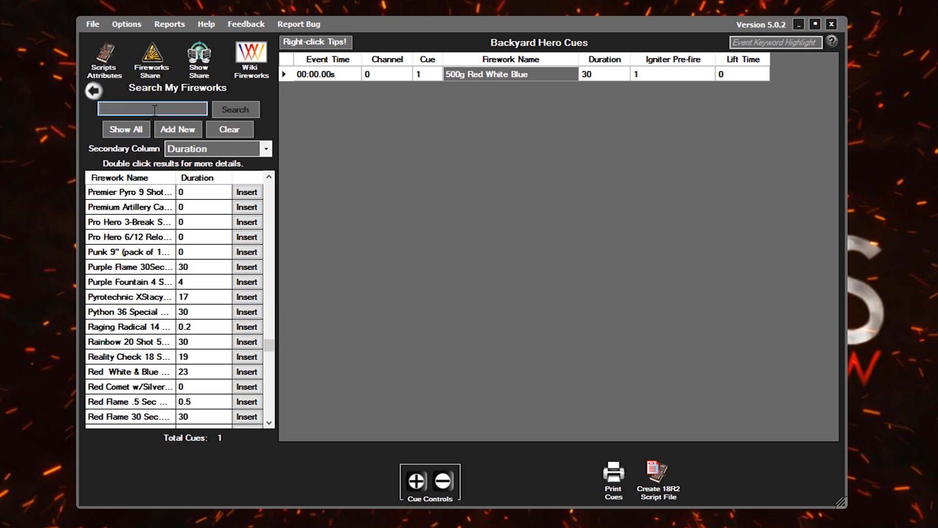
type("500g")
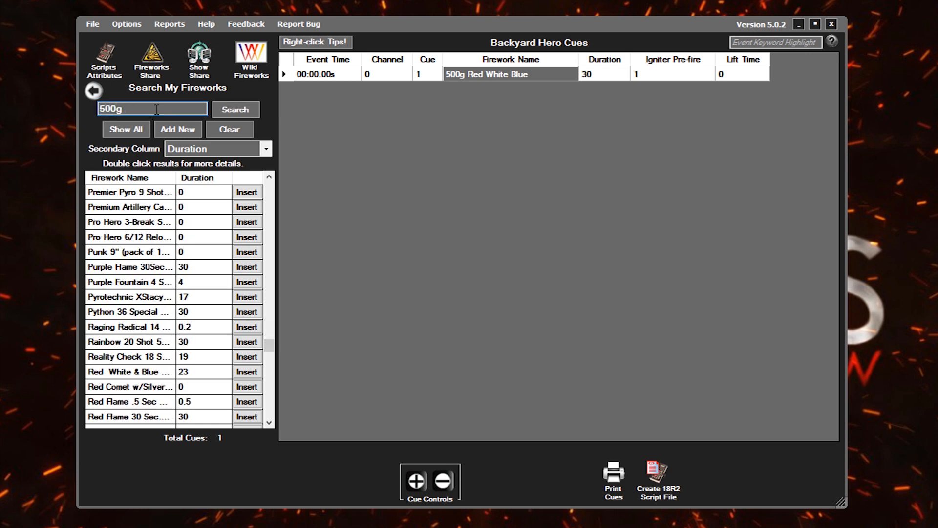
type("Red")
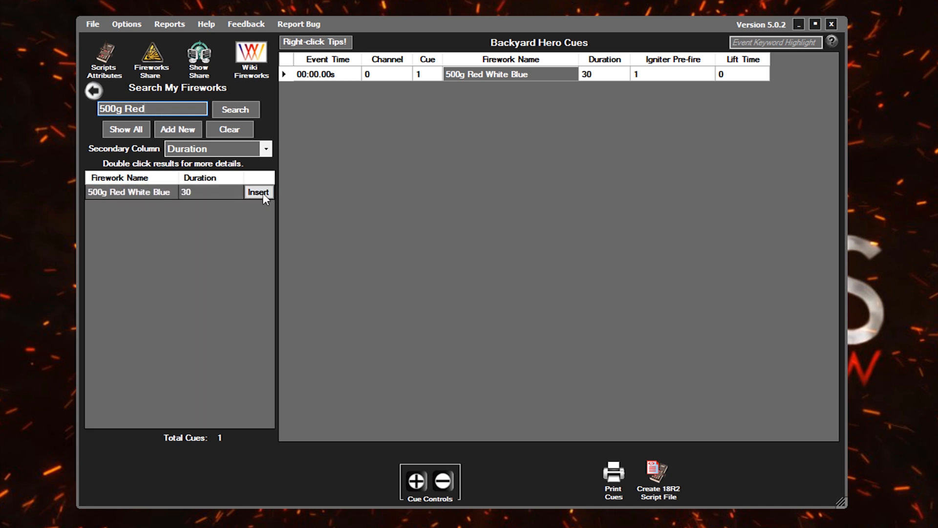
mouse_move(259, 192)
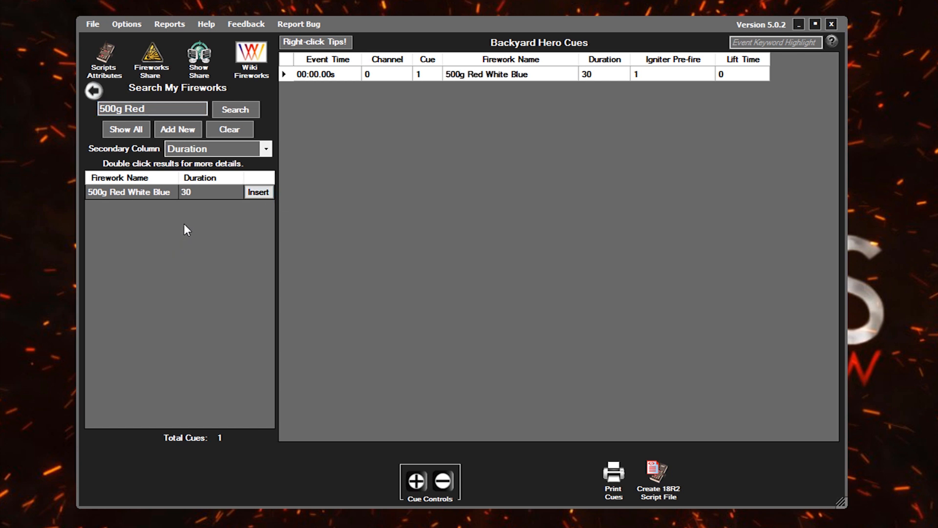
mouse_move(191, 230)
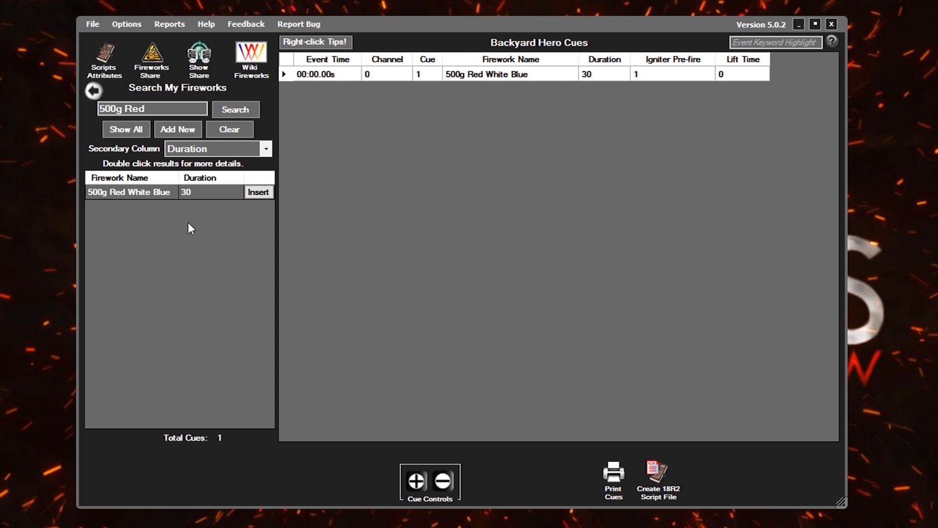
mouse_move(192, 221)
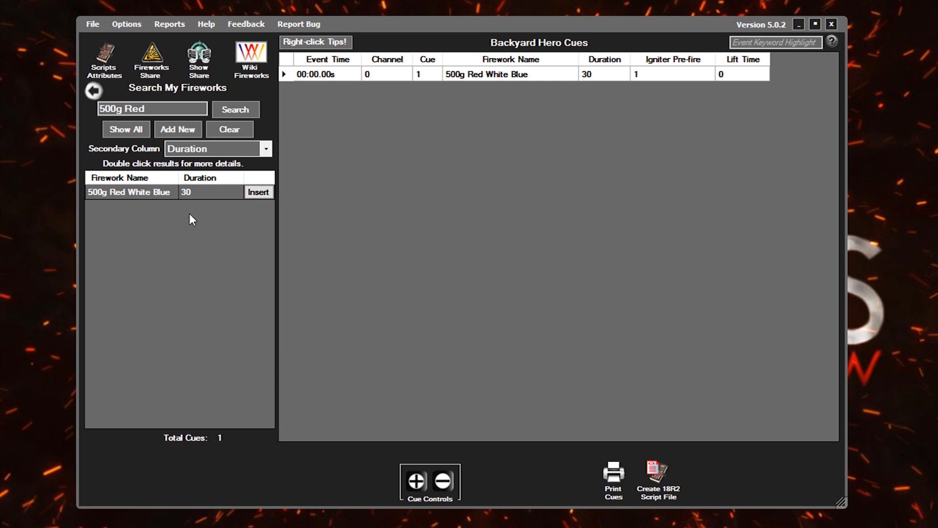
mouse_move(331, 205)
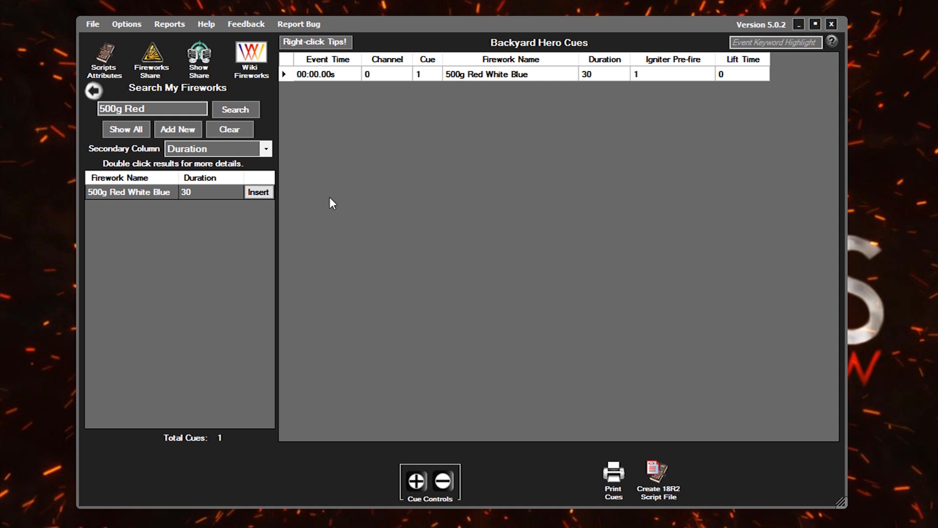
mouse_move(359, 141)
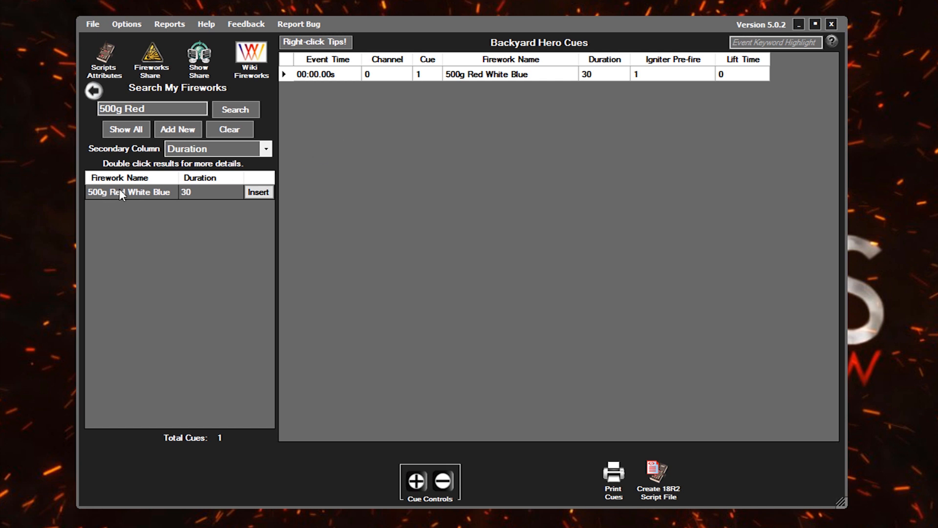
mouse_move(470, 116)
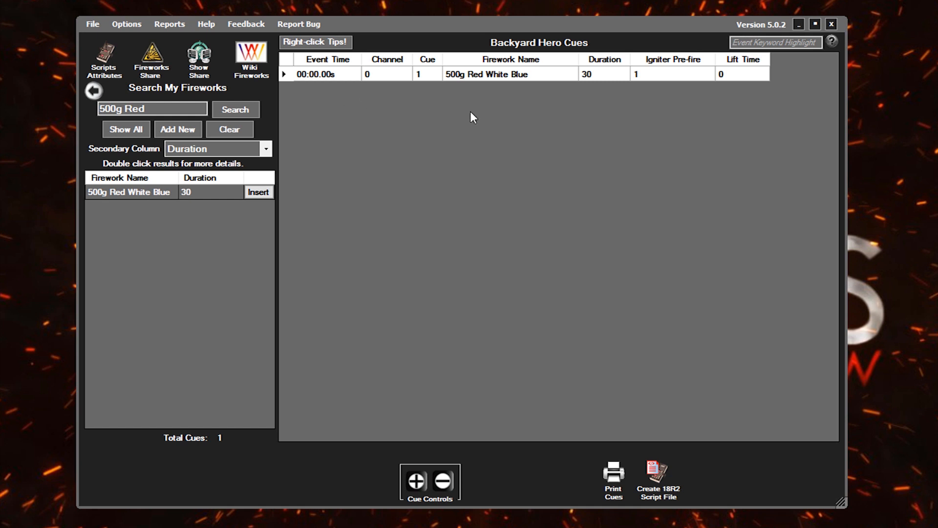
mouse_move(342, 120)
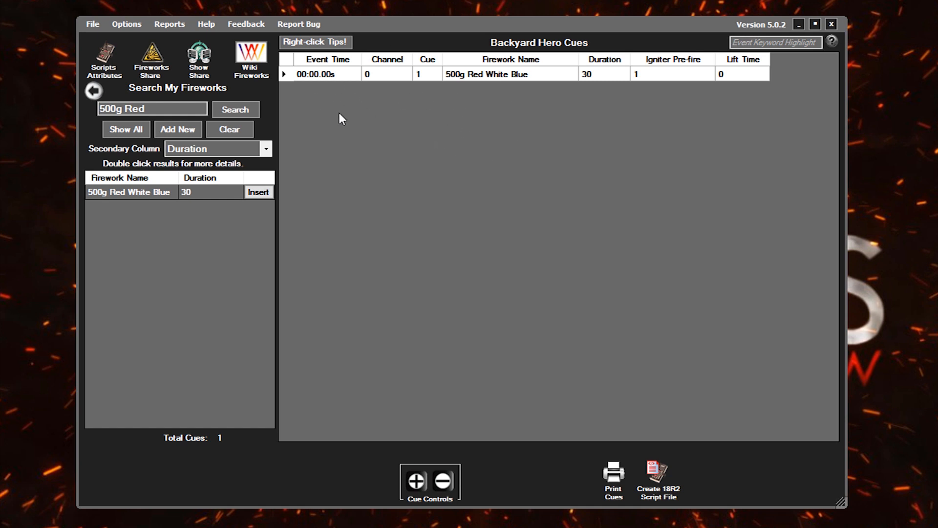
mouse_move(361, 88)
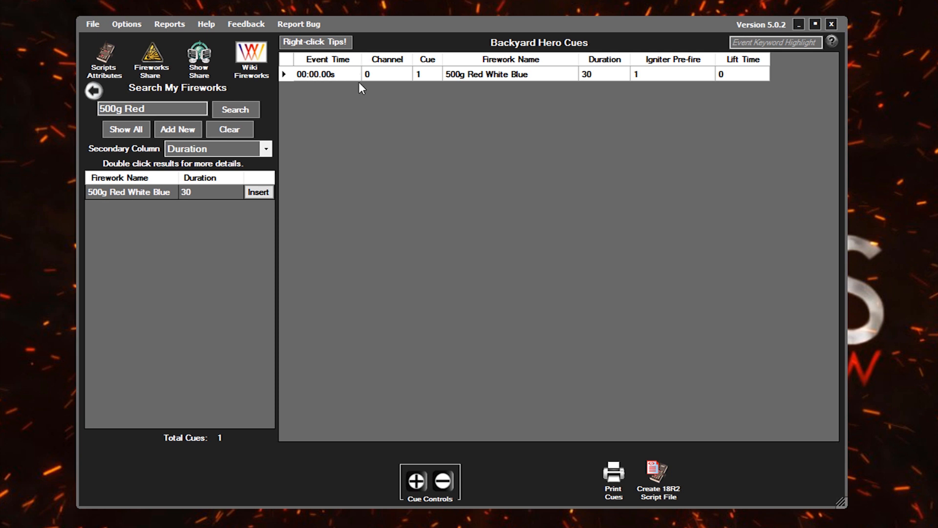
mouse_move(316, 399)
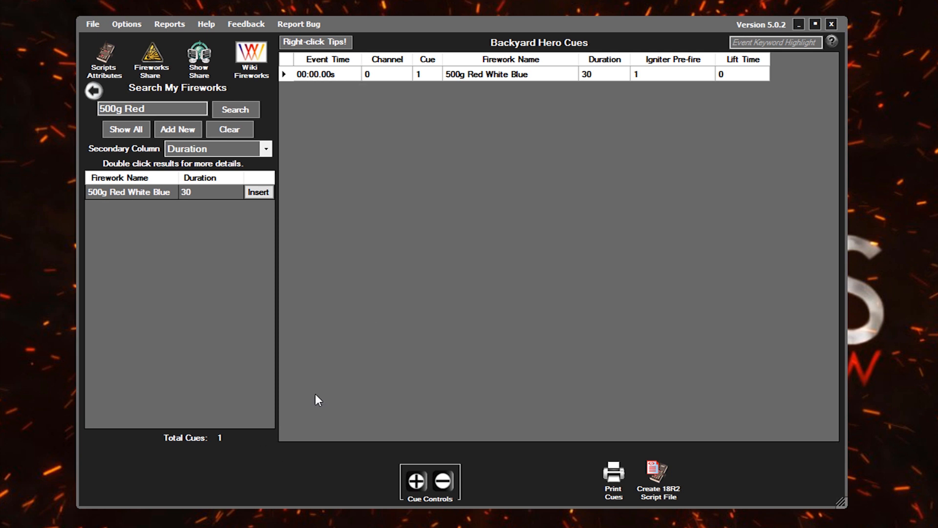
mouse_move(354, 352)
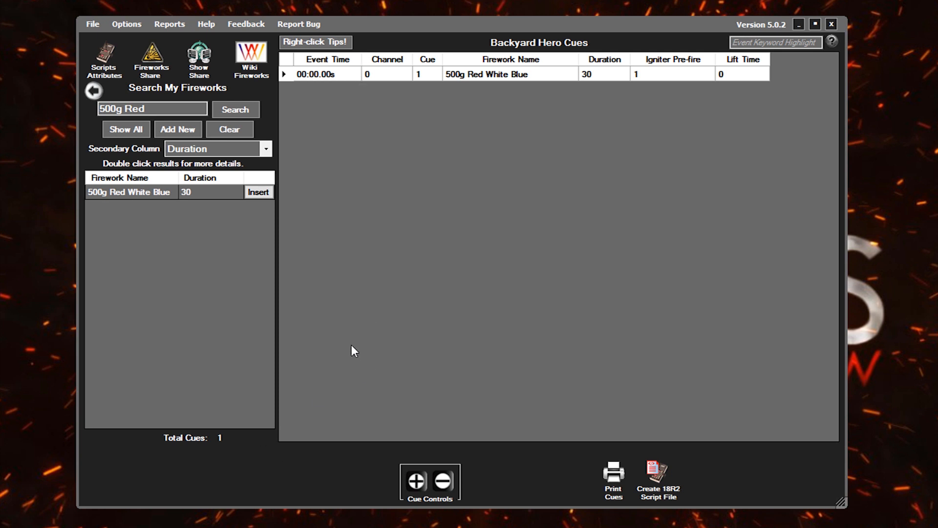
mouse_move(415, 494)
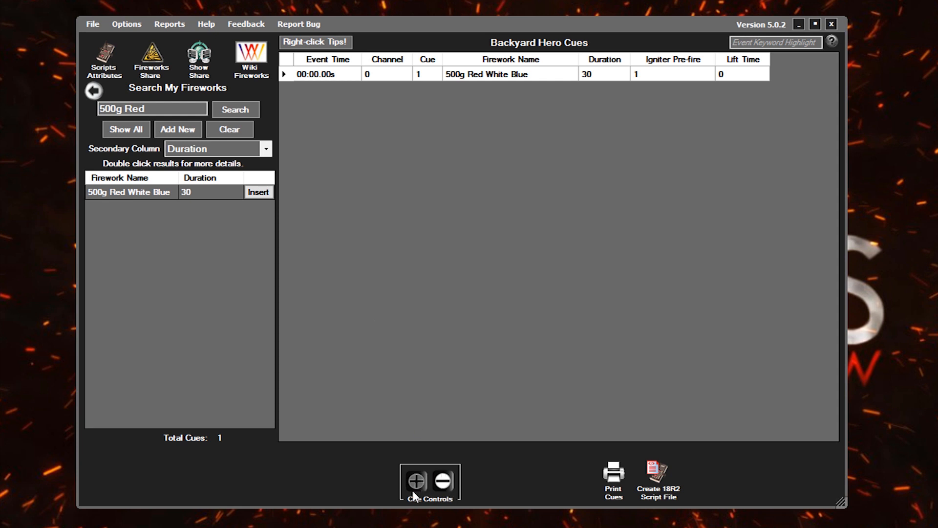
Add a second cue row holding 500g Red White Blue on channel 1, cue 1
left_click(416, 480)
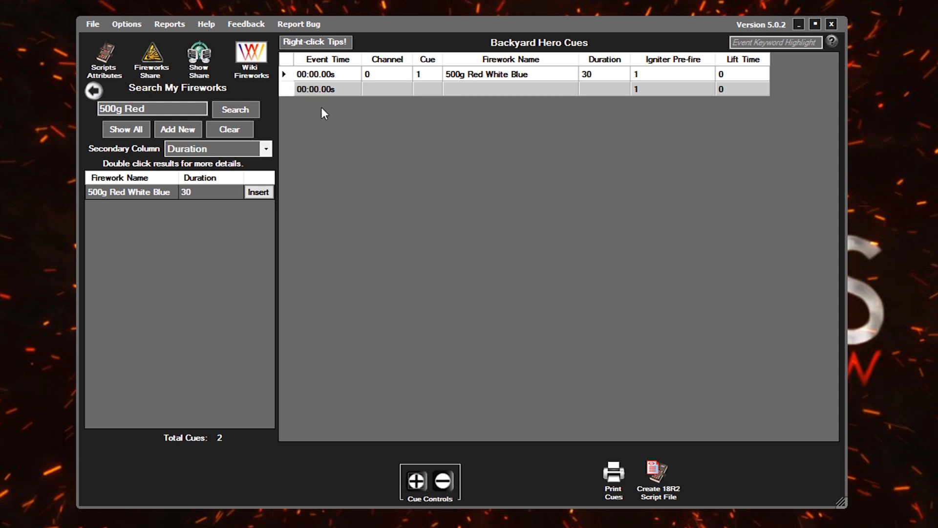
mouse_move(509, 94)
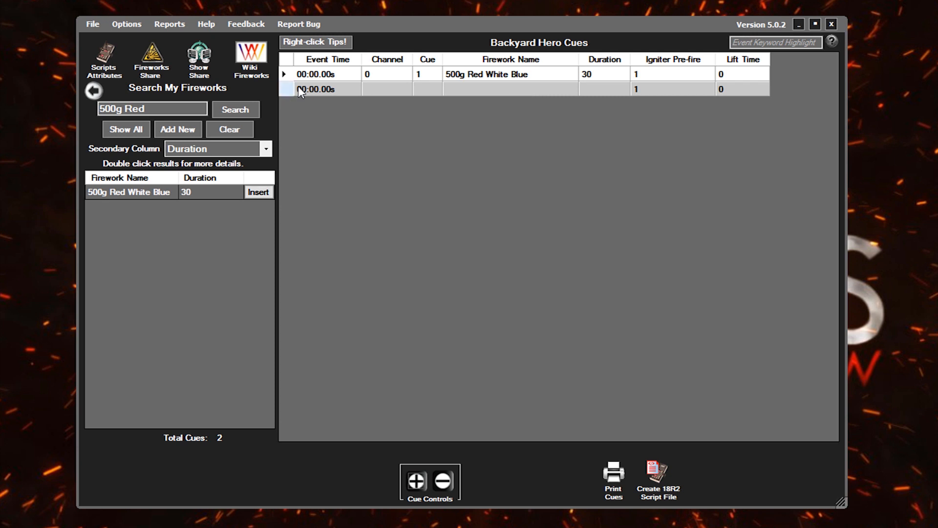
mouse_move(287, 99)
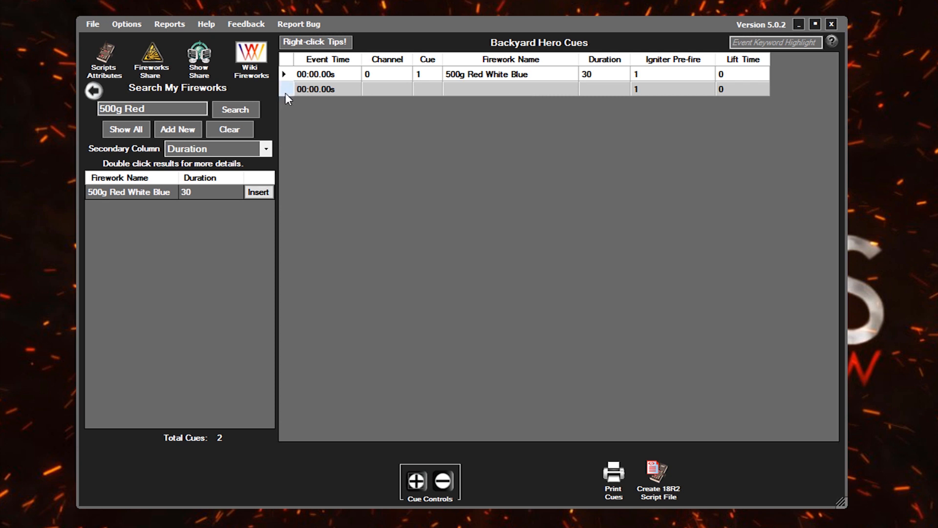
left_click(286, 89)
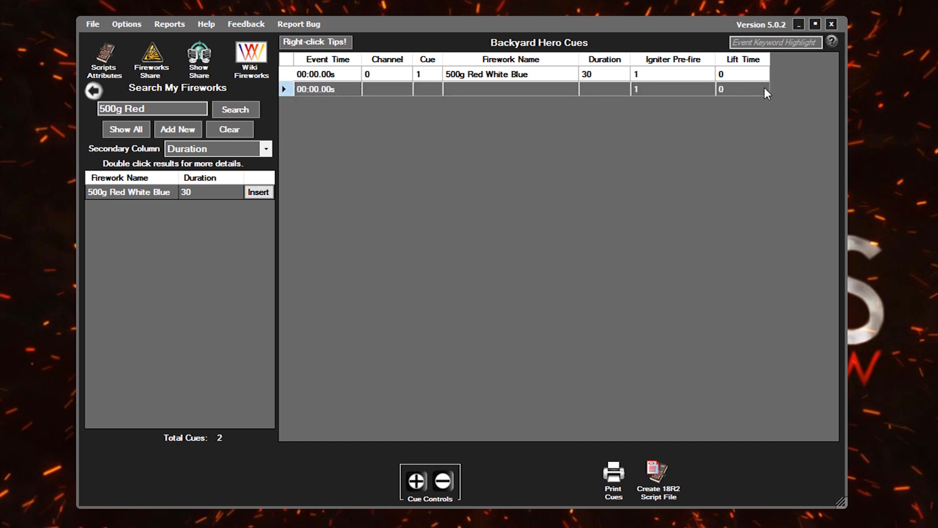
mouse_move(652, 96)
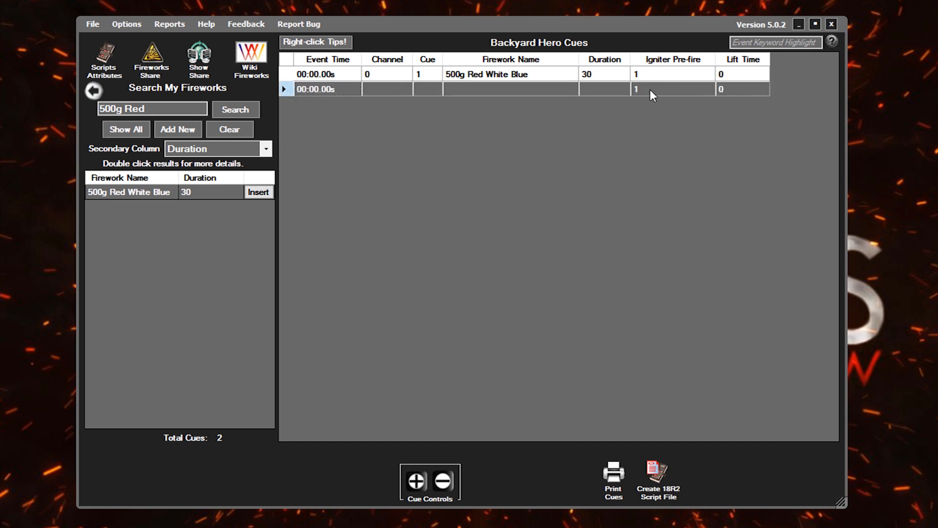
left_click(741, 89)
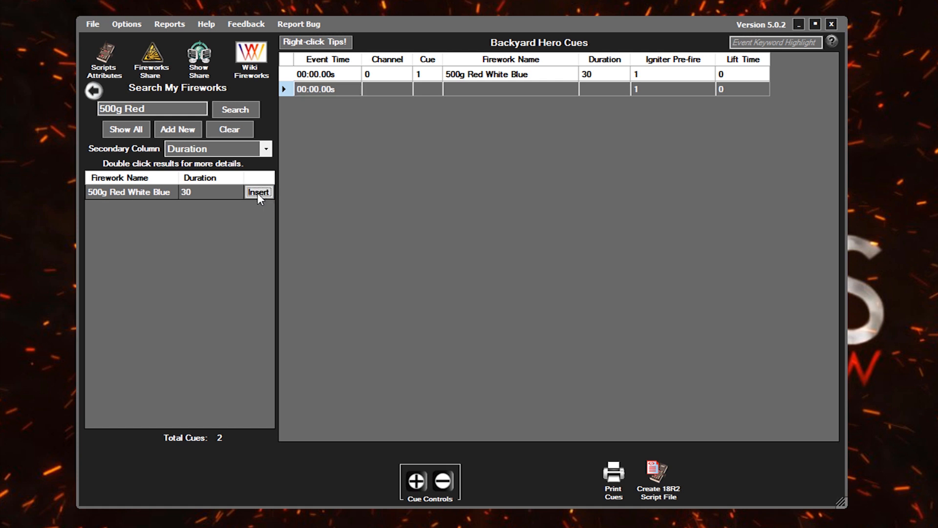
mouse_move(262, 199)
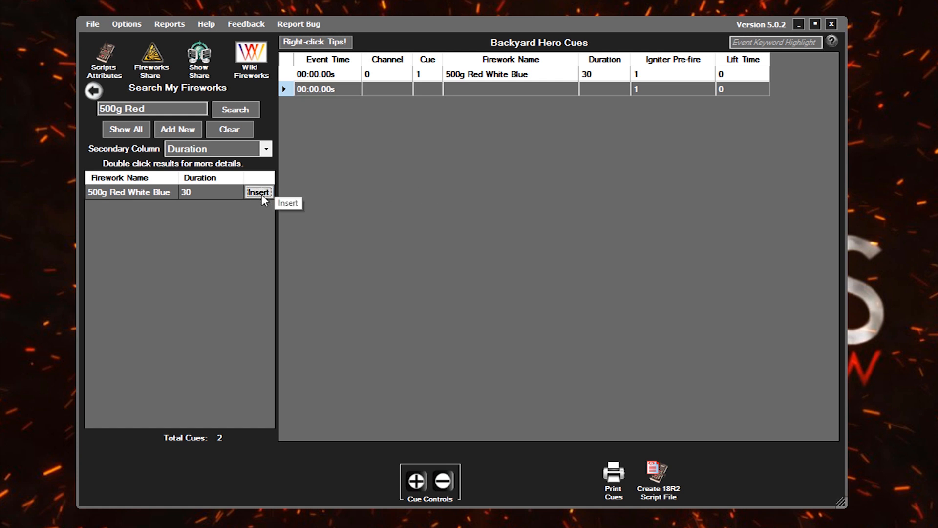
left_click(259, 191)
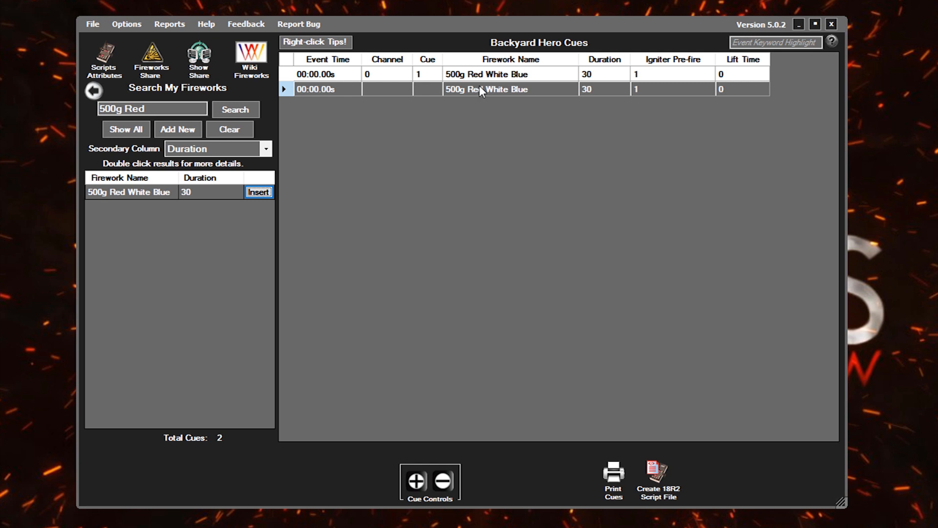
mouse_move(594, 95)
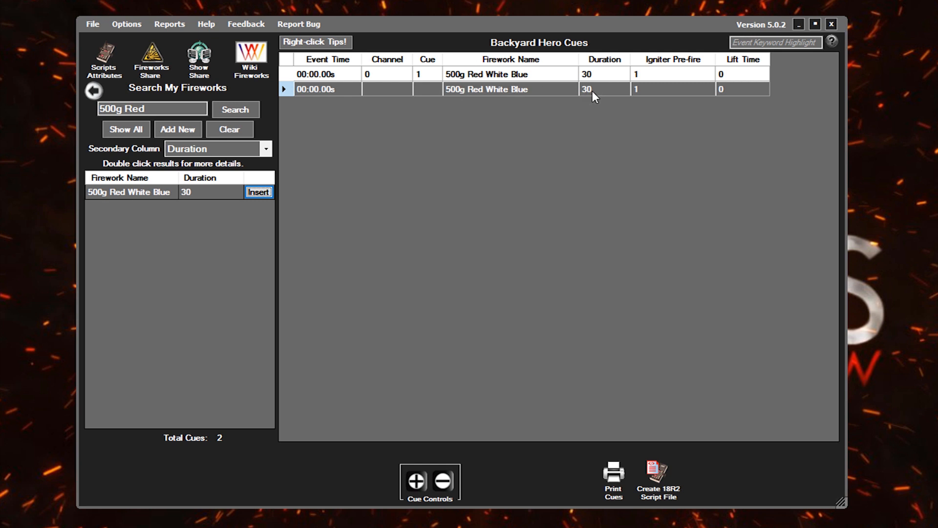
mouse_move(474, 106)
type("1")
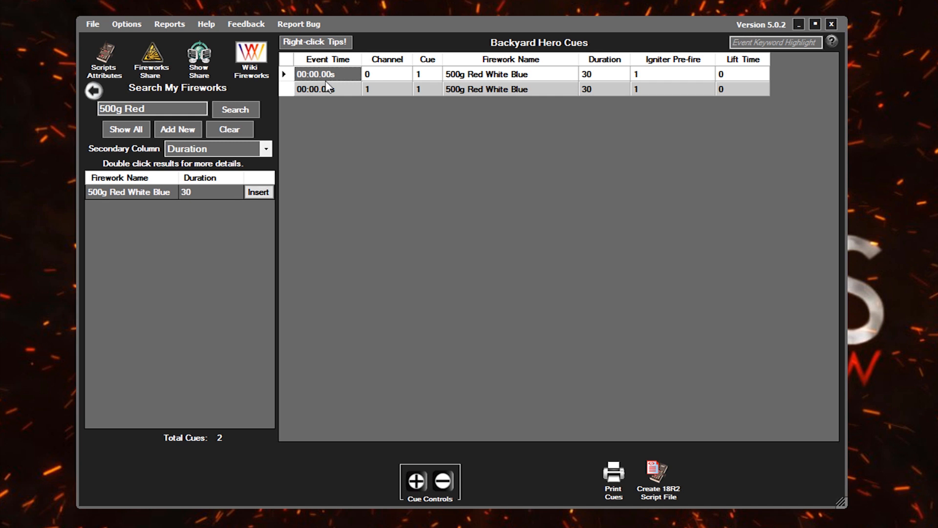
left_click(327, 89)
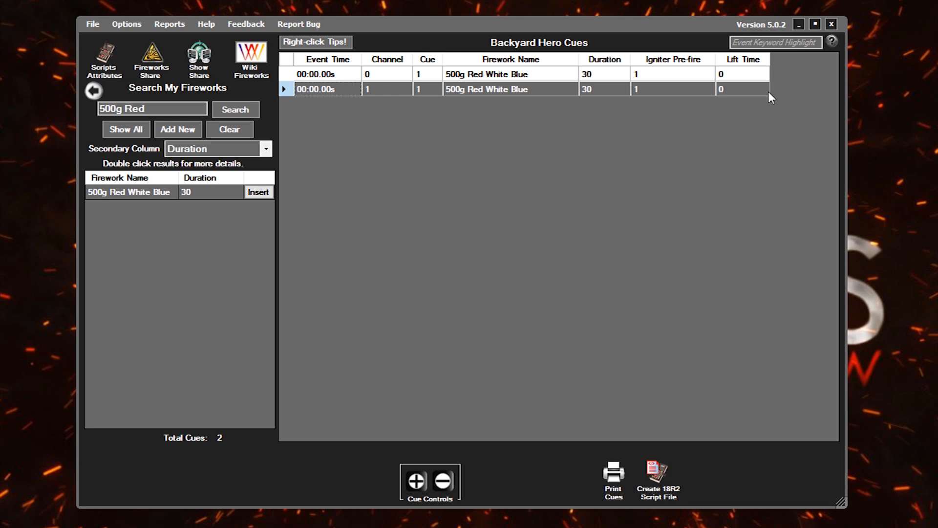
Delete the second 500g Red White Blue cue, leaving a single cue
left_click(442, 482)
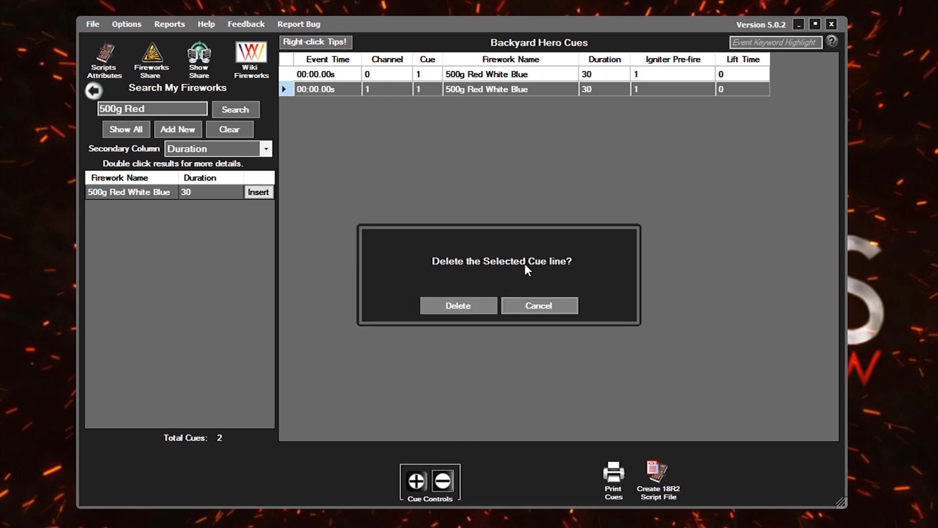
left_click(539, 305)
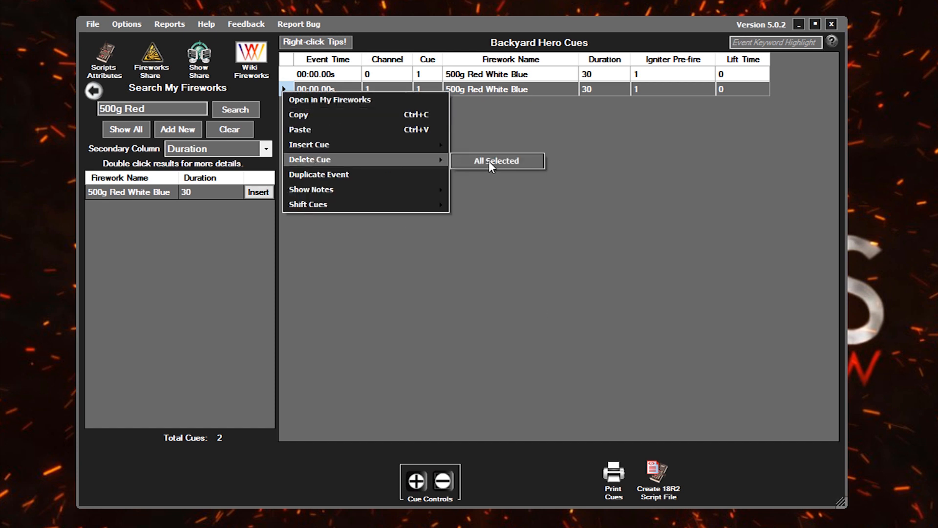
left_click(497, 160)
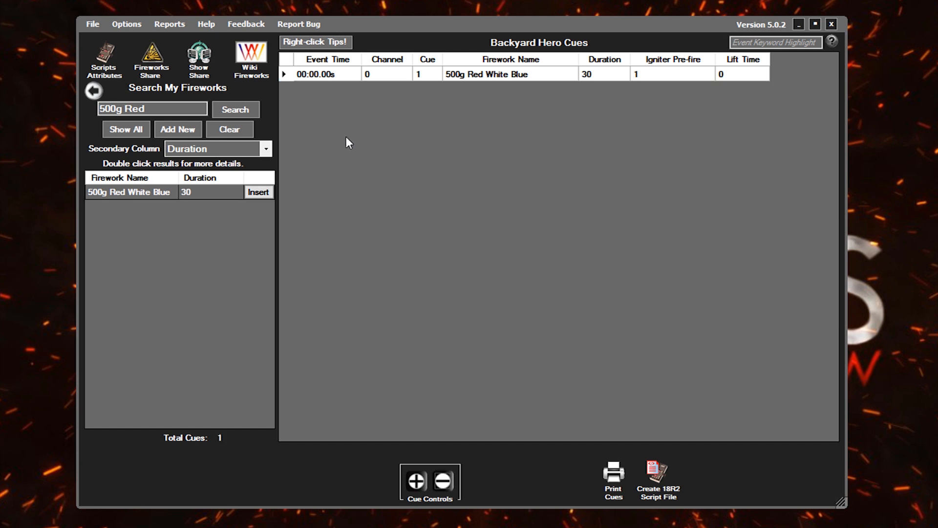
mouse_move(470, 82)
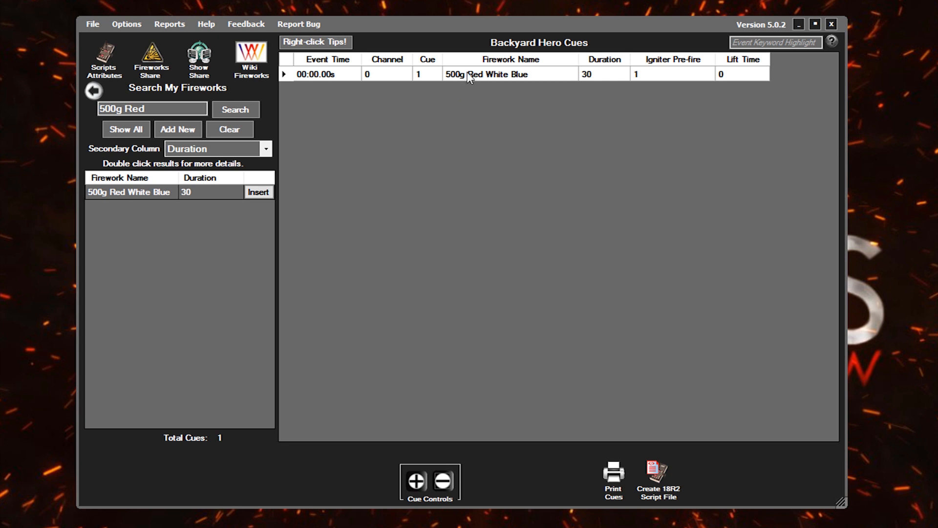
mouse_move(485, 84)
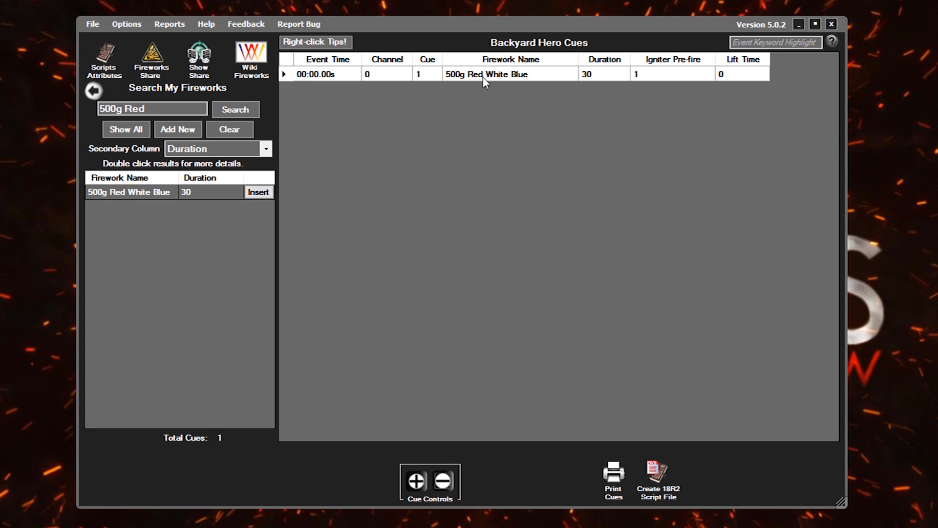
mouse_move(460, 79)
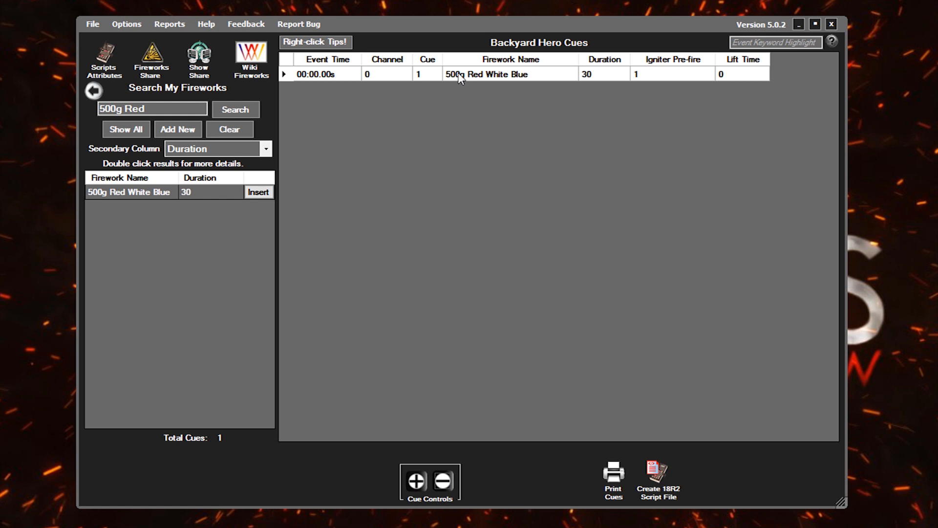
mouse_move(535, 85)
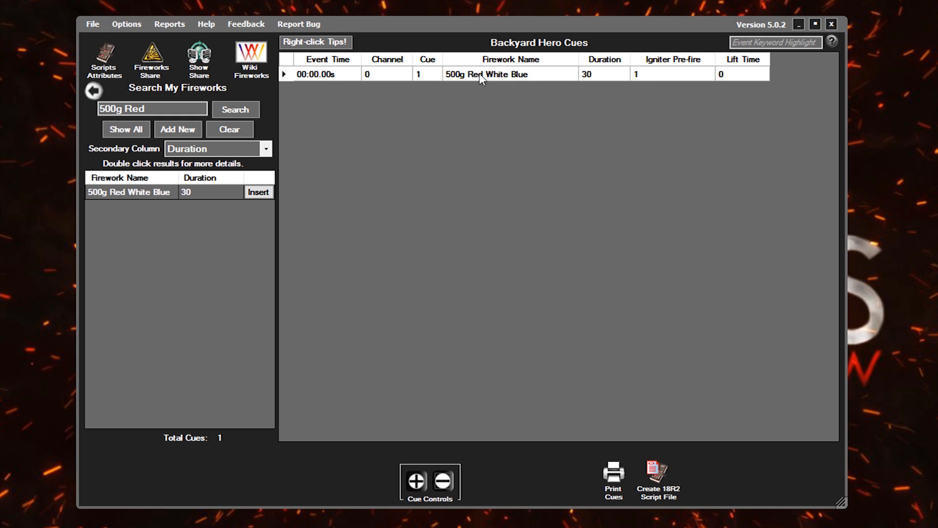
Duplicate the 500g Red White Blue cue and set the copy to channel 1
left_click(258, 191)
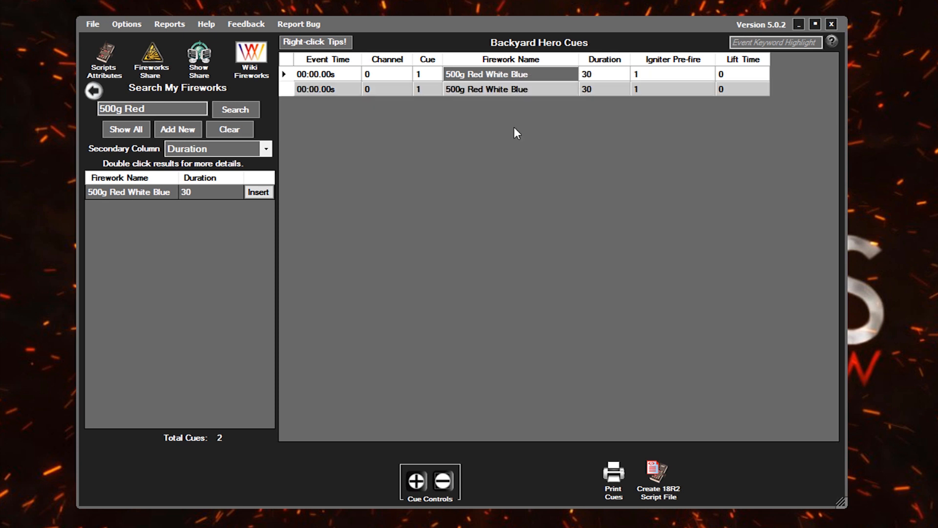
left_click(385, 89)
type("1")
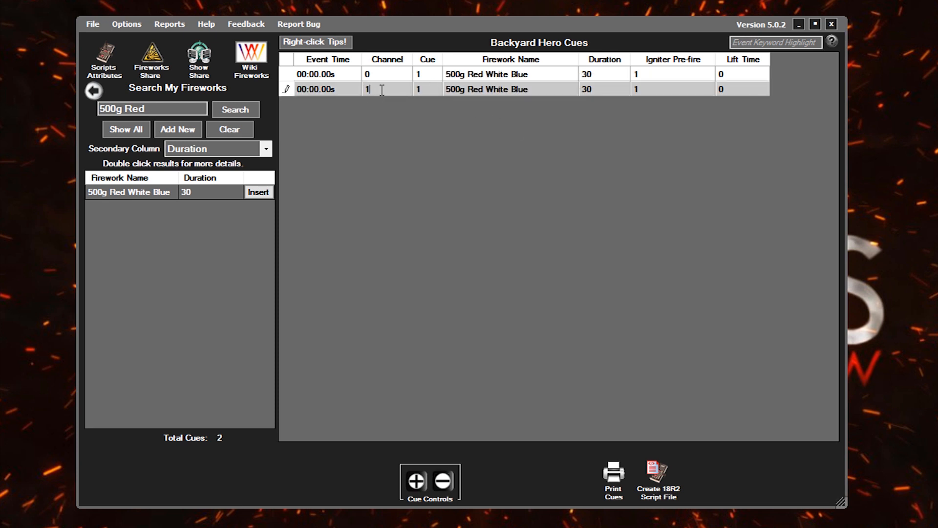
left_click(427, 89)
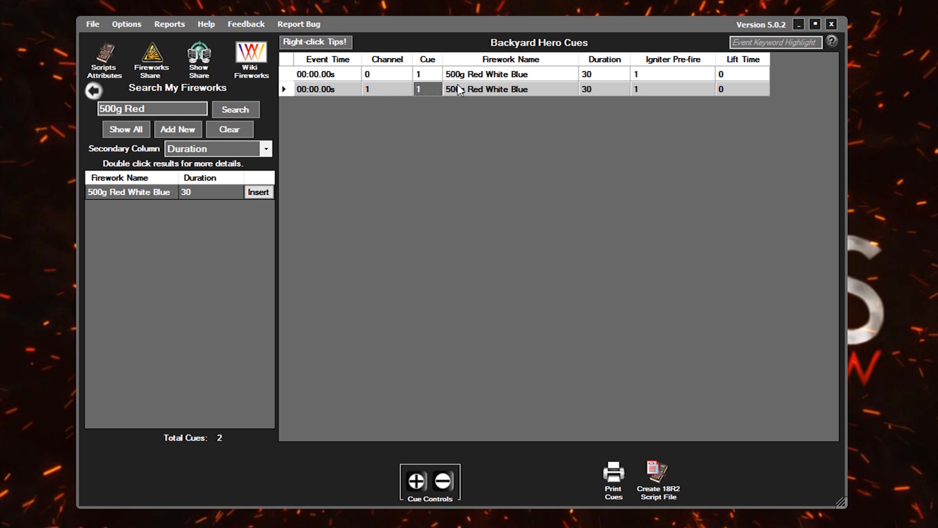
mouse_move(484, 94)
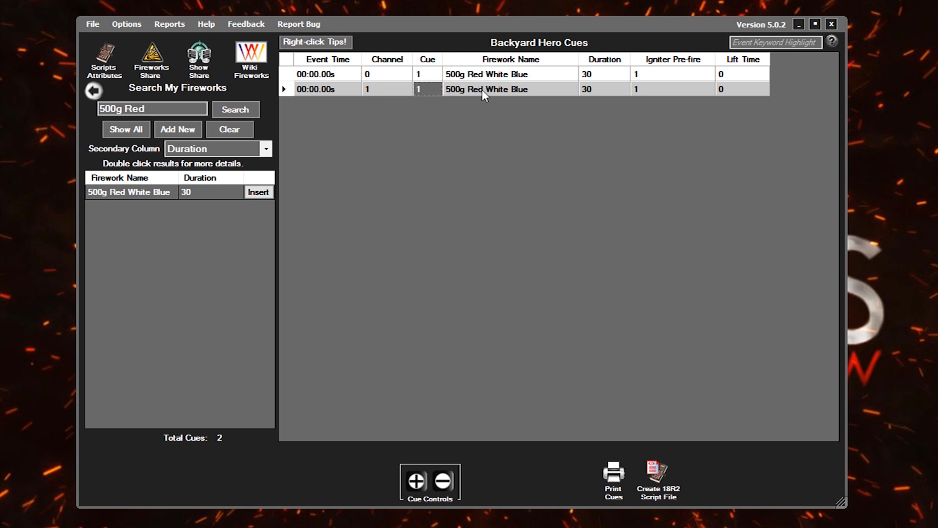
mouse_move(476, 106)
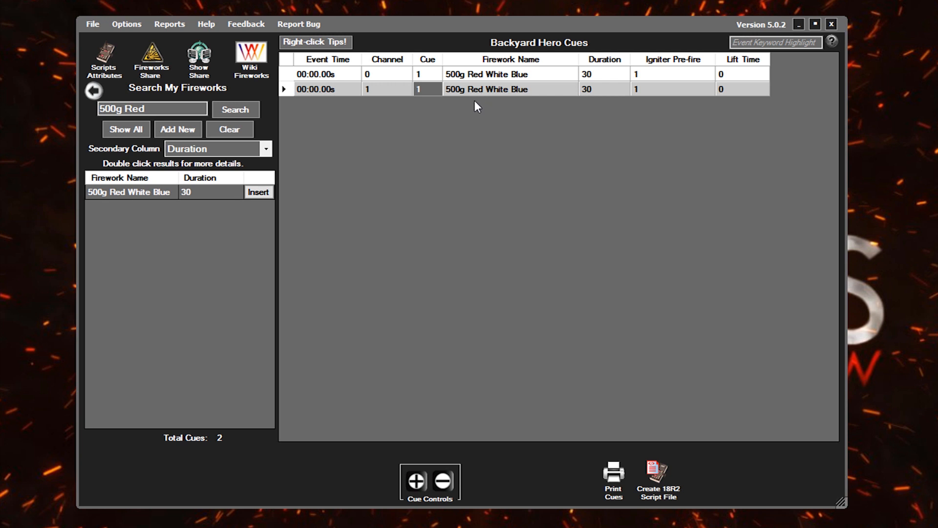
mouse_move(371, 153)
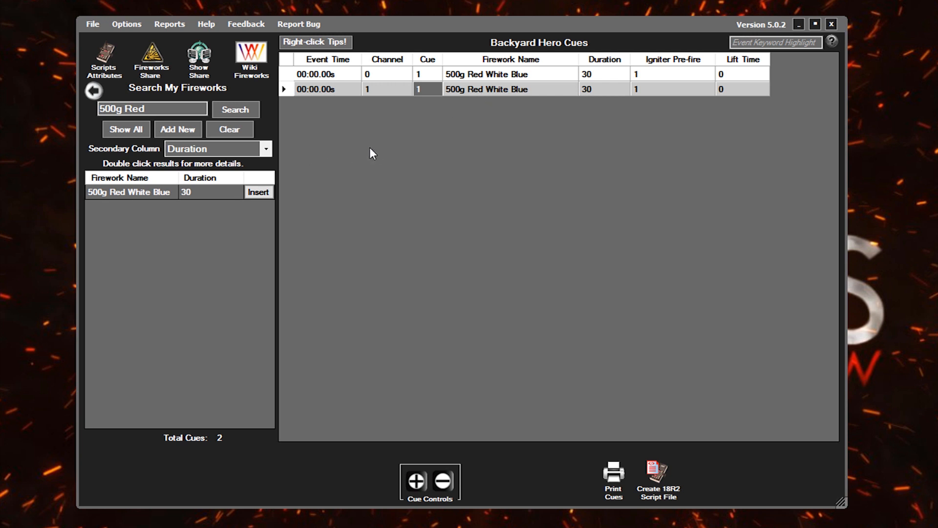
mouse_move(378, 144)
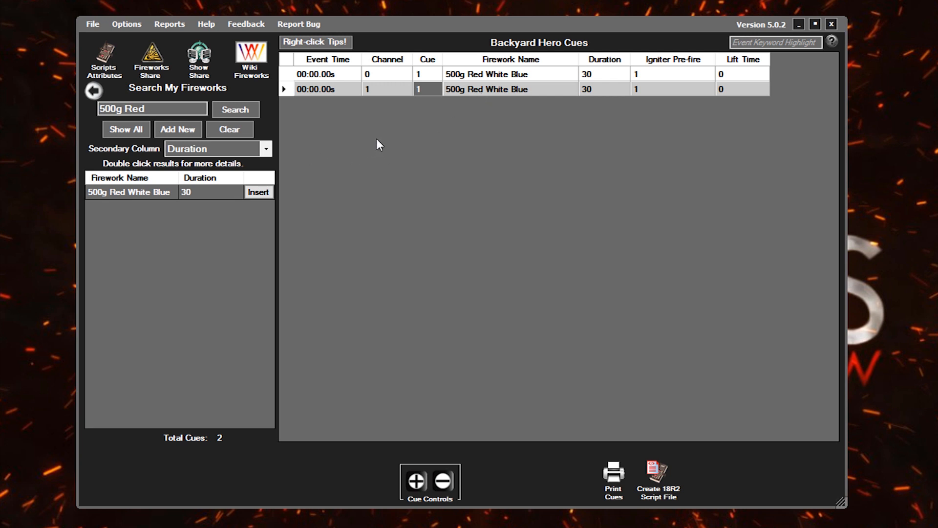
mouse_move(534, 98)
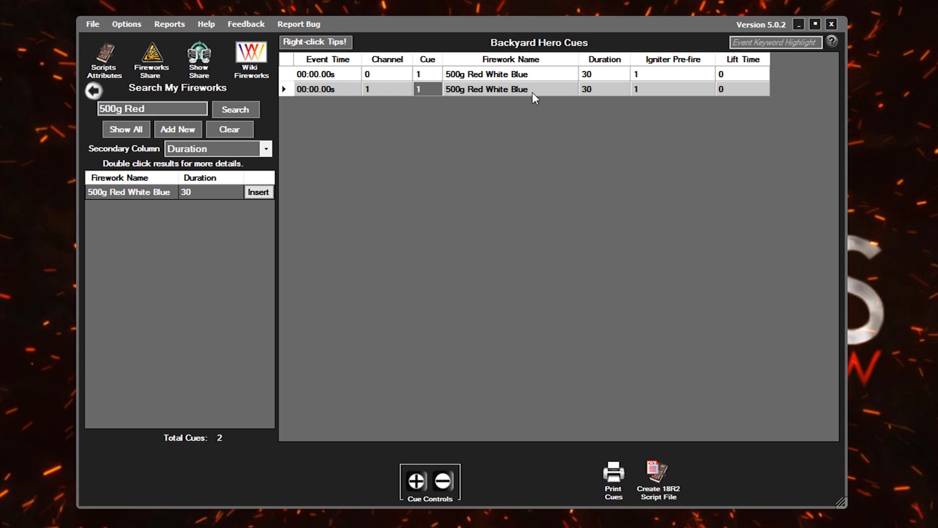
mouse_move(598, 96)
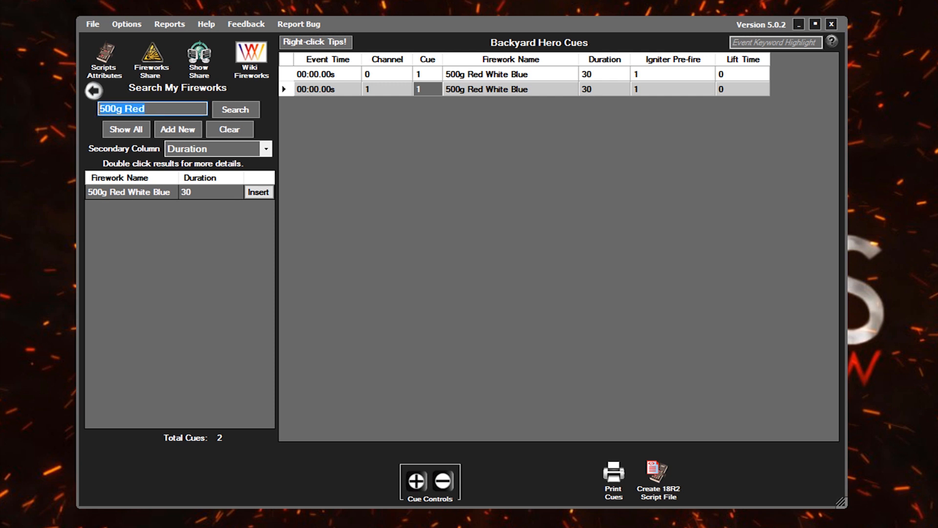
Search My Fireworks for '200g' to list the matching 200g fireworks with durations
type("200g")
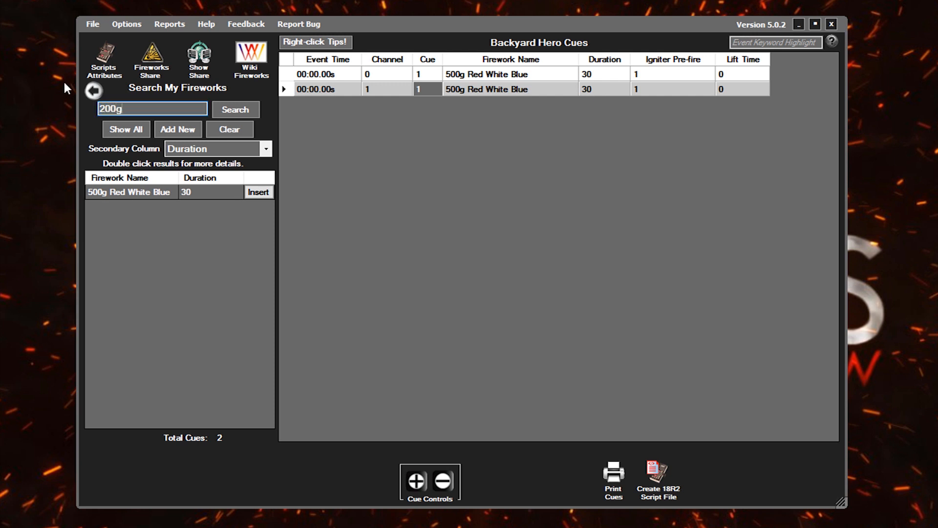
left_click(126, 129)
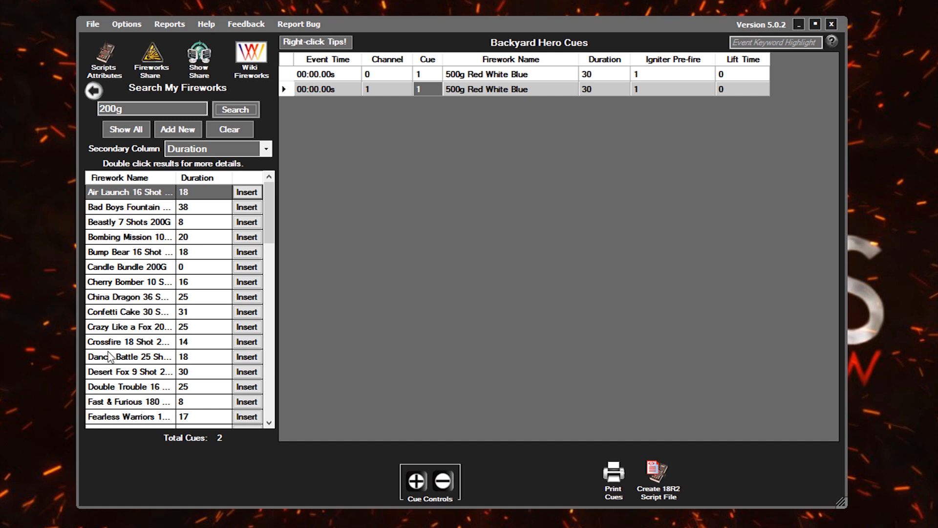
mouse_move(93, 331)
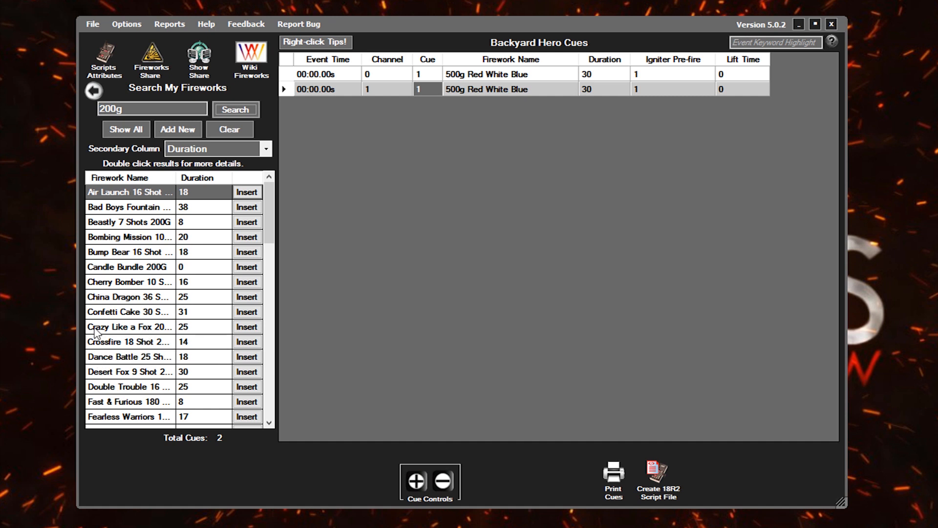
mouse_move(142, 329)
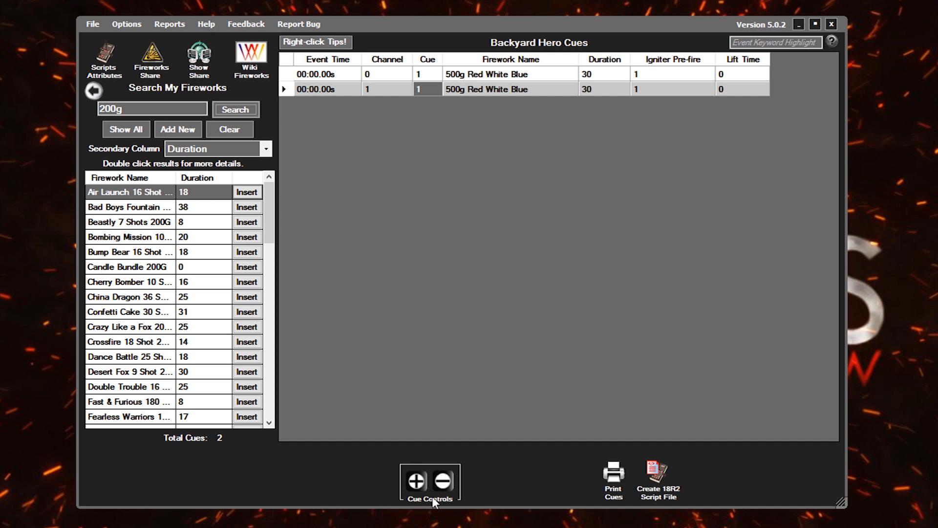
Add an empty third cue and load Crazy Like a Fox 20 Shot 200G into it
left_click(415, 480)
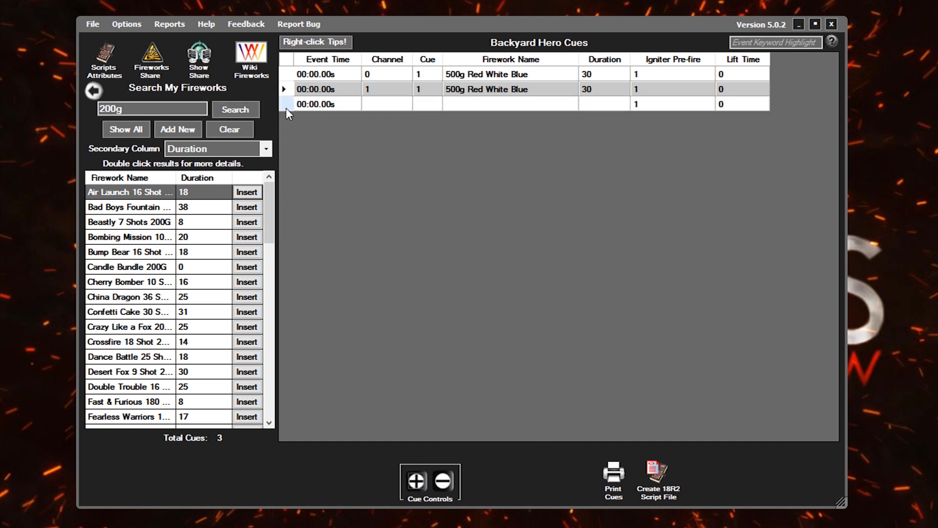
left_click(316, 103)
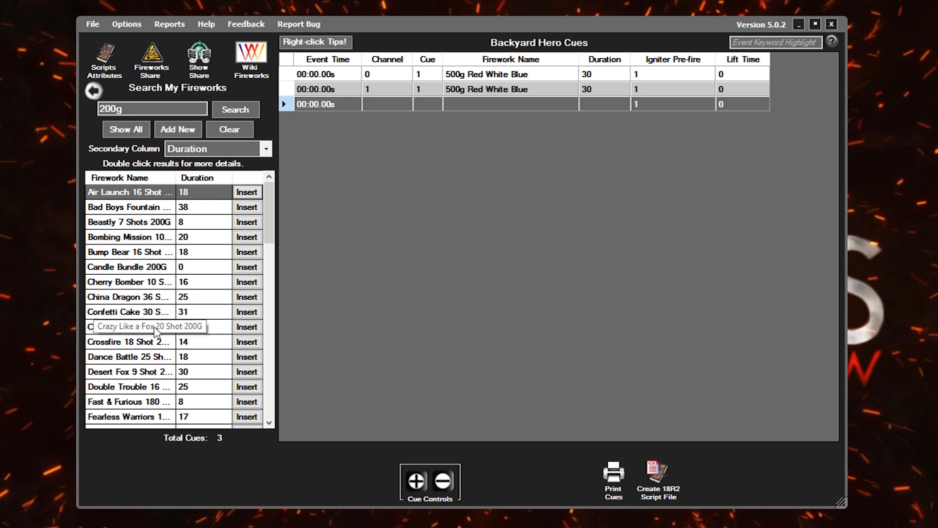
left_click(247, 326)
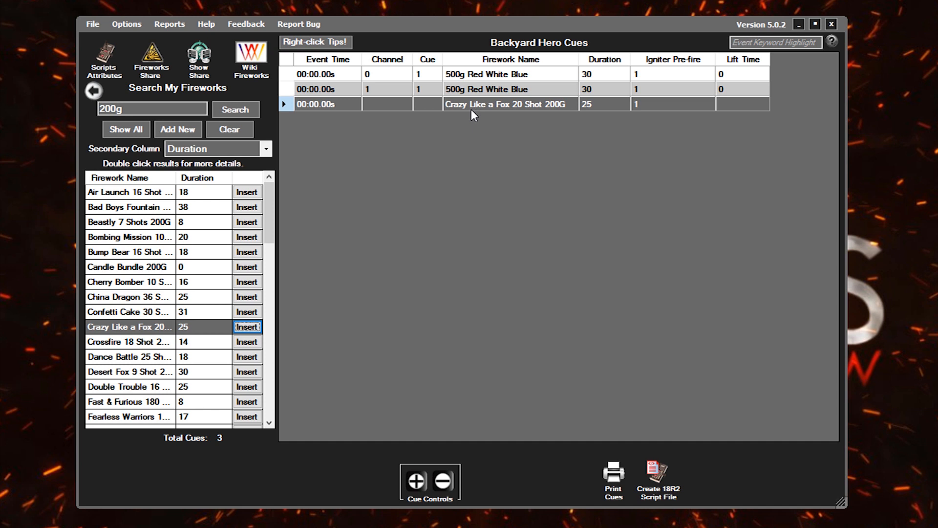
mouse_move(603, 114)
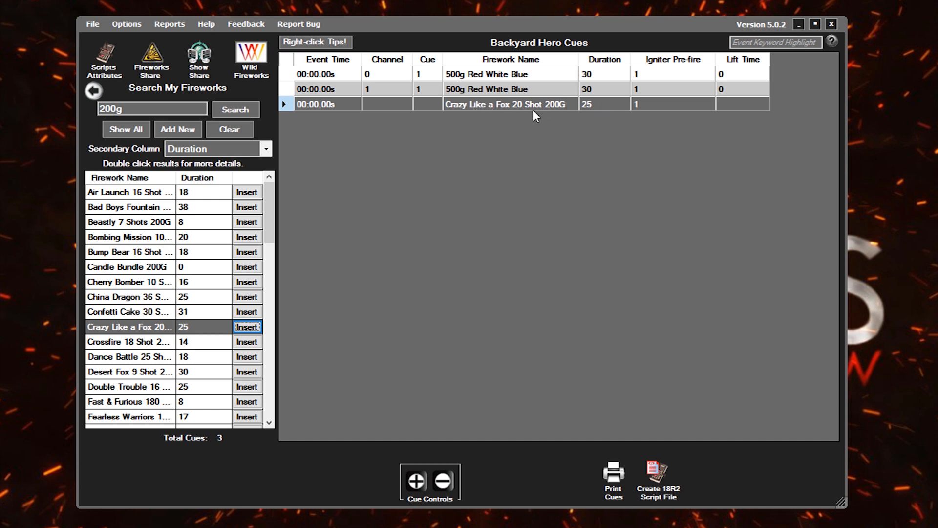
mouse_move(505, 103)
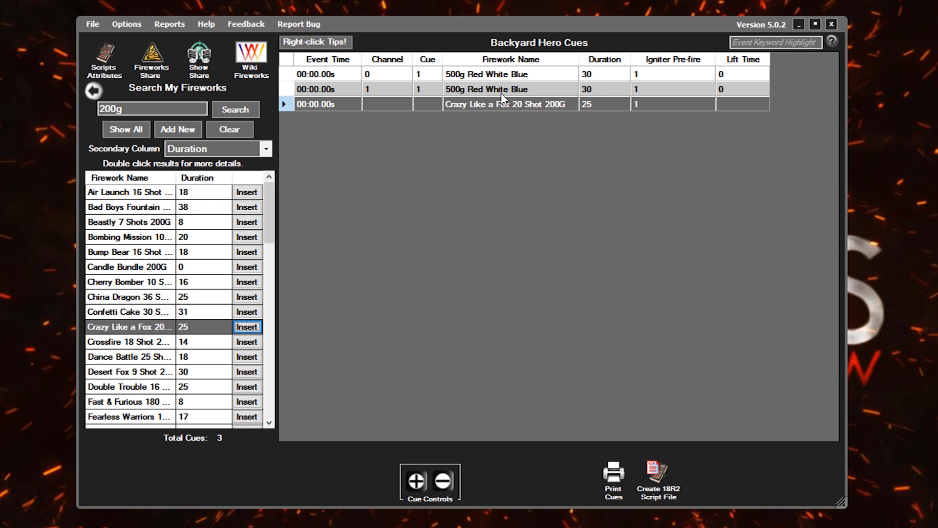
mouse_move(309, 111)
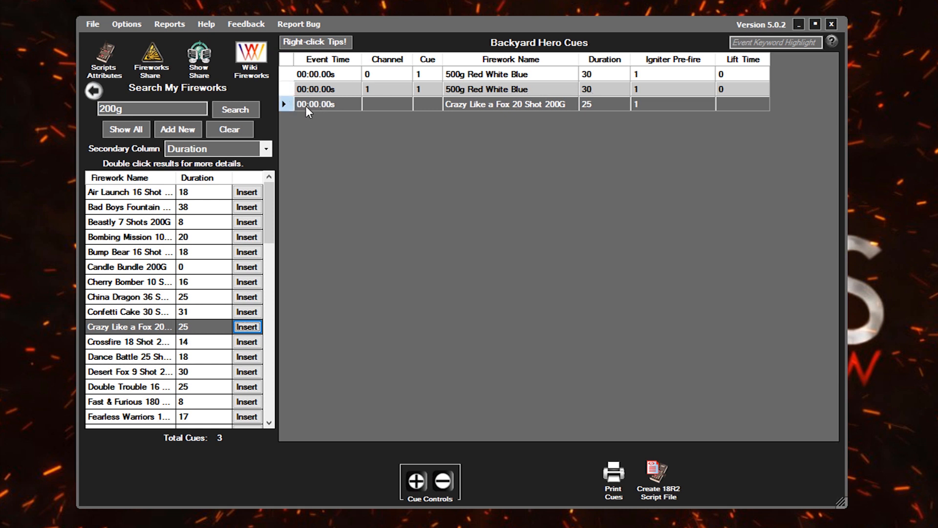
mouse_move(313, 119)
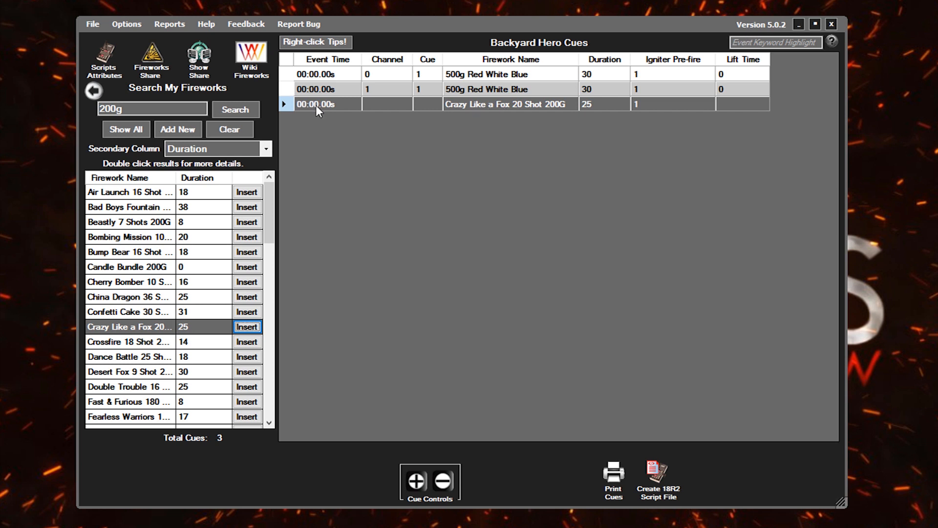
Time the Crazy Like a Fox cue at 00:30.00s from the previous event's duration, on channel 0
left_click(318, 104)
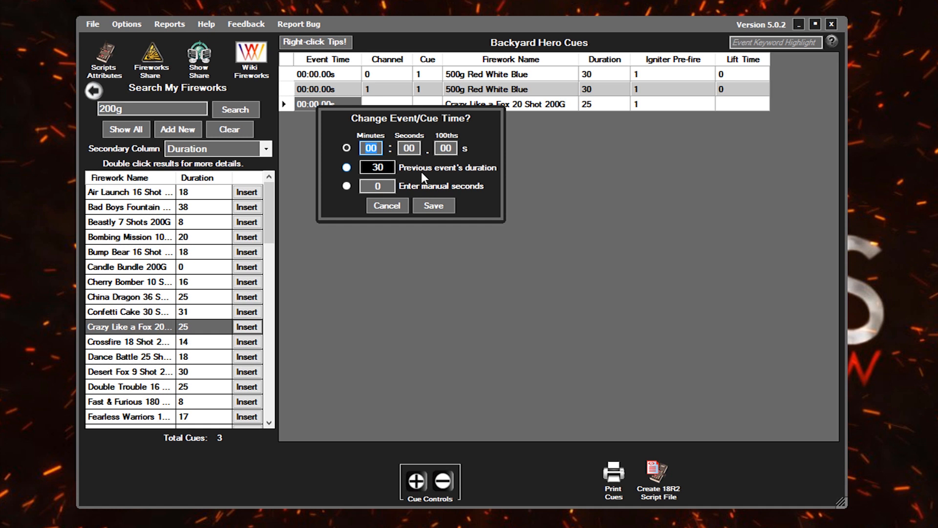
mouse_move(614, 102)
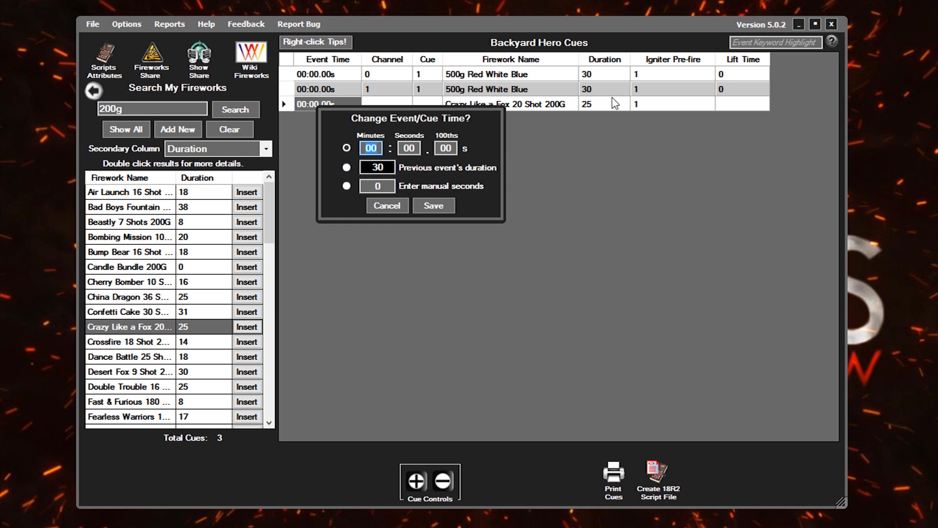
mouse_move(591, 112)
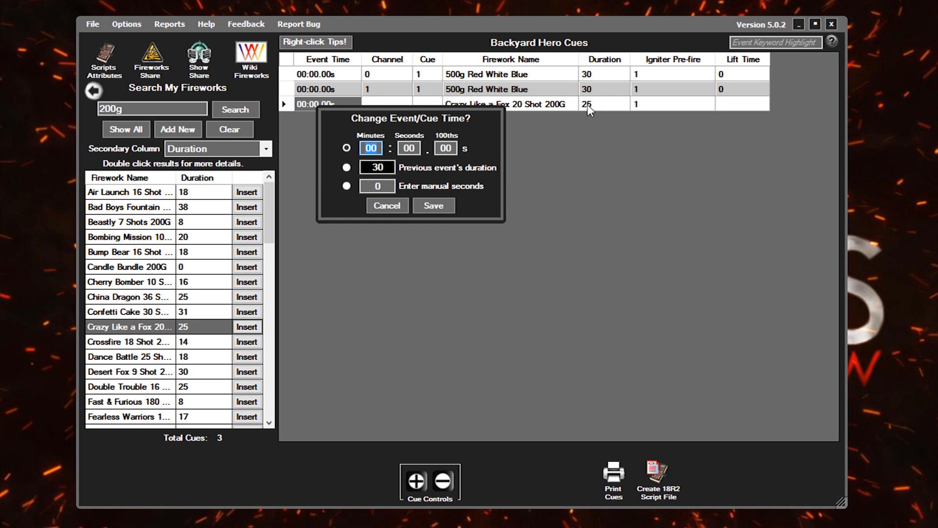
left_click(346, 167)
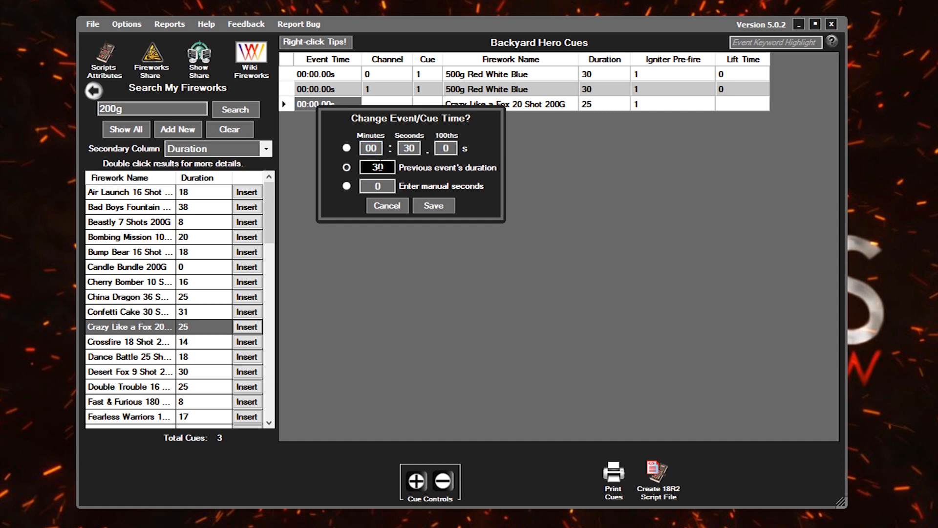
mouse_move(485, 148)
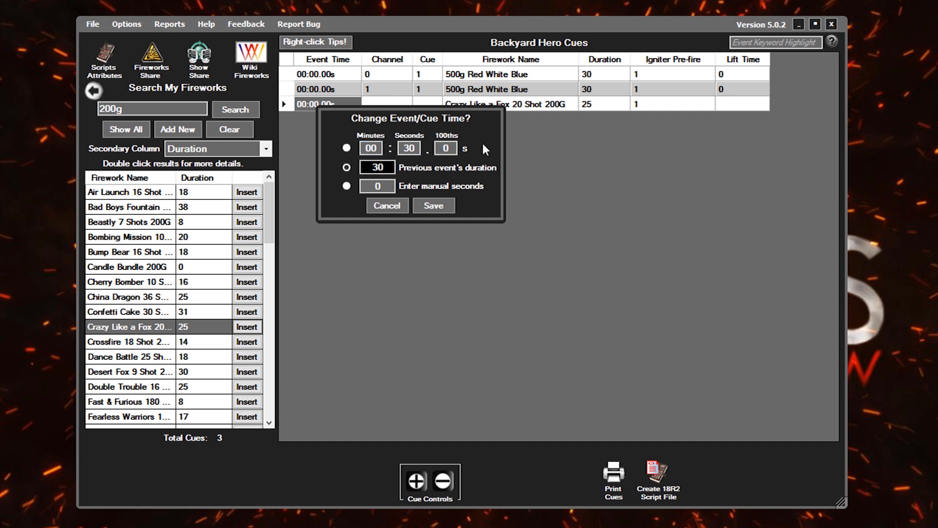
left_click(433, 205)
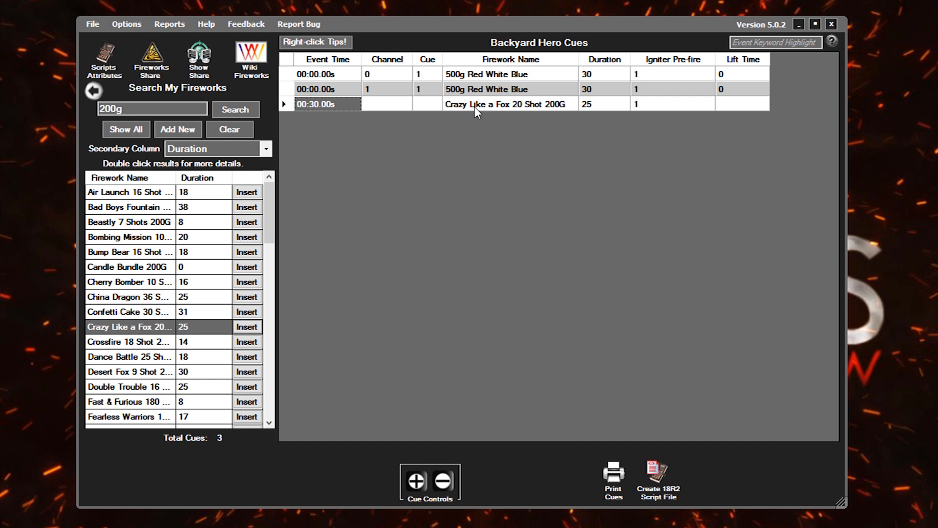
left_click(386, 104)
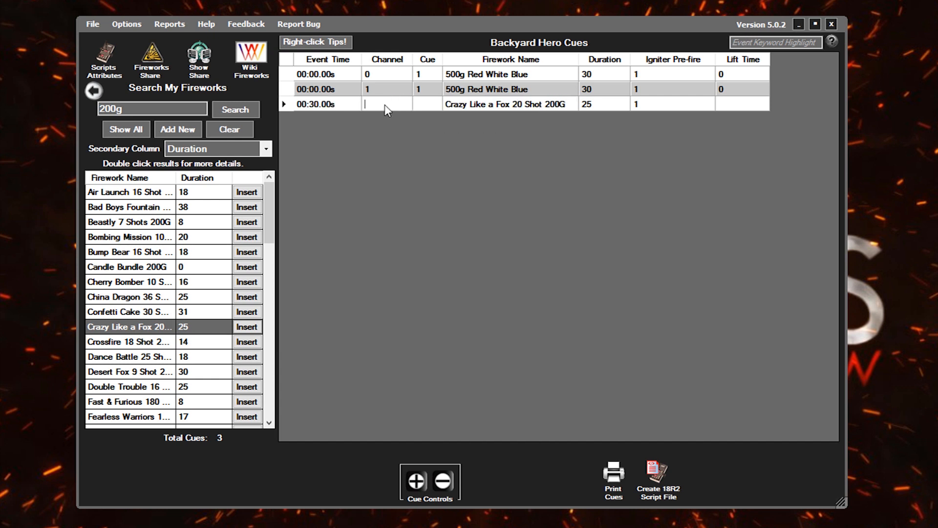
type("0")
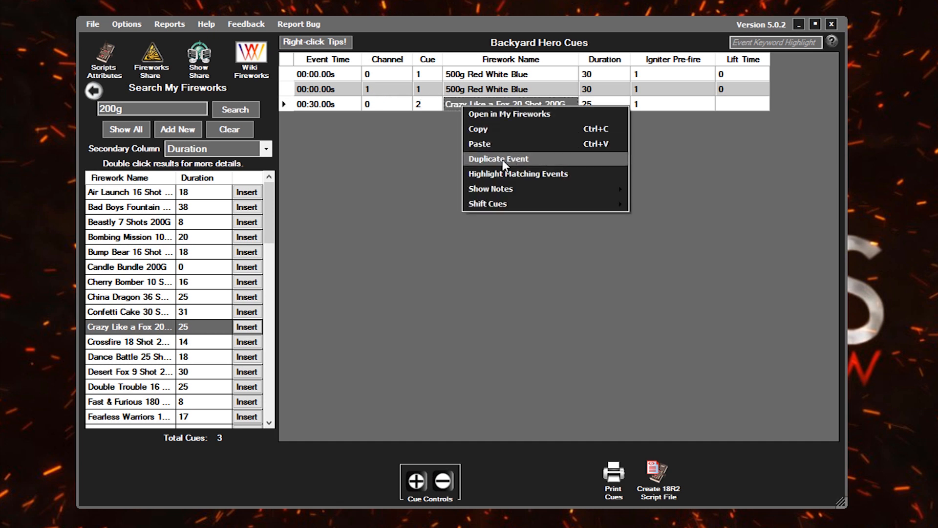
Duplicate the Crazy Like a Fox cue and set the copy to channel 1
left_click(497, 159)
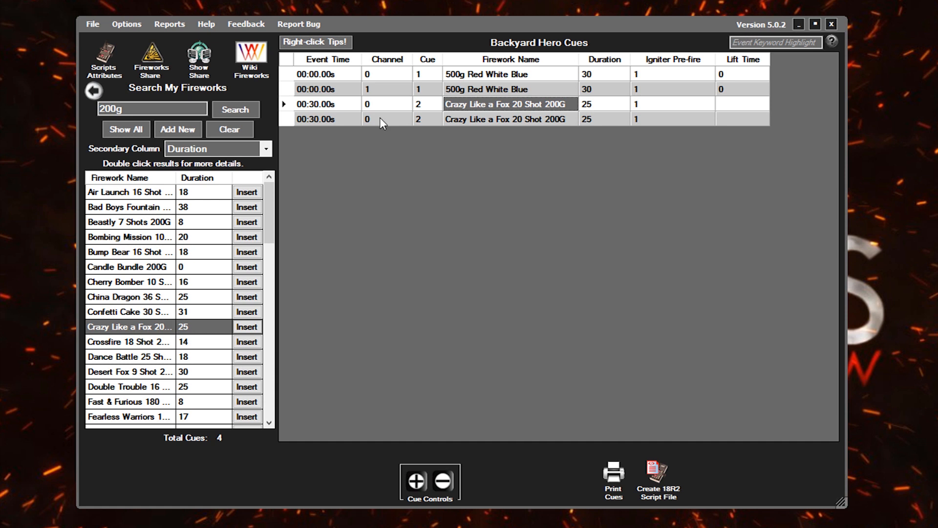
left_click(368, 120)
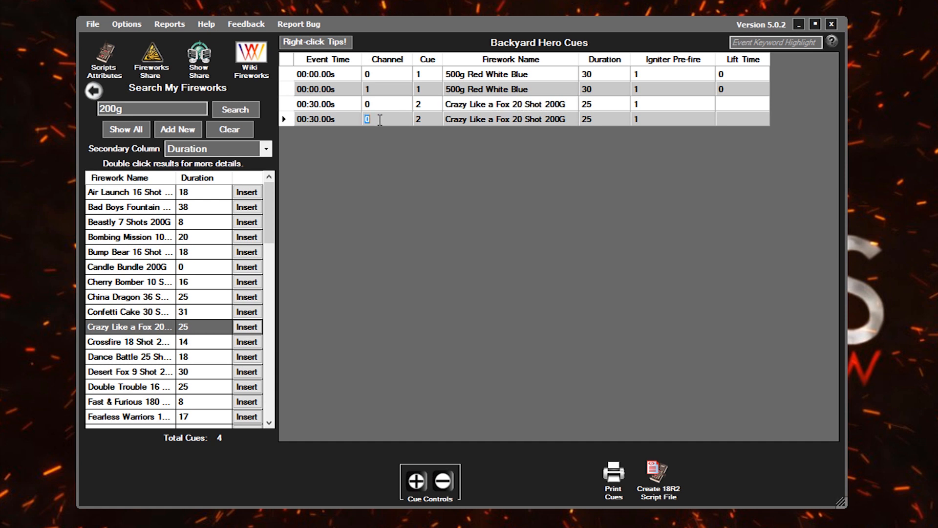
type("1")
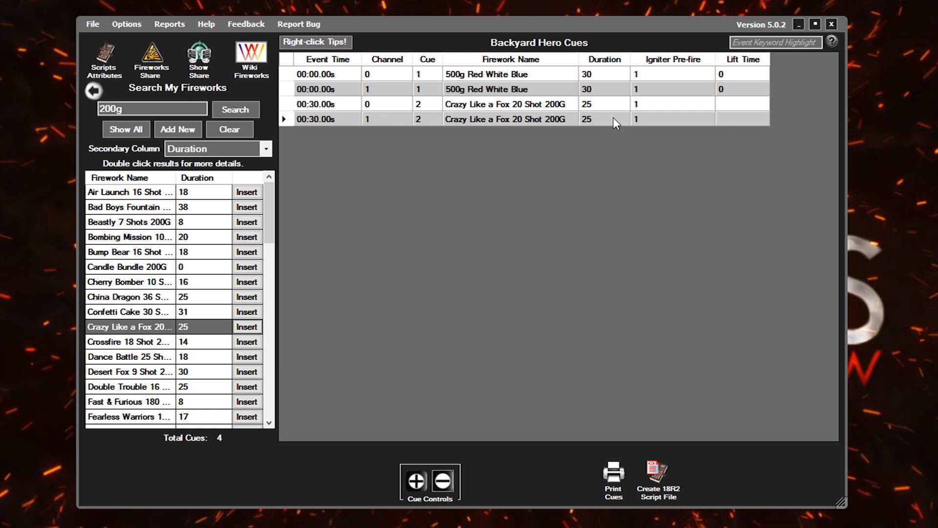
mouse_move(474, 237)
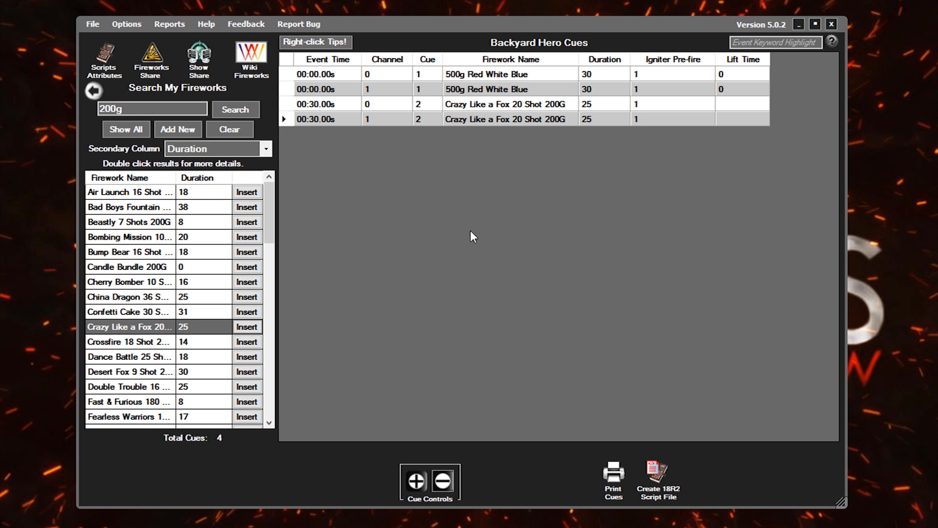
mouse_move(394, 486)
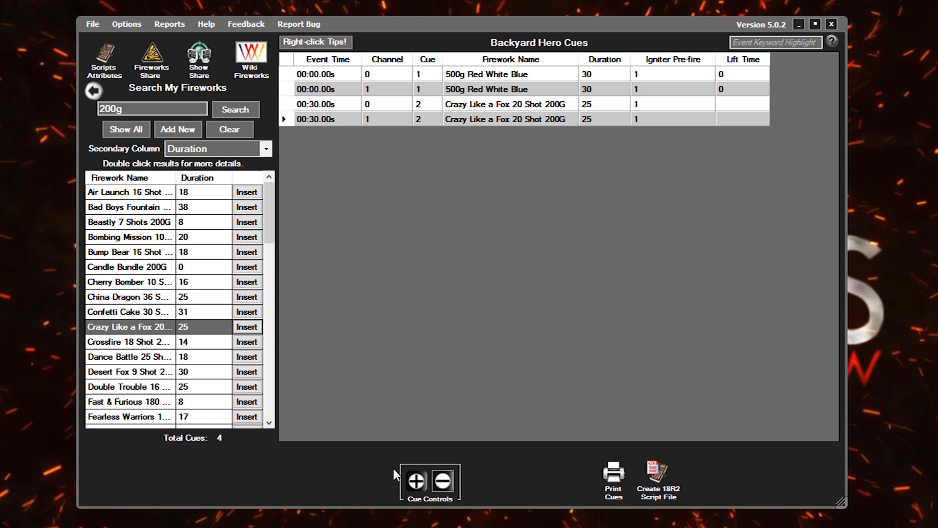
Add a fifth cue holding Bump Bear 16 Shot 200G, firing at 00:37.00s as cue 3
left_click(415, 482)
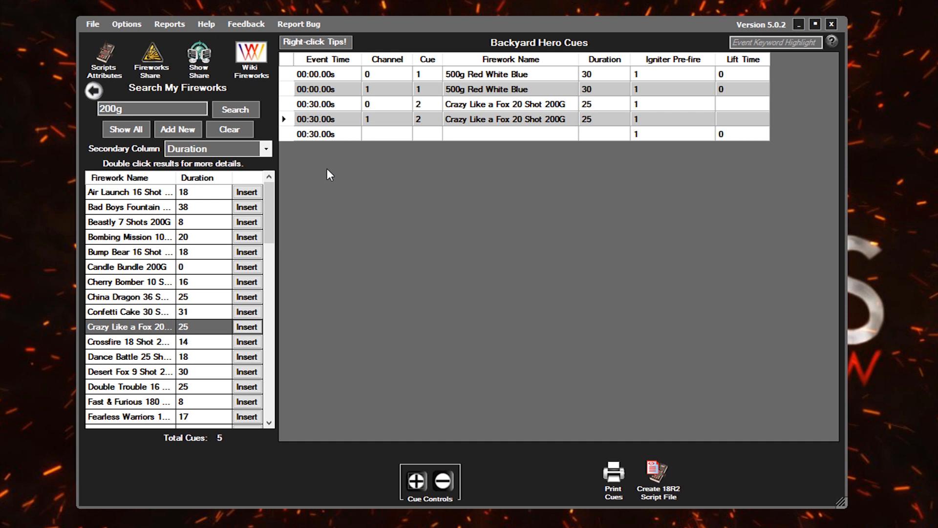
mouse_move(300, 141)
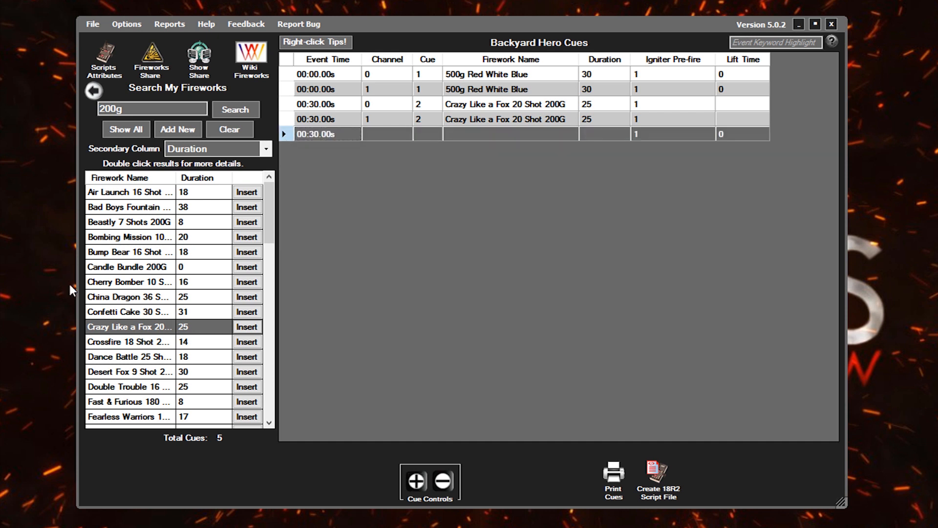
mouse_move(87, 260)
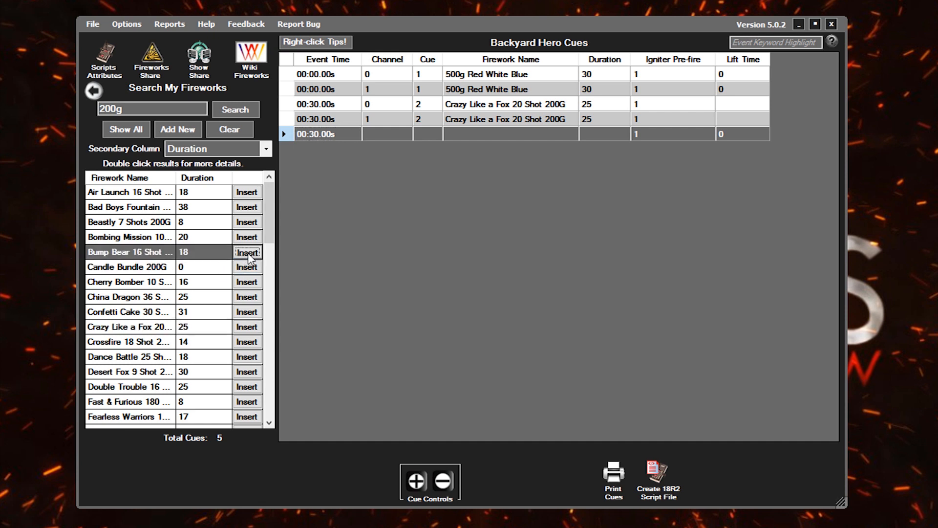
left_click(247, 252)
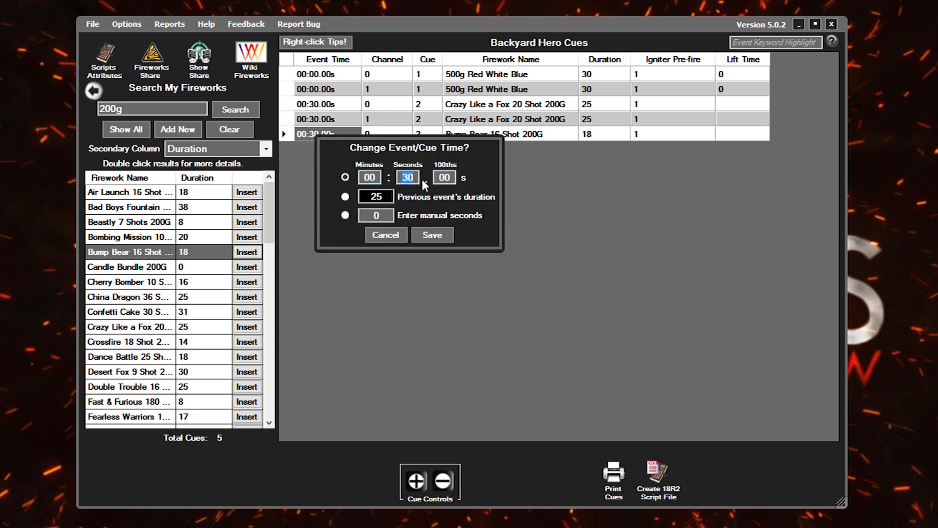
type("37")
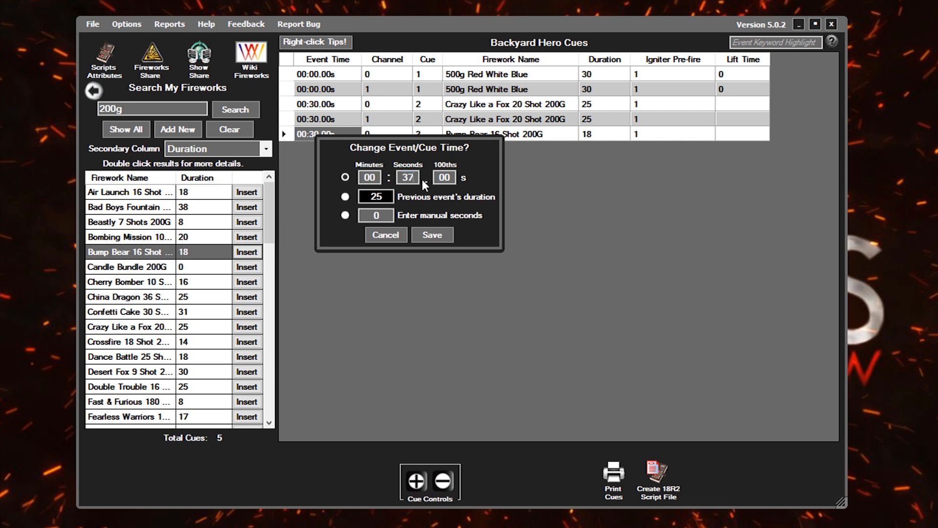
left_click(408, 178)
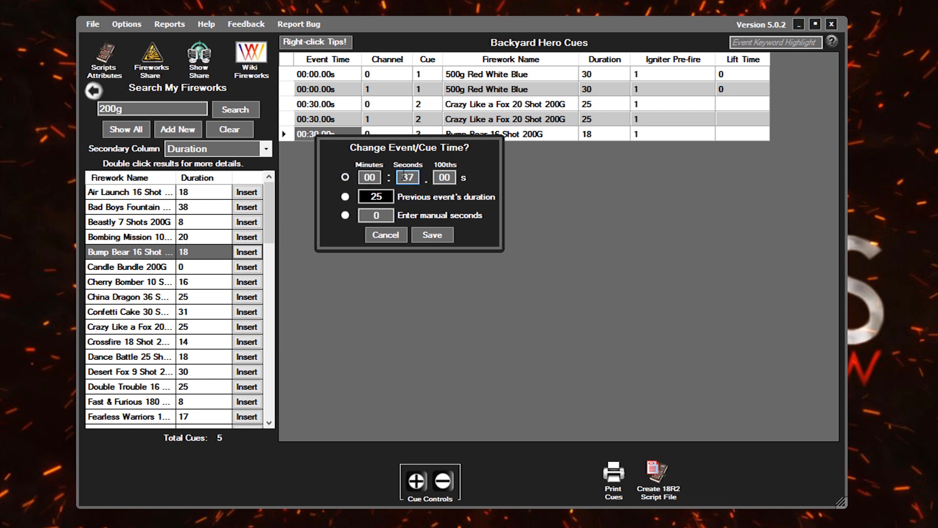
left_click(432, 234)
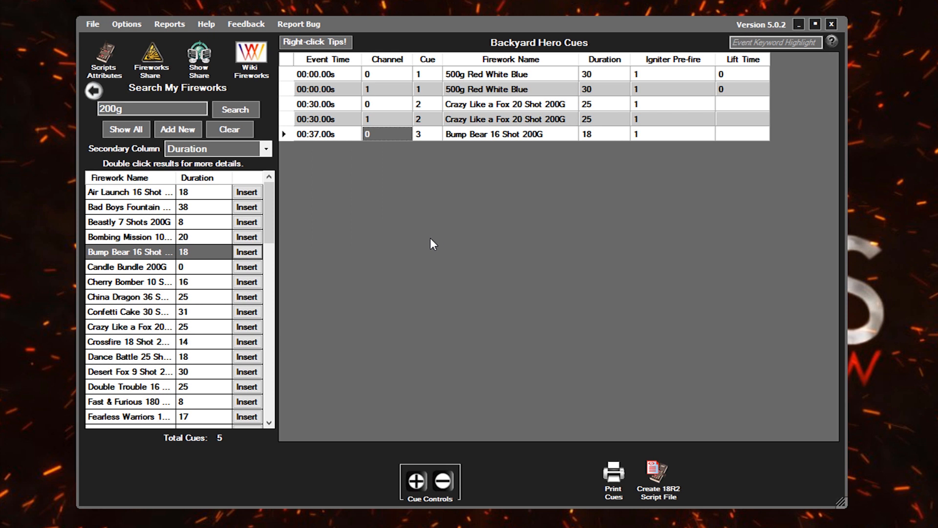
mouse_move(578, 158)
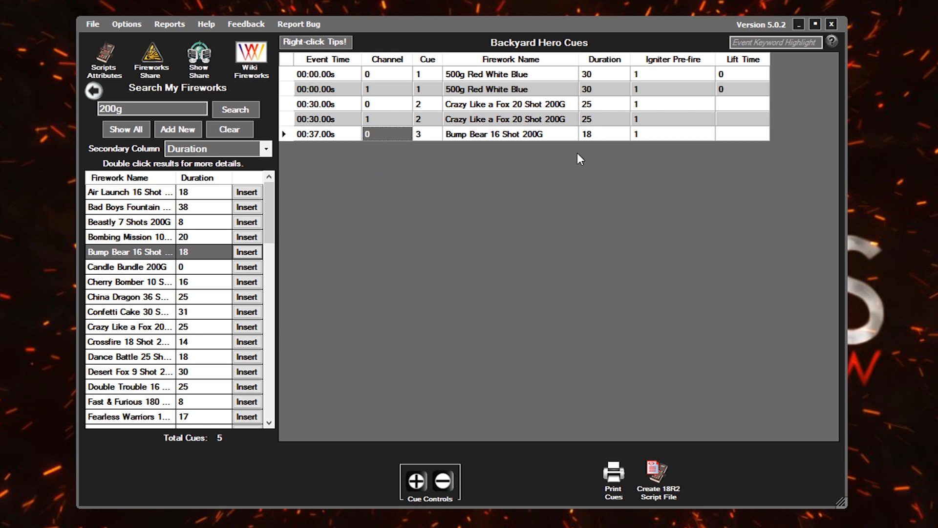
Duplicate the Bump Bear 16 Shot 200G event and change the copy's channel to 1
right_click(508, 134)
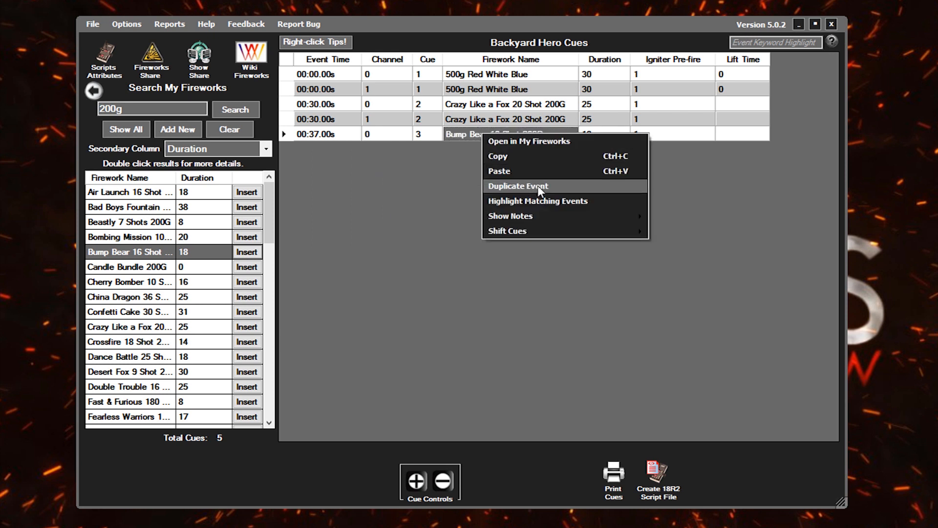
left_click(517, 185)
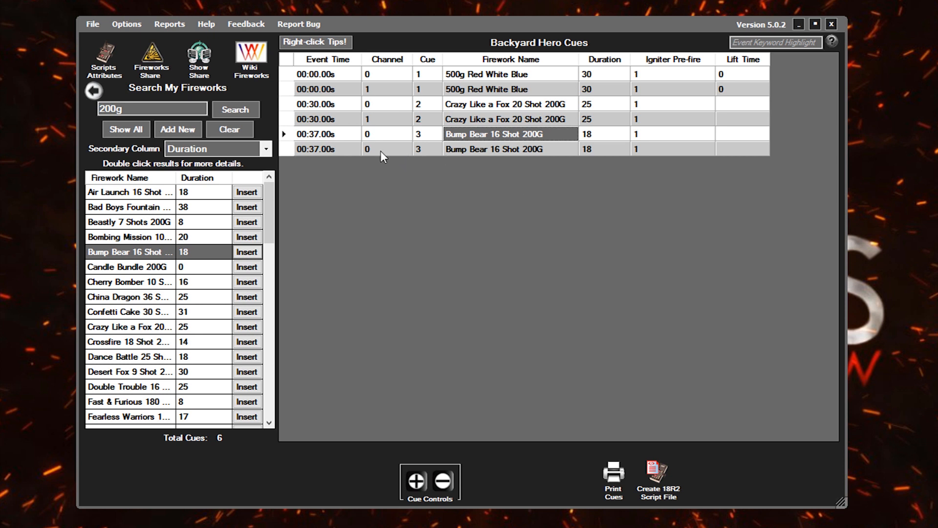
left_click(378, 149)
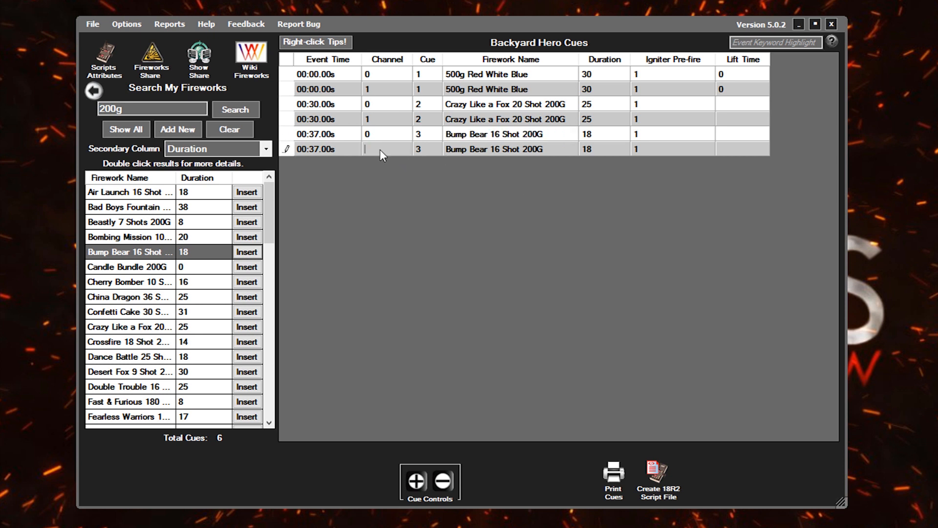
type("1")
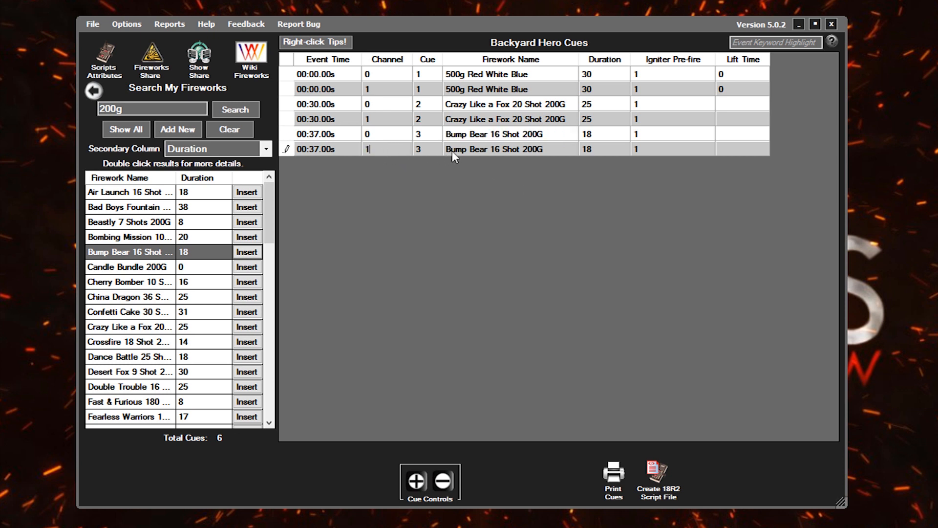
left_click(427, 149)
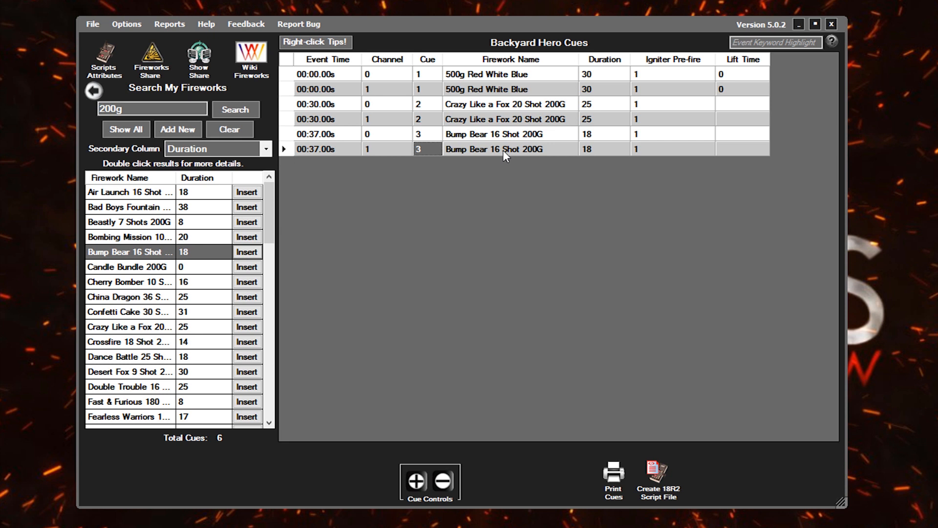
mouse_move(482, 161)
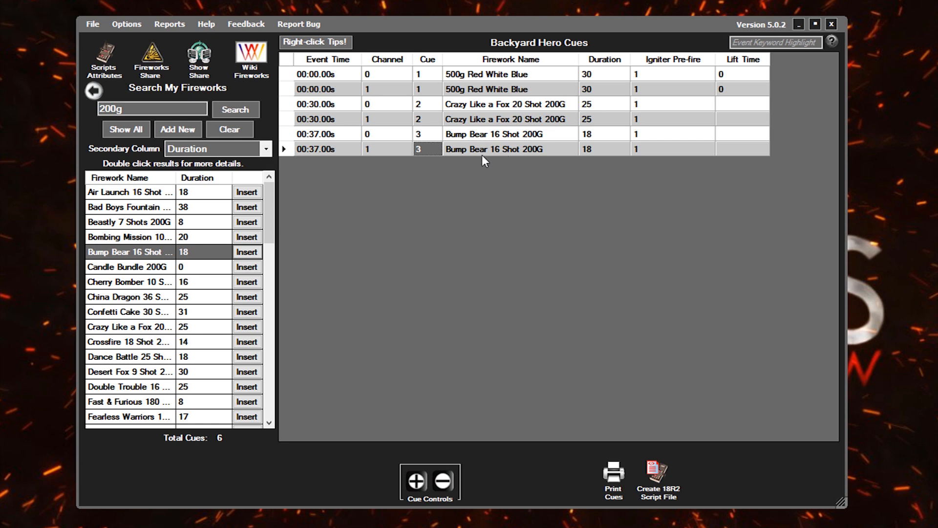
mouse_move(401, 198)
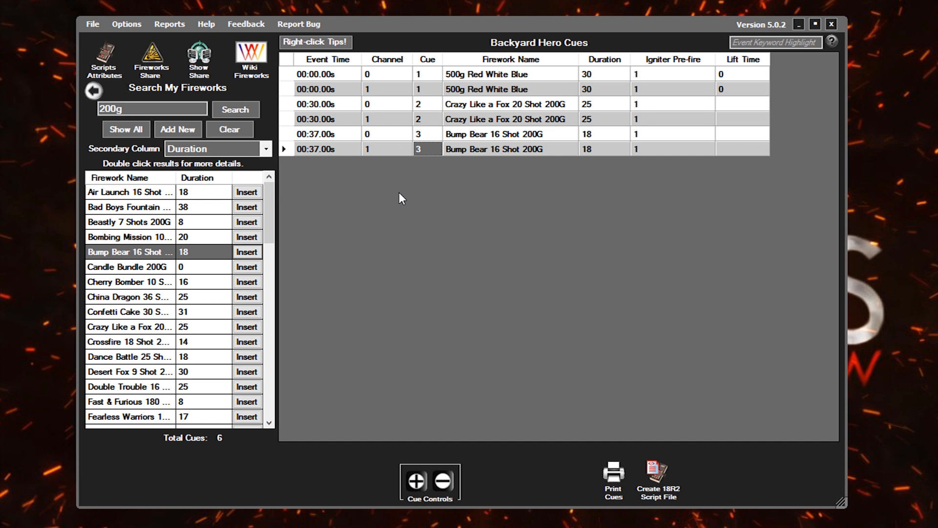
mouse_move(431, 171)
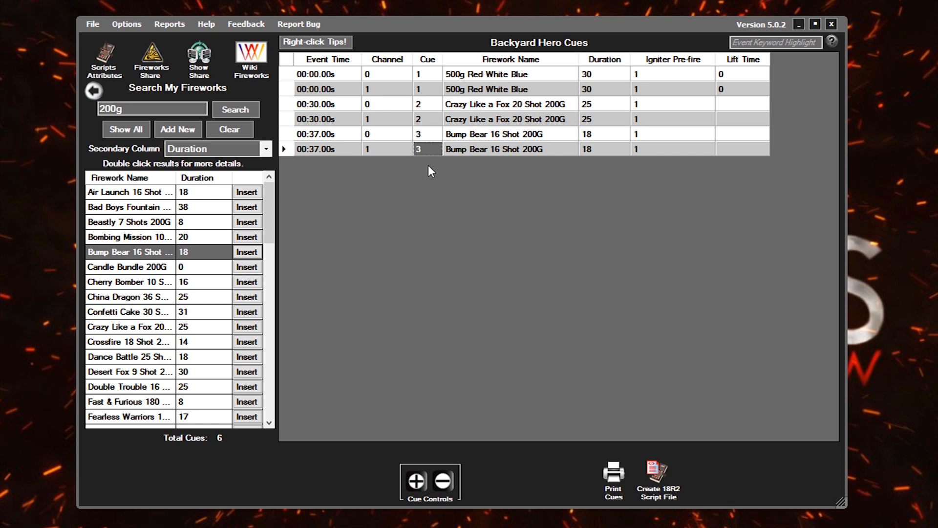
mouse_move(467, 151)
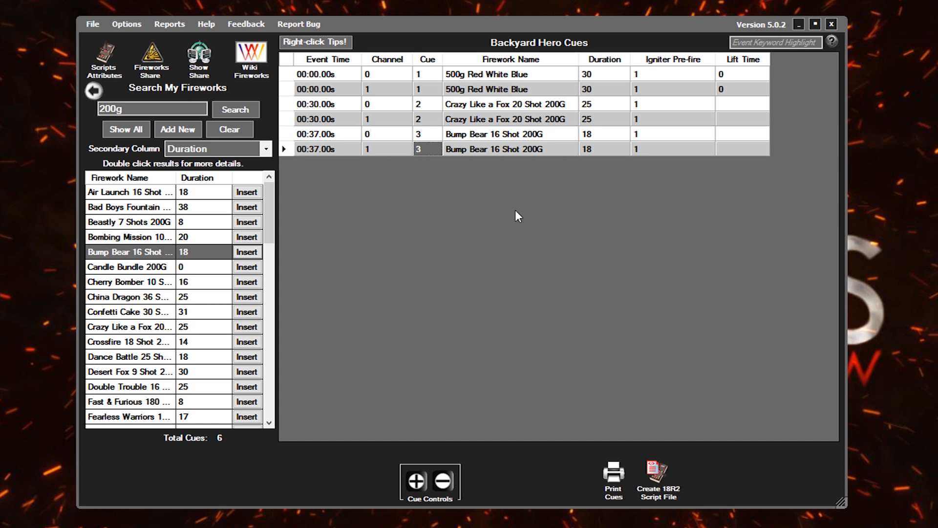
left_click(325, 74)
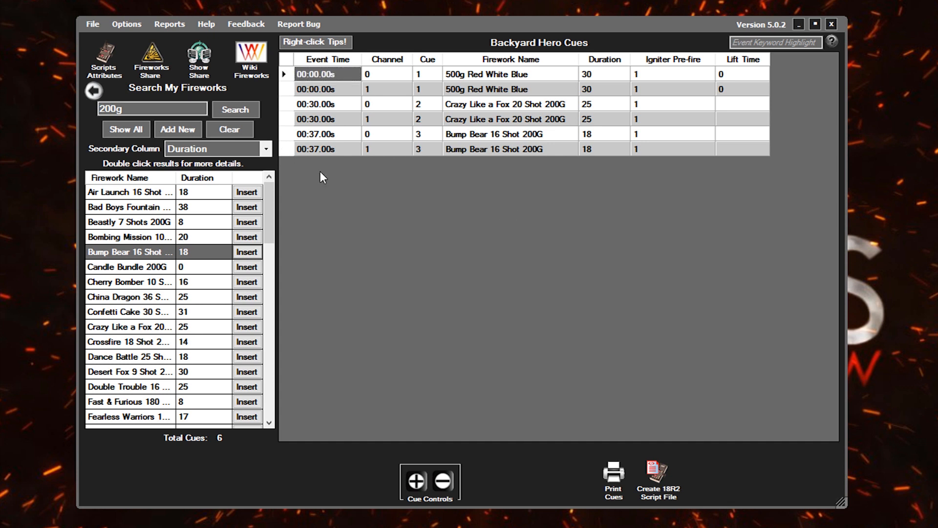
mouse_move(157, 32)
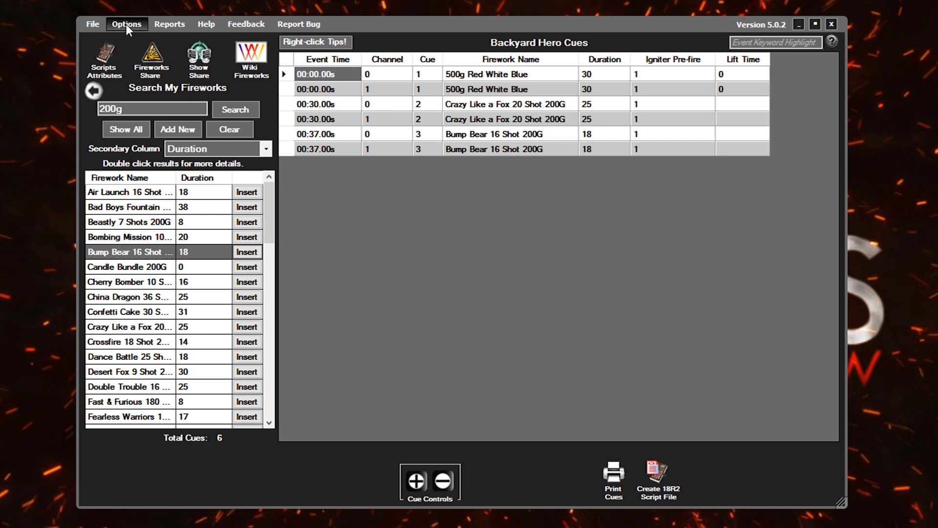
mouse_move(151, 45)
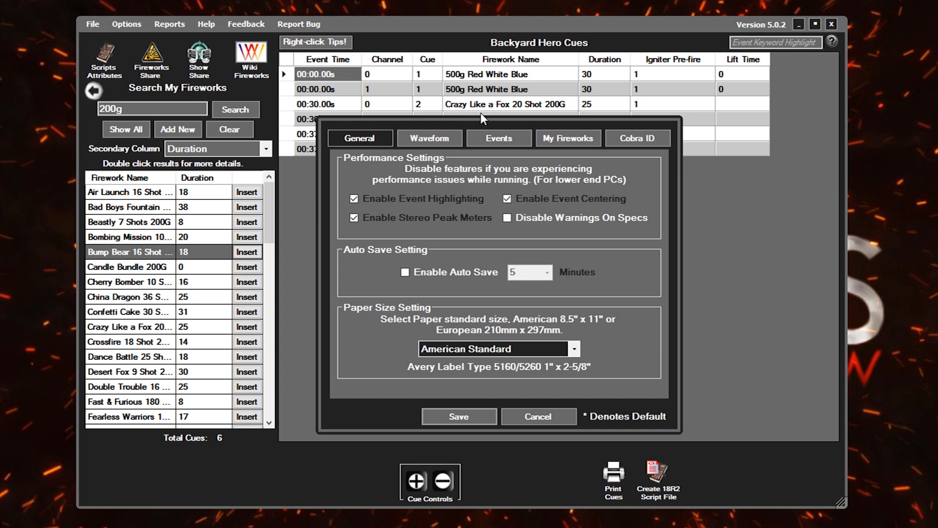
mouse_move(460, 136)
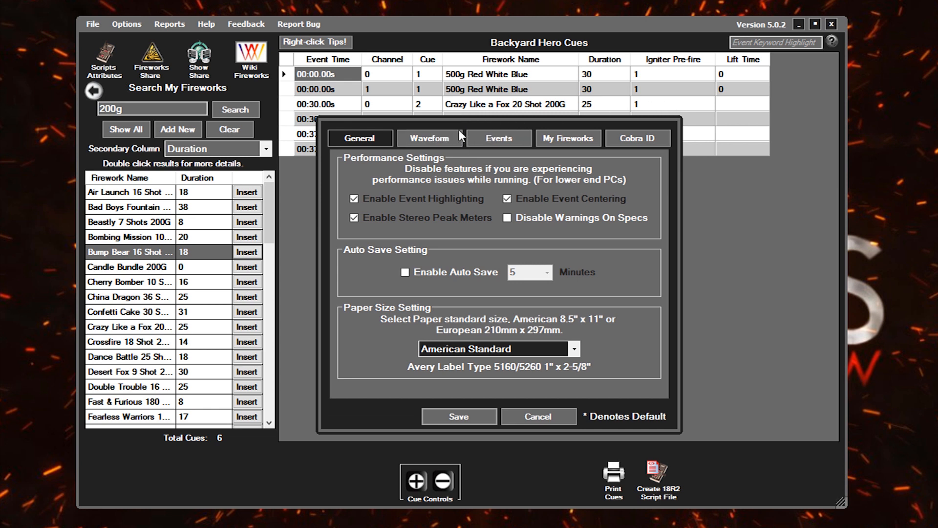
mouse_move(491, 152)
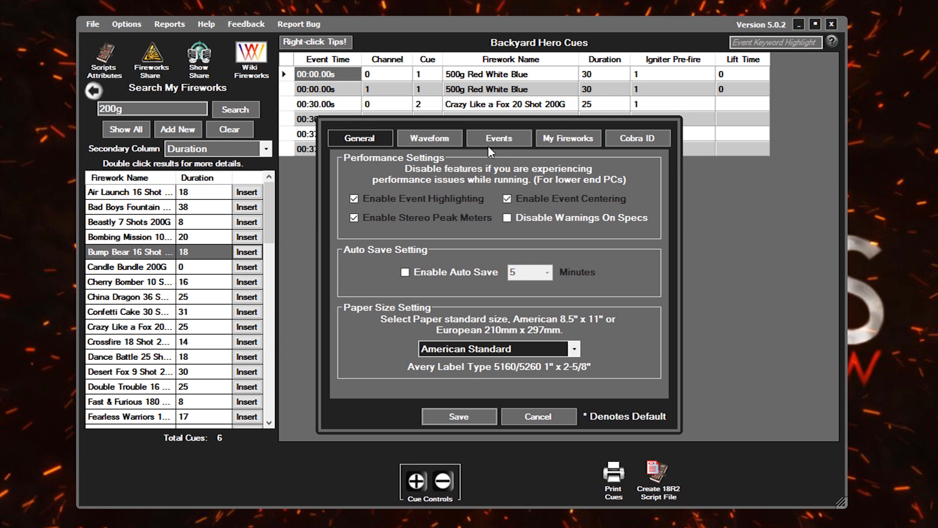
Enable the Position custom event column at width 100 and save the options
left_click(499, 139)
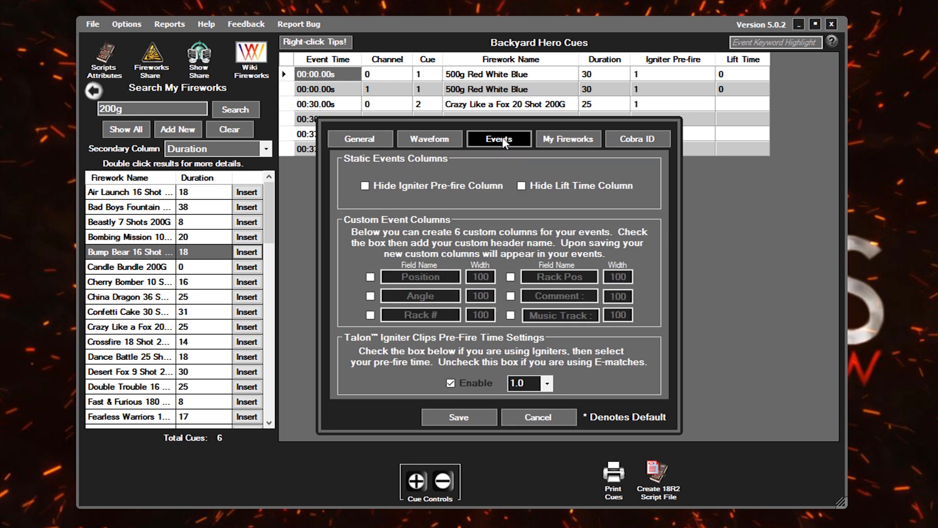
mouse_move(373, 227)
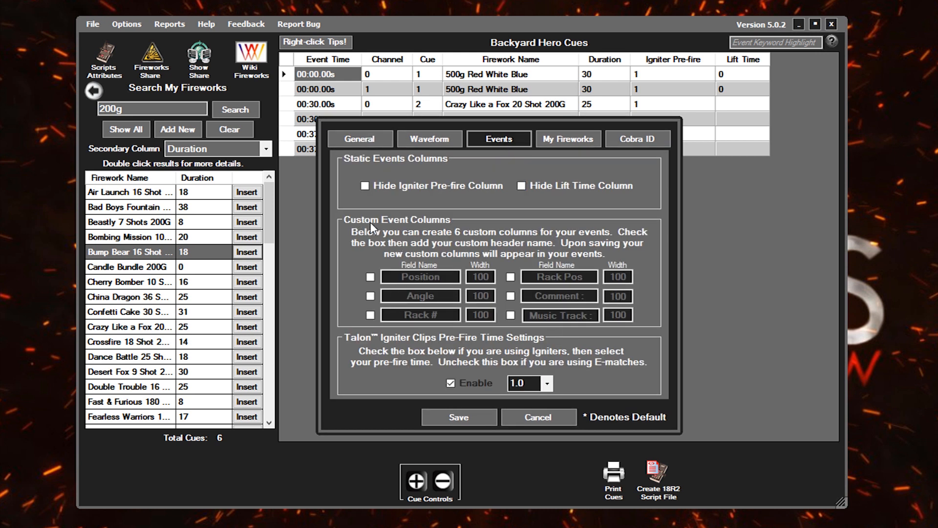
mouse_move(462, 239)
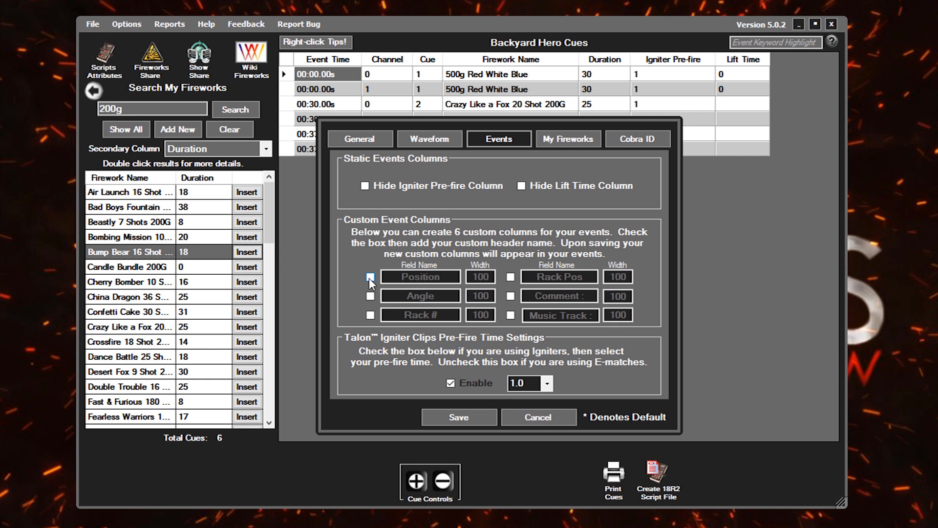
left_click(370, 276)
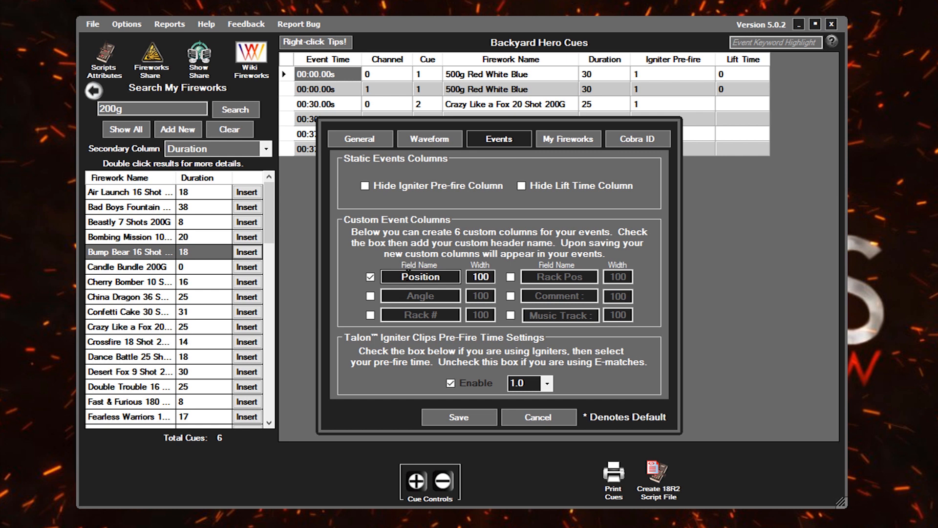
double_click(420, 276)
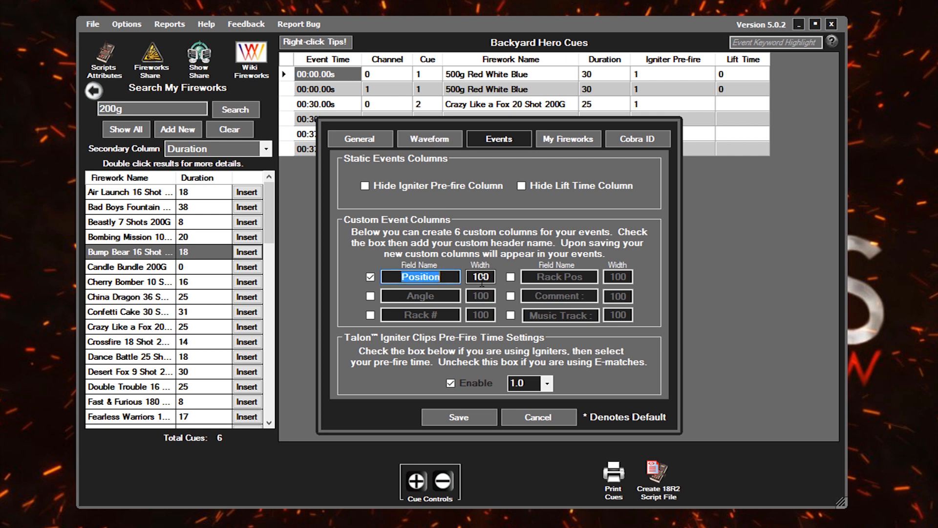
left_click(481, 277)
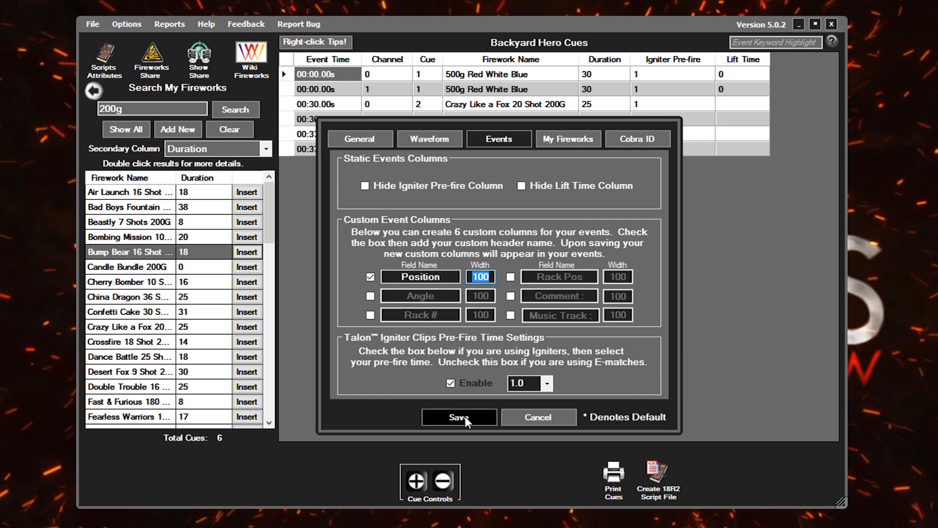
left_click(458, 417)
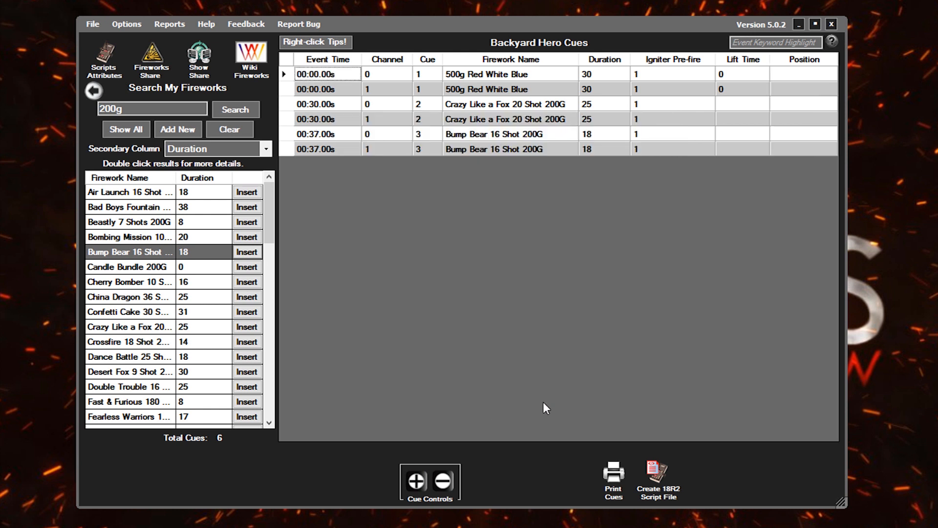
mouse_move(790, 138)
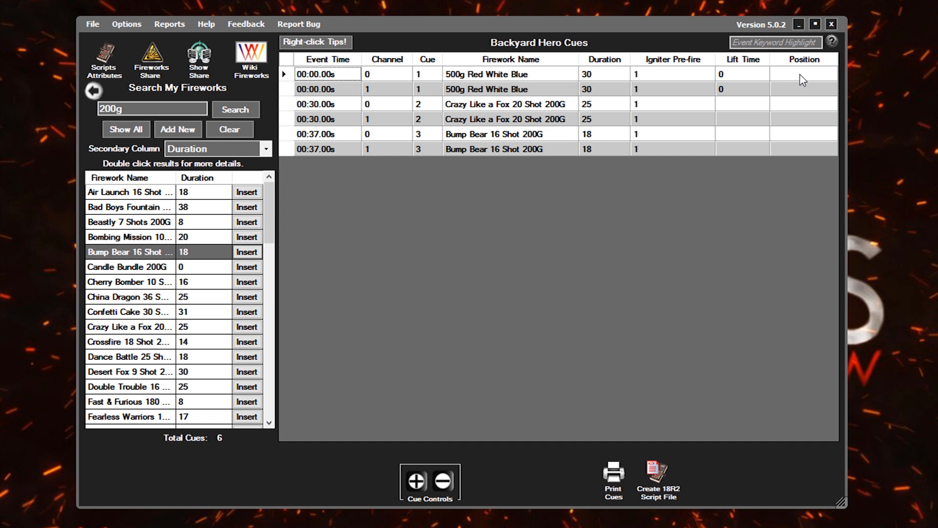
Fill the Position cells with LEFT for channel 0 cues and RIGHT for channel 1 cues
left_click(801, 73)
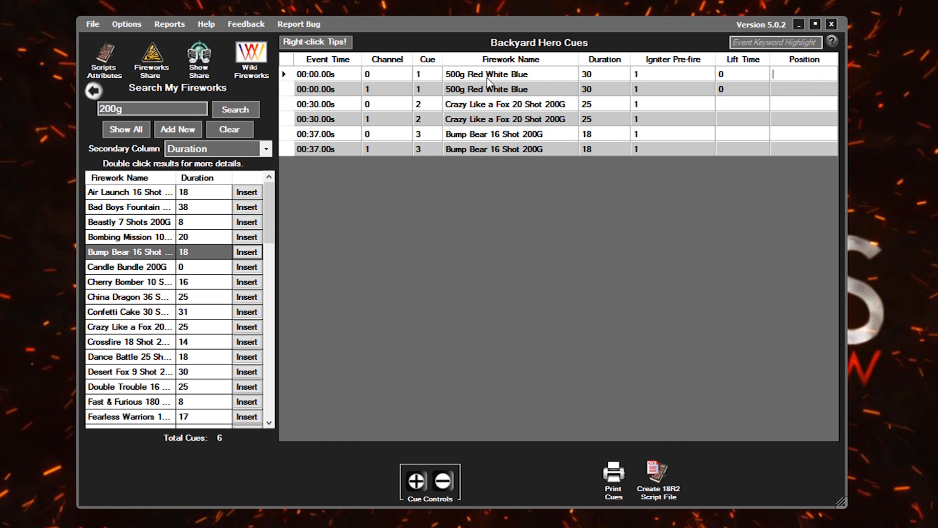
mouse_move(805, 72)
type("LEFT")
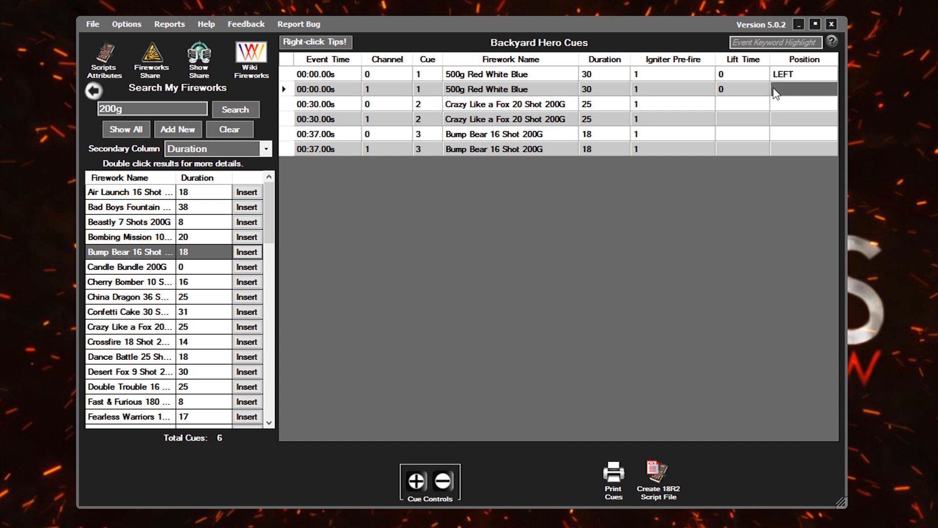
left_click(776, 90)
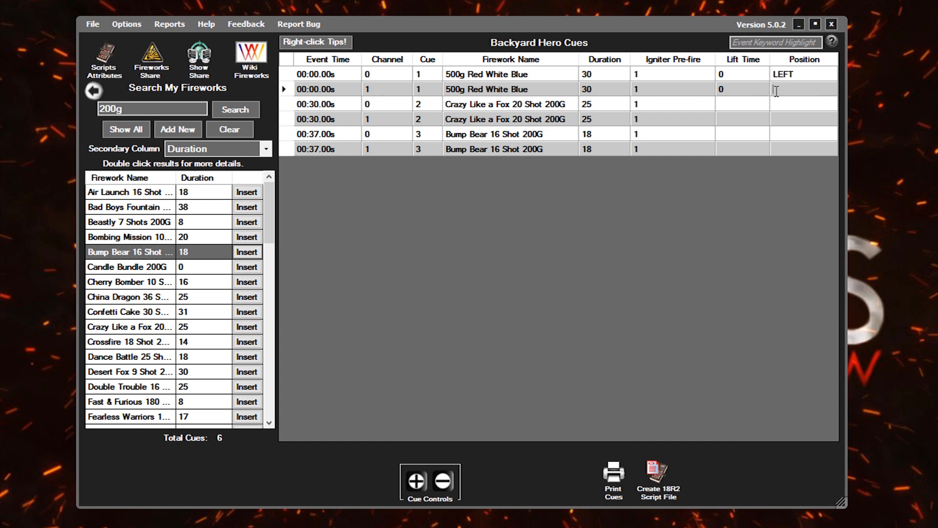
type("RIGHT")
left_click(804, 104)
type("LEFT")
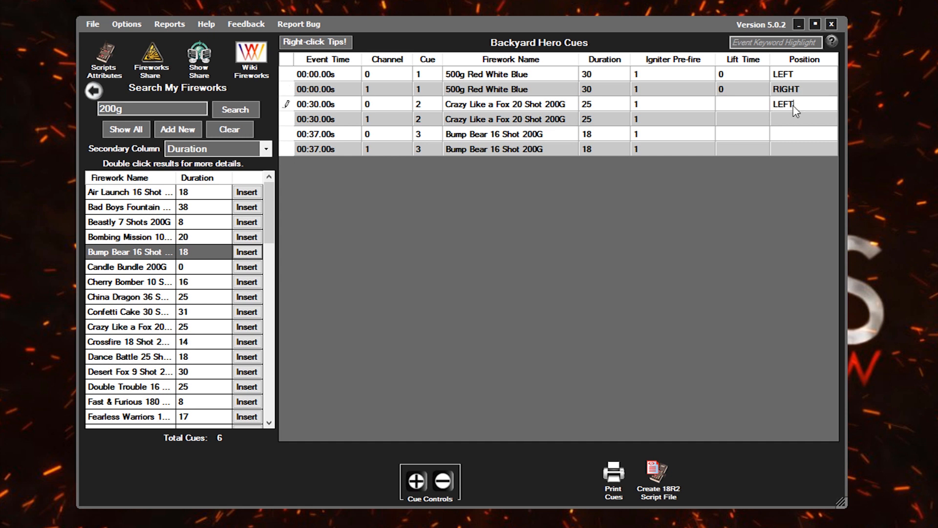
type("RIGHT")
left_click(803, 134)
type("LEFT")
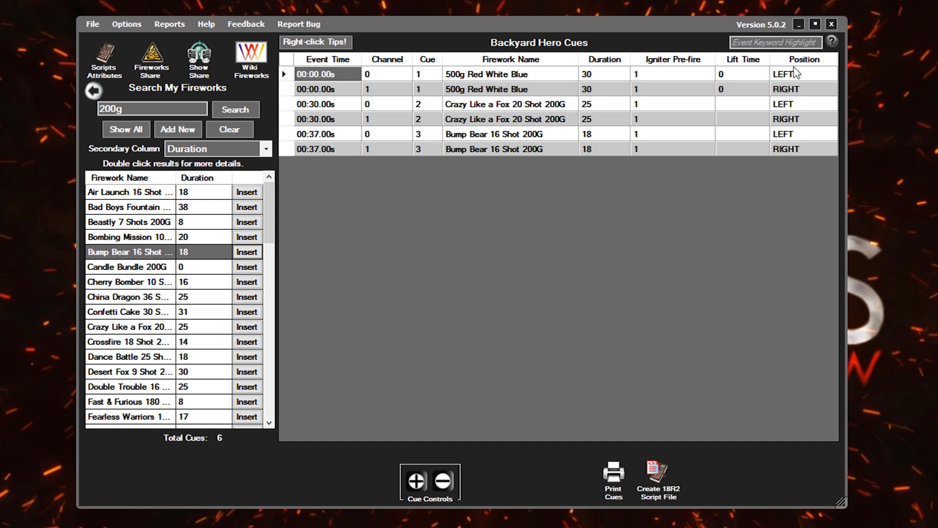
mouse_move(782, 160)
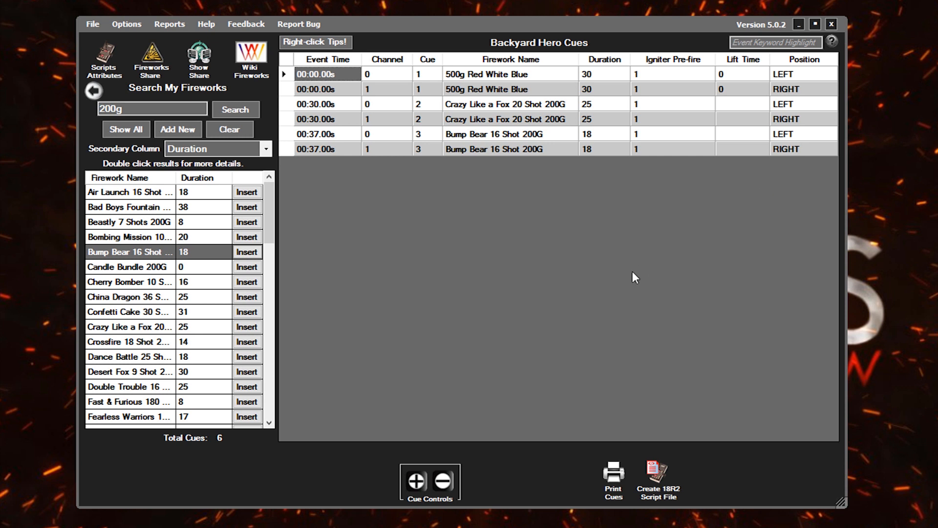
mouse_move(601, 479)
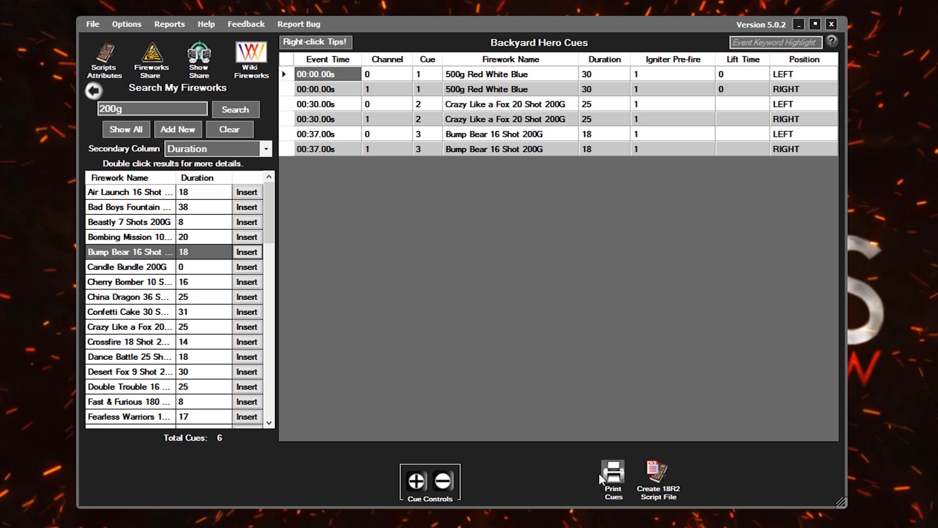
Preview printable cue labels for all six cues, scroll through them, and close the preview
left_click(613, 474)
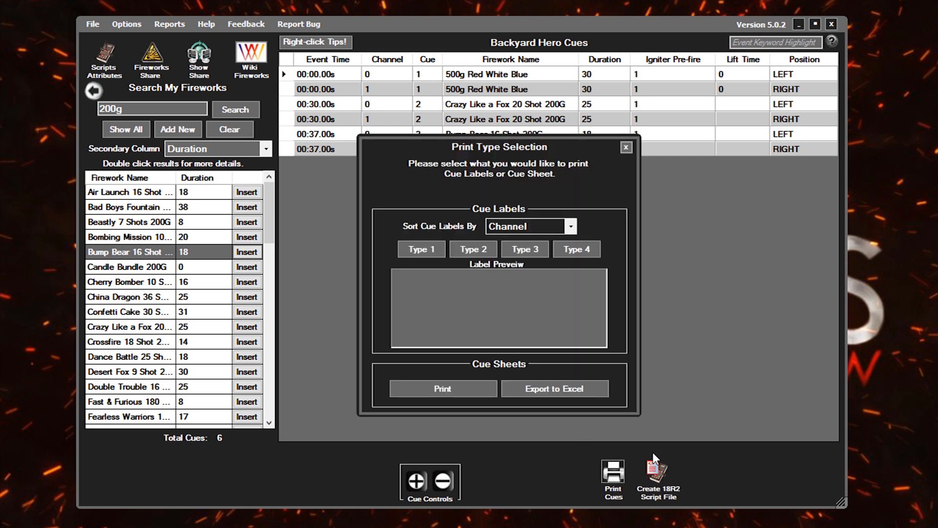
left_click(422, 250)
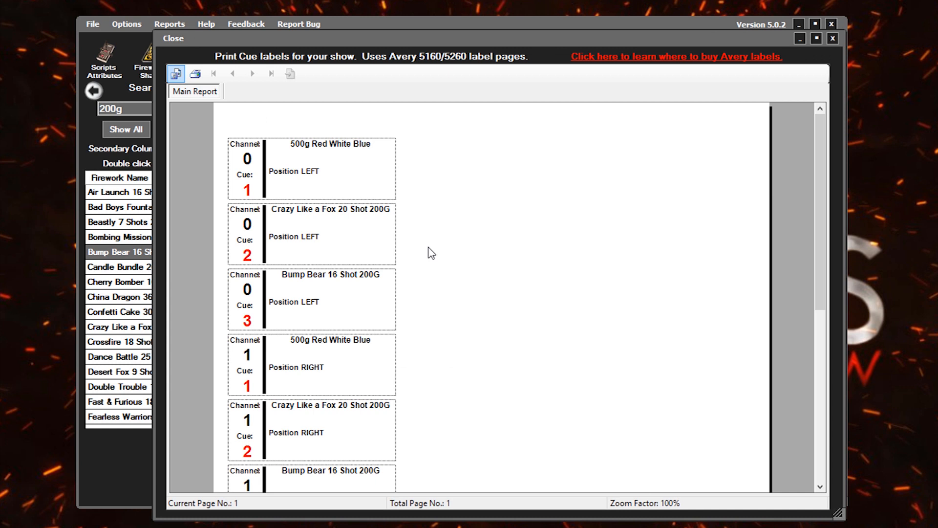
mouse_move(303, 244)
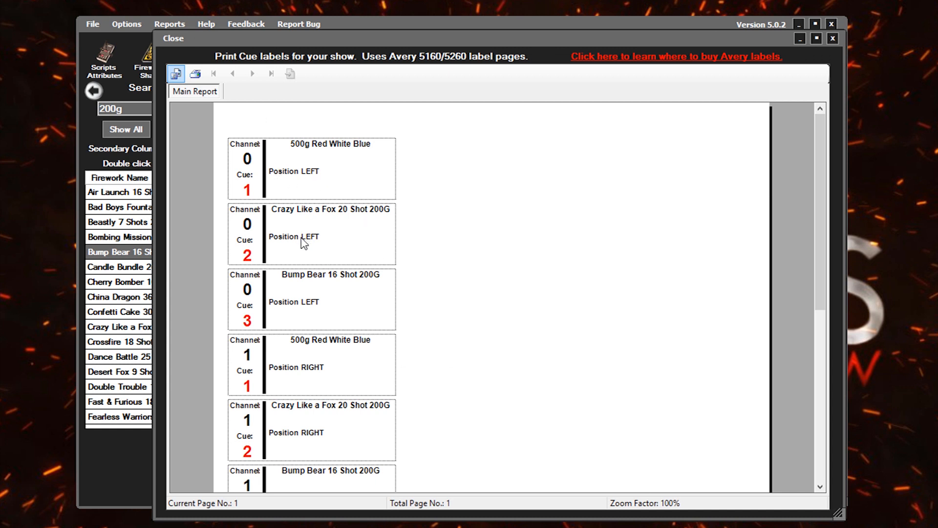
scroll("down", 3)
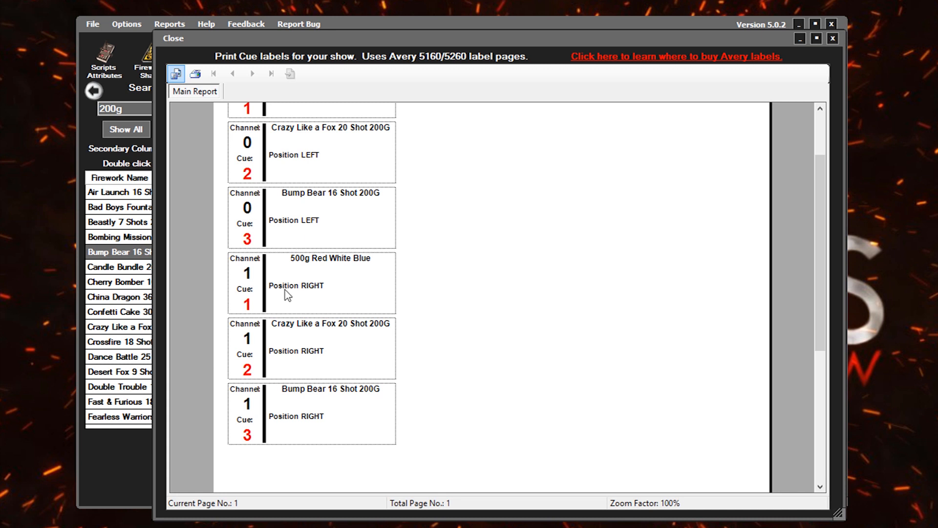
mouse_move(247, 279)
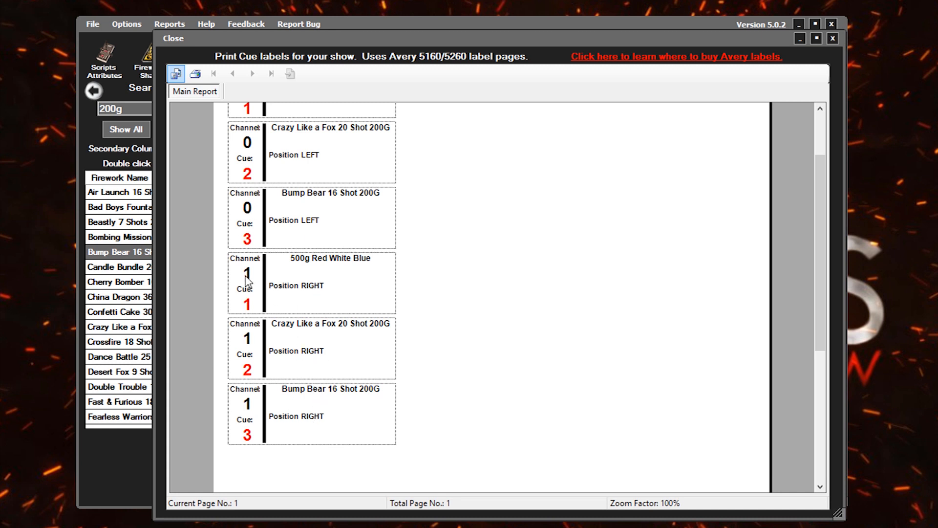
mouse_move(250, 347)
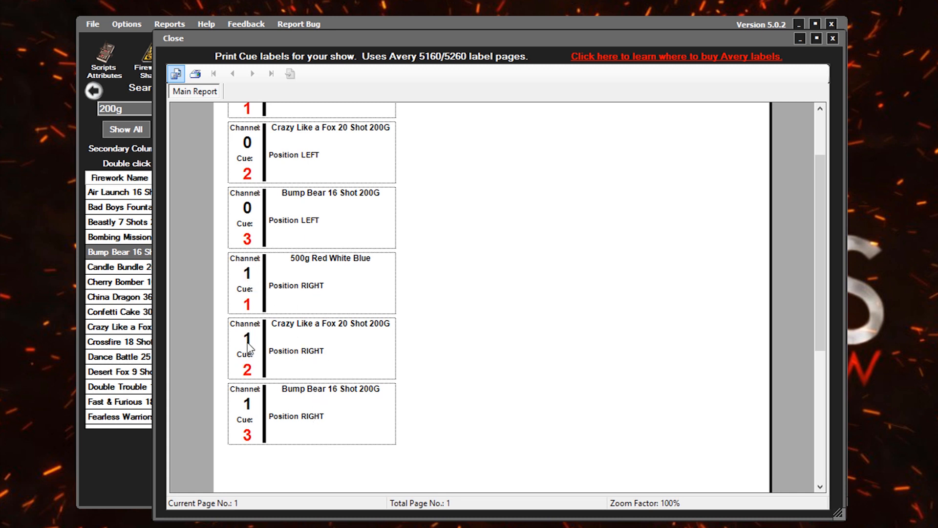
mouse_move(345, 356)
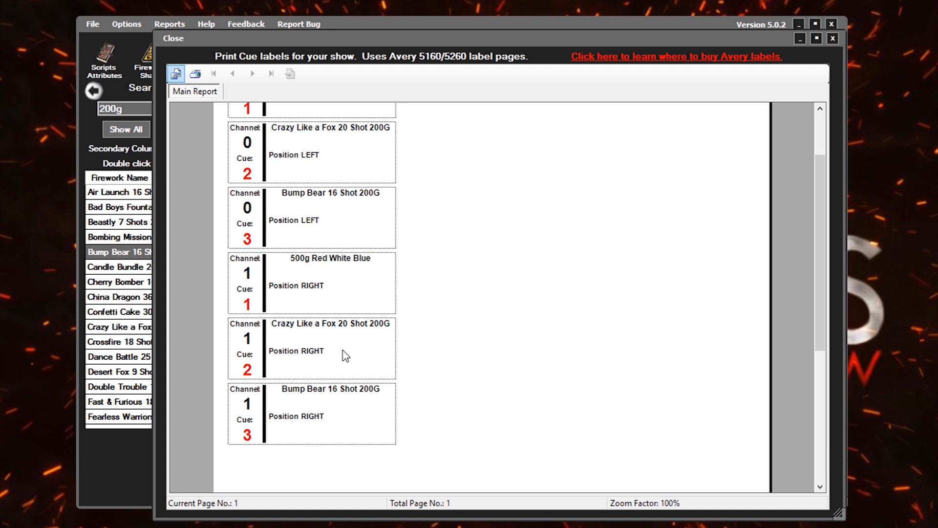
mouse_move(593, 113)
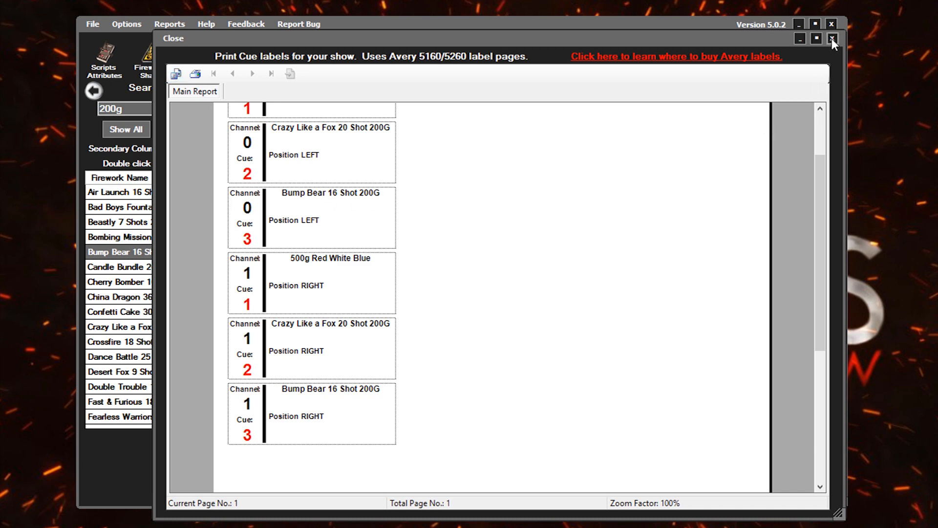
left_click(831, 38)
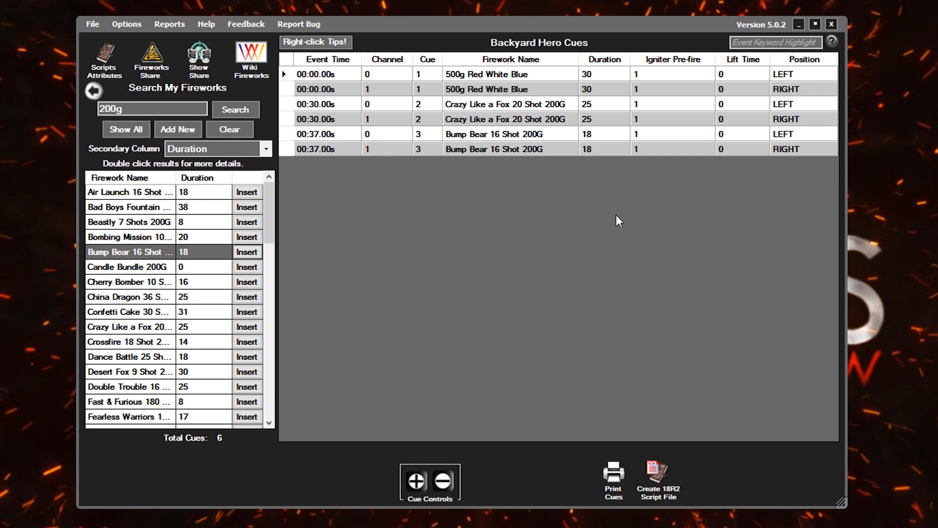
mouse_move(102, 51)
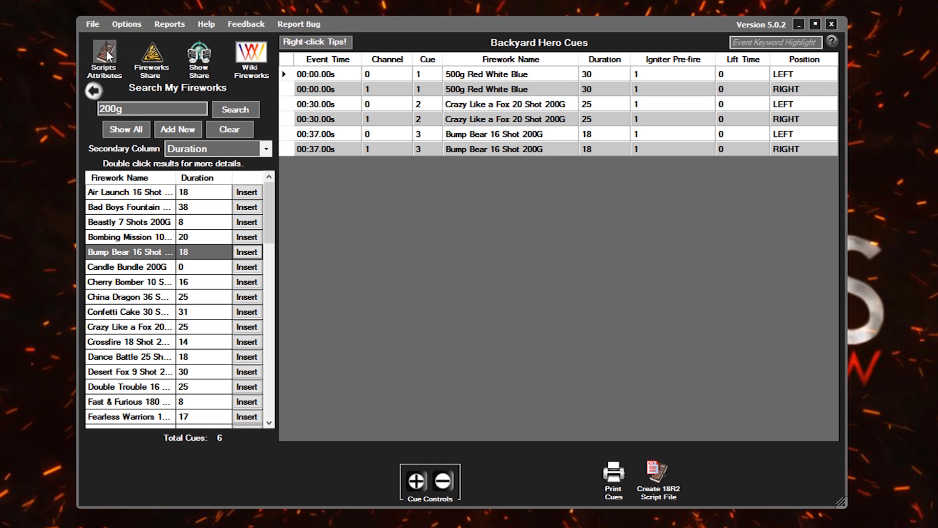
Open Script Attributes with firmware version 5.0 and enter 0 as the trigger channel
left_click(104, 55)
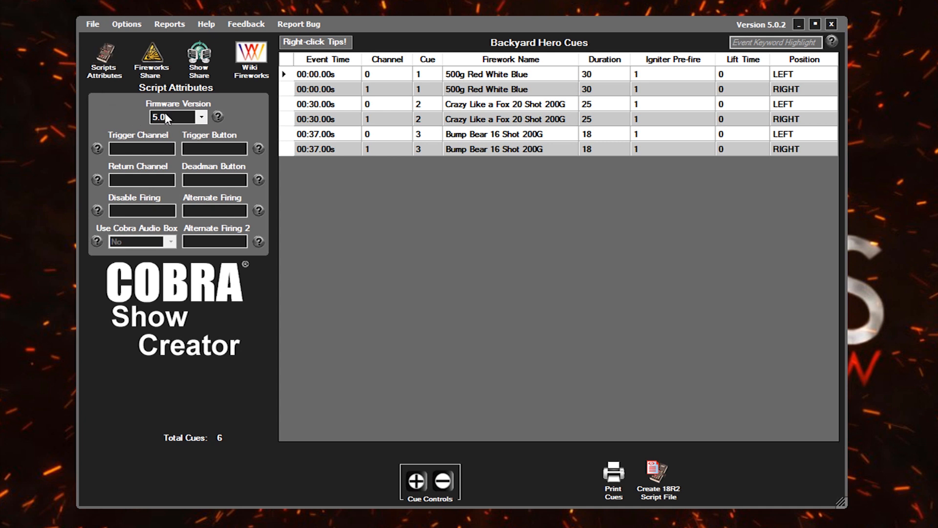
mouse_move(174, 120)
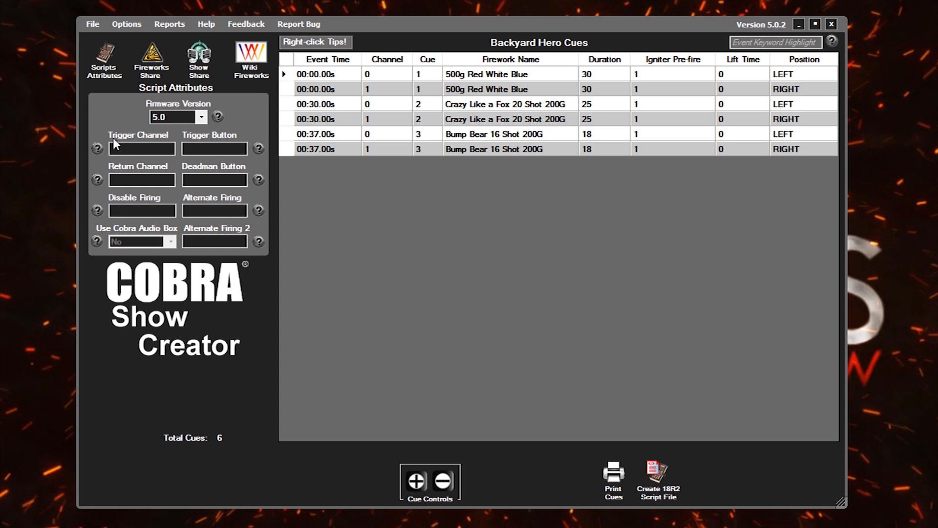
mouse_move(152, 171)
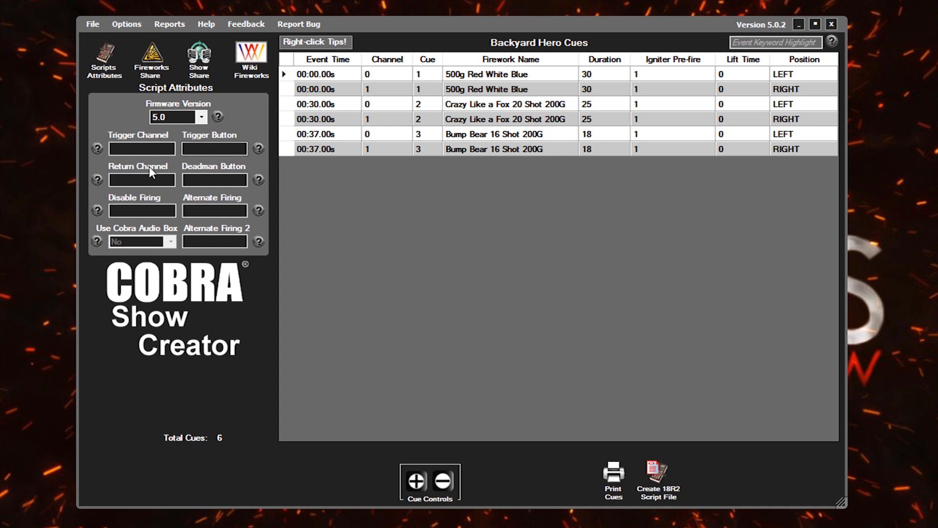
left_click(141, 148)
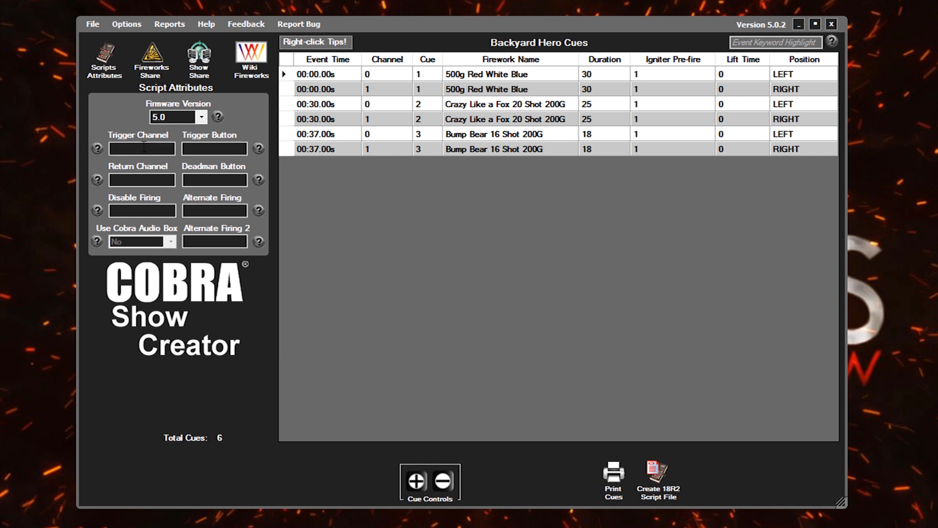
left_click(142, 149)
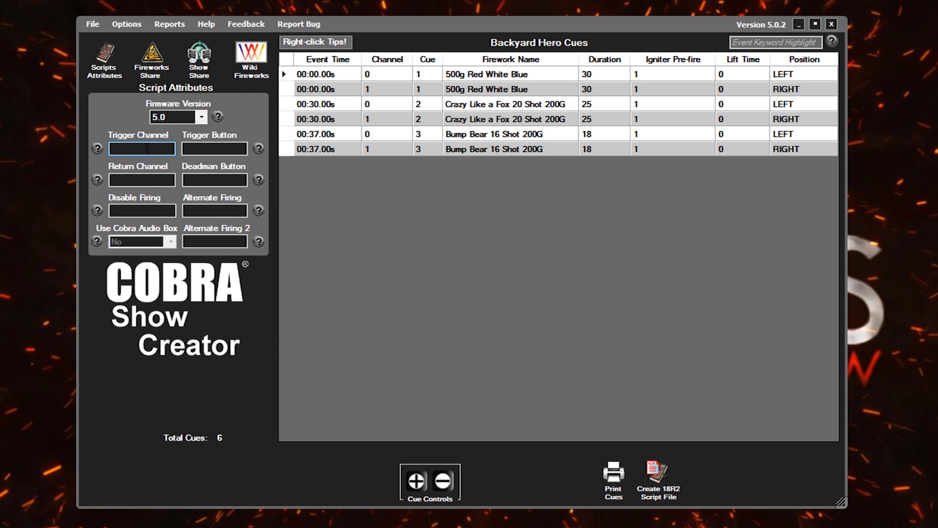
type("0")
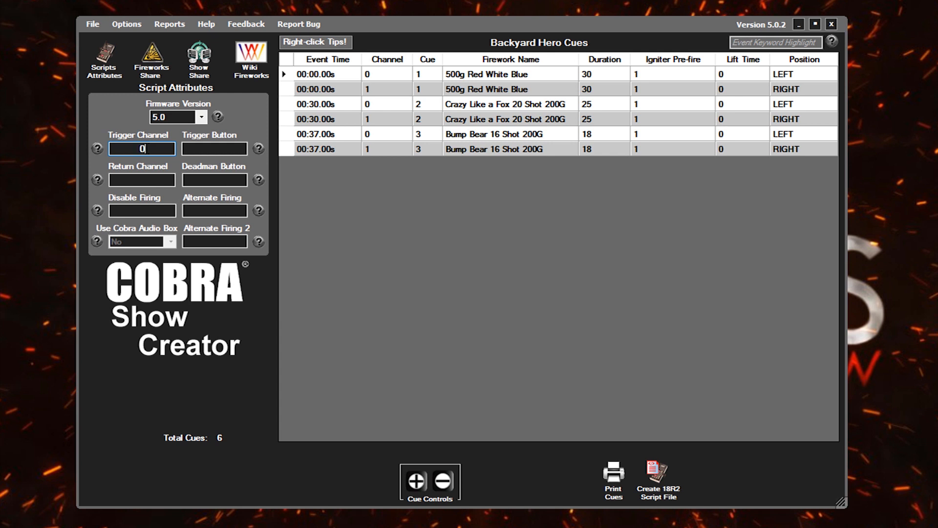
mouse_move(214, 148)
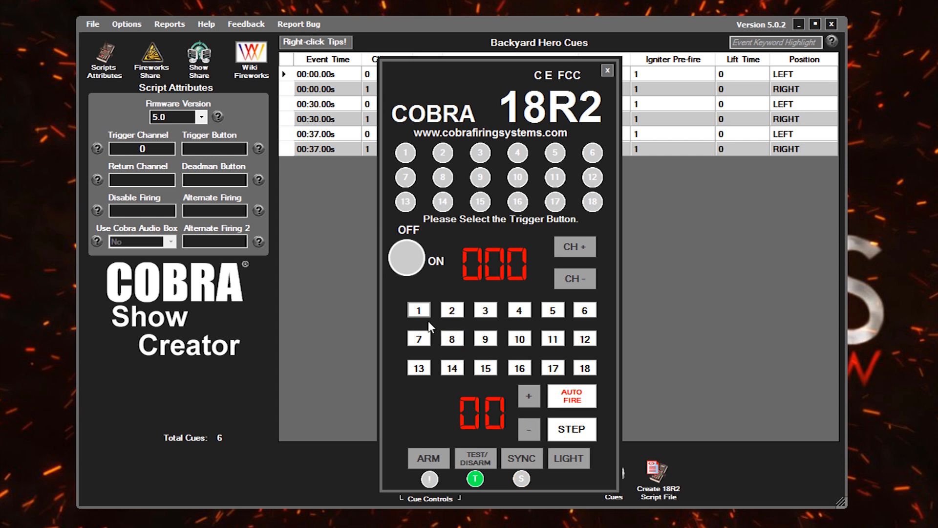
mouse_move(423, 368)
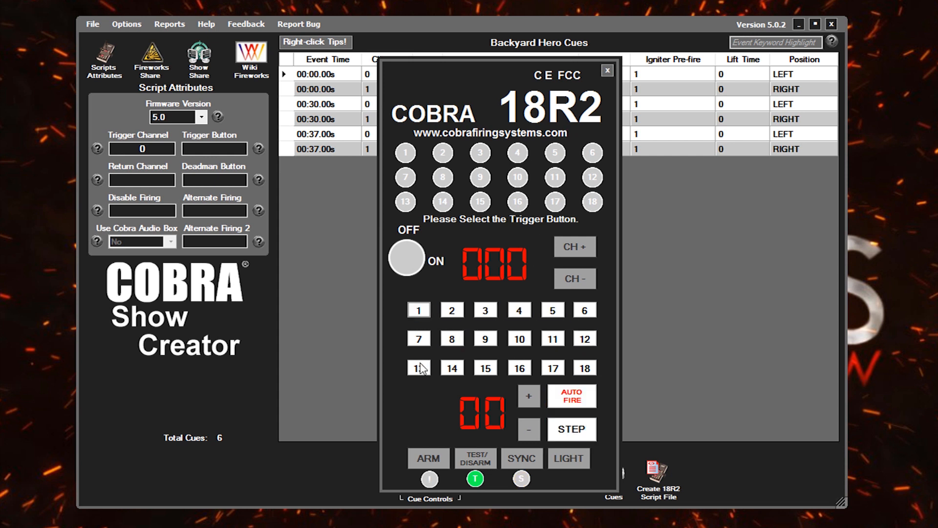
Set Trigger Button to 1 on the 18R2 remote and Return Channel to 0
left_click(419, 310)
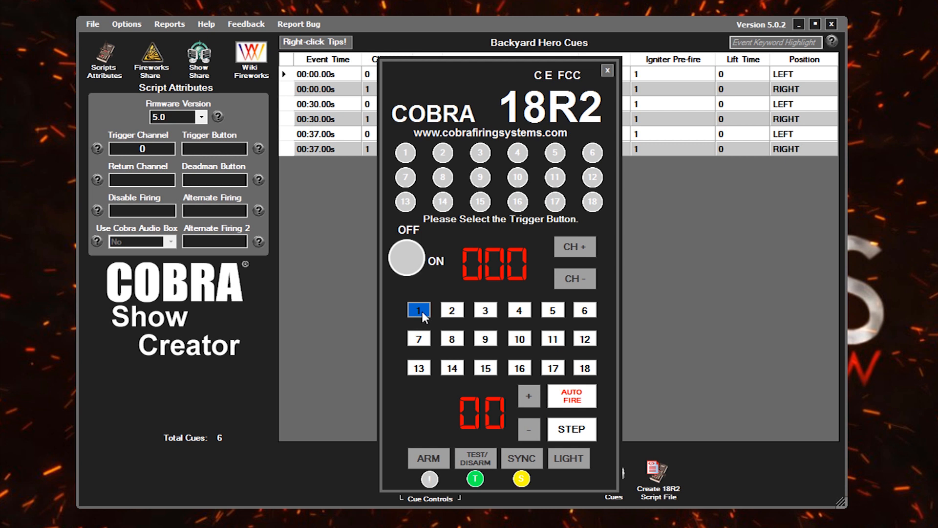
left_click(417, 309)
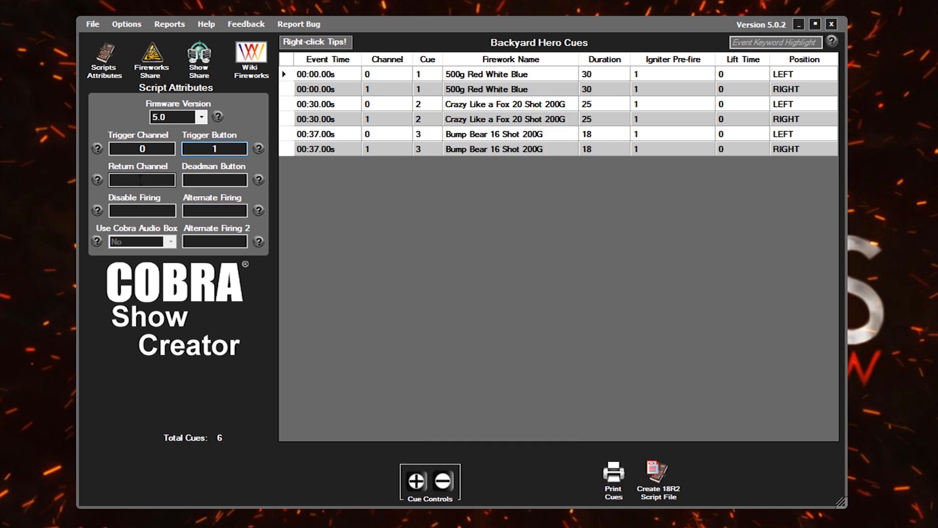
left_click(141, 179)
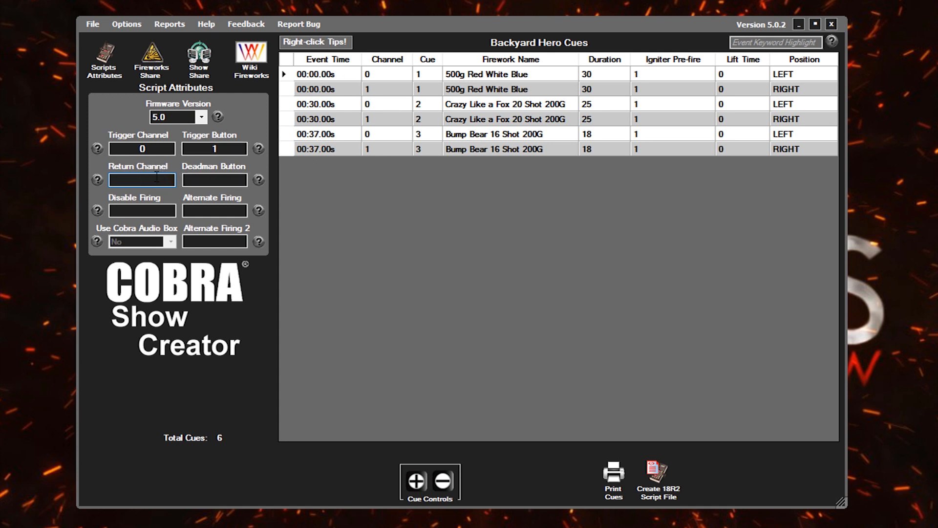
type("0")
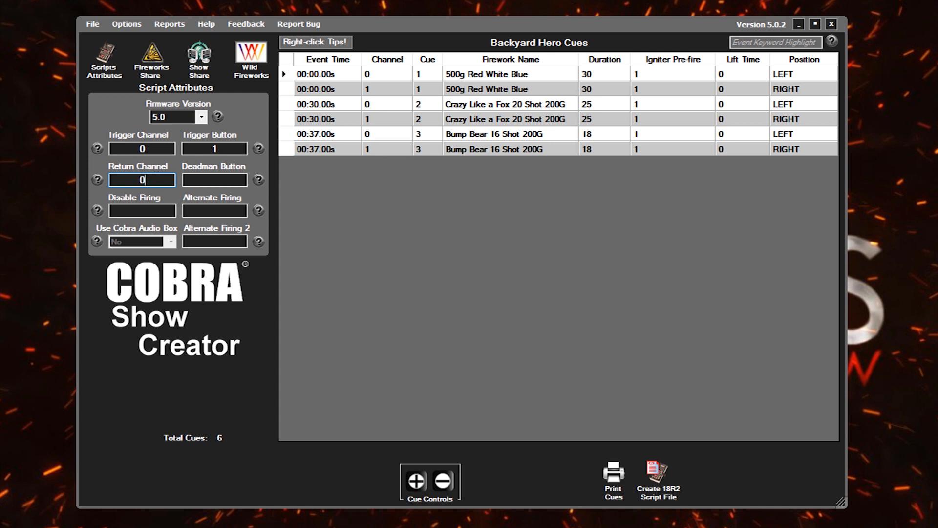
mouse_move(221, 173)
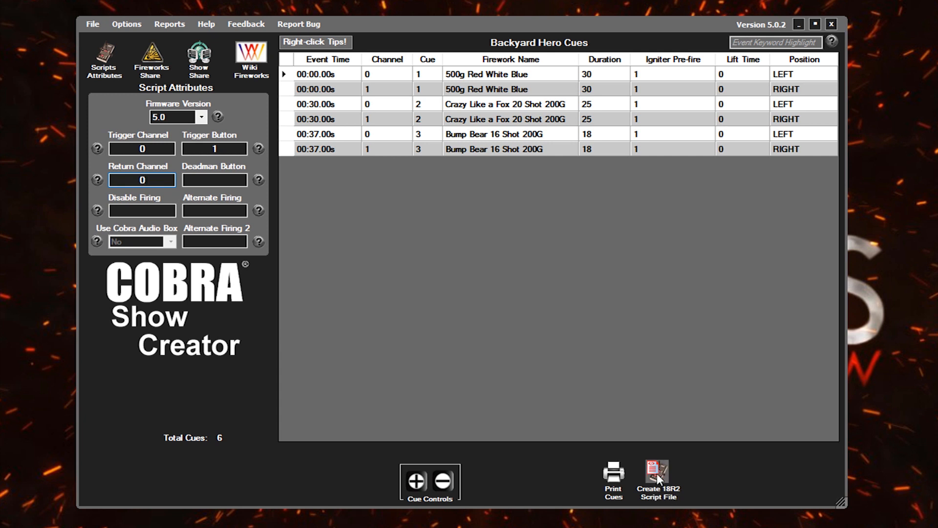
Create the 18R2 script file and export it as cobra.csv to USB Drive (I:)
left_click(657, 471)
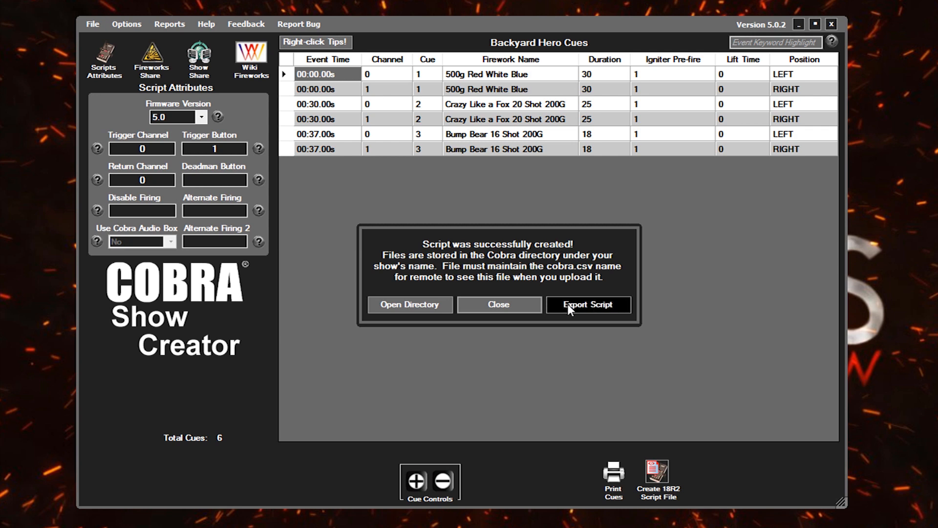
mouse_move(598, 311)
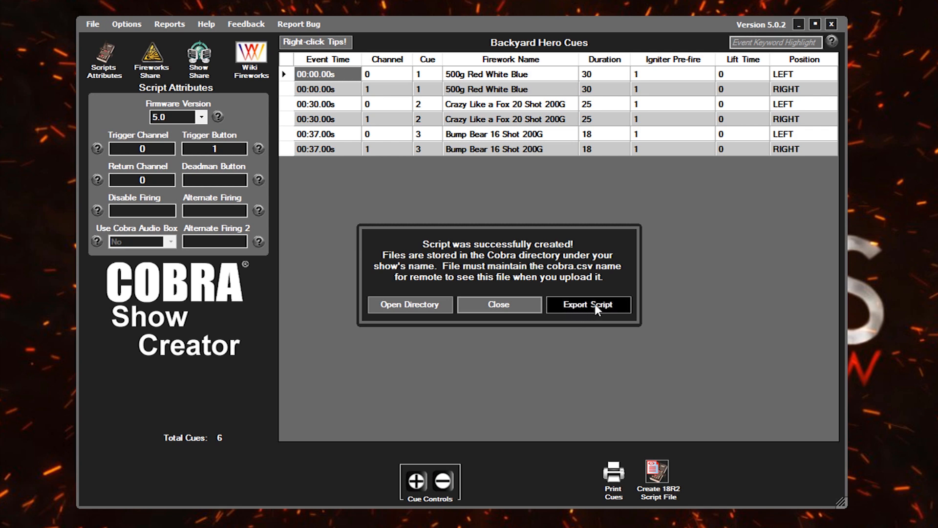
left_click(588, 305)
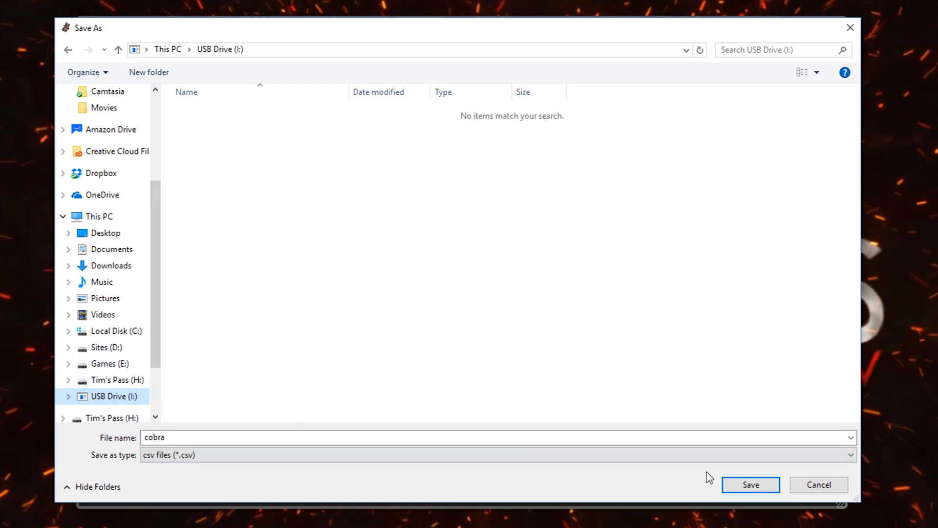
left_click(750, 485)
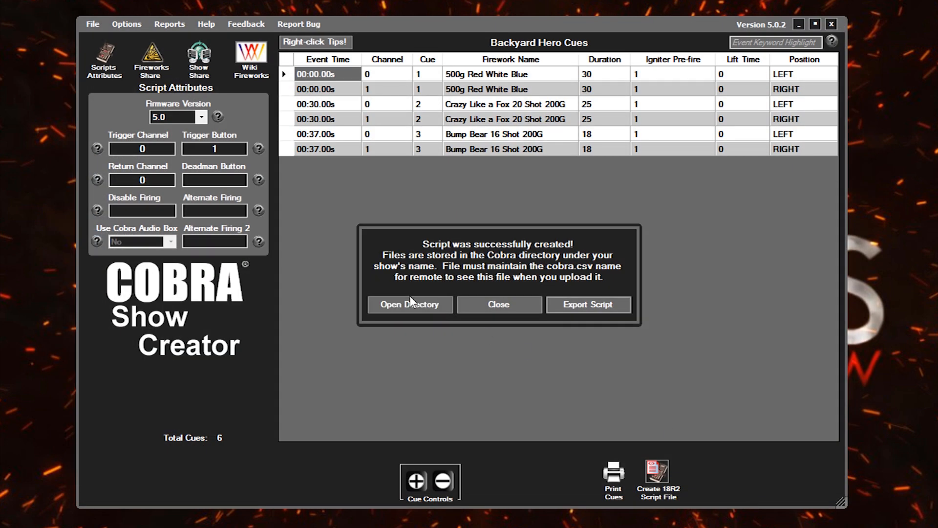
mouse_move(447, 284)
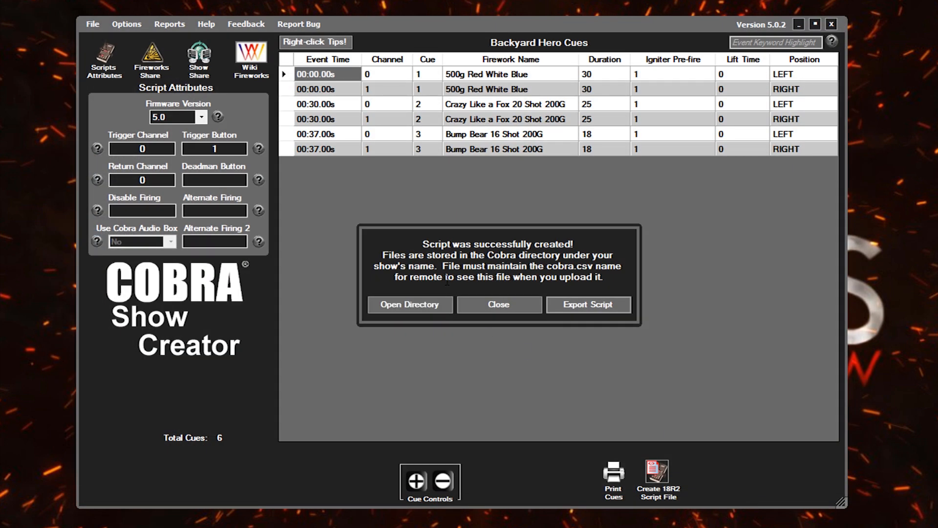